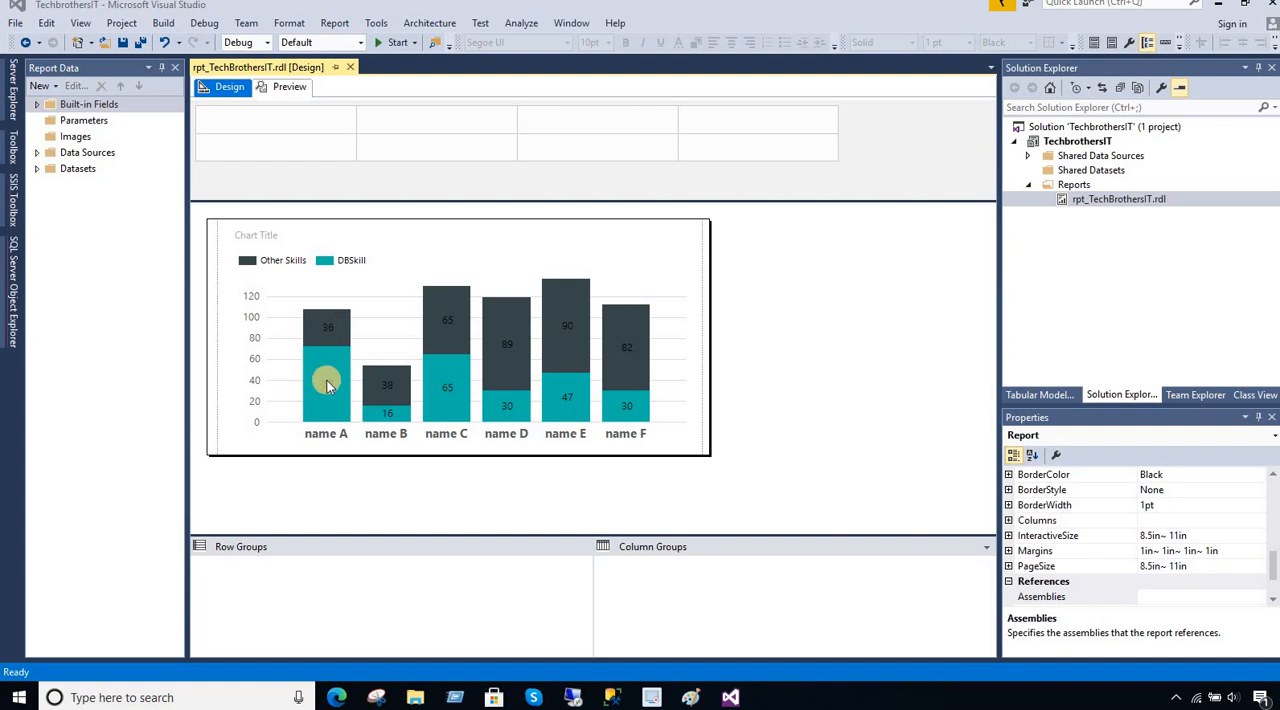
{"action": "mouse_move", "coordinate": [336, 332]}
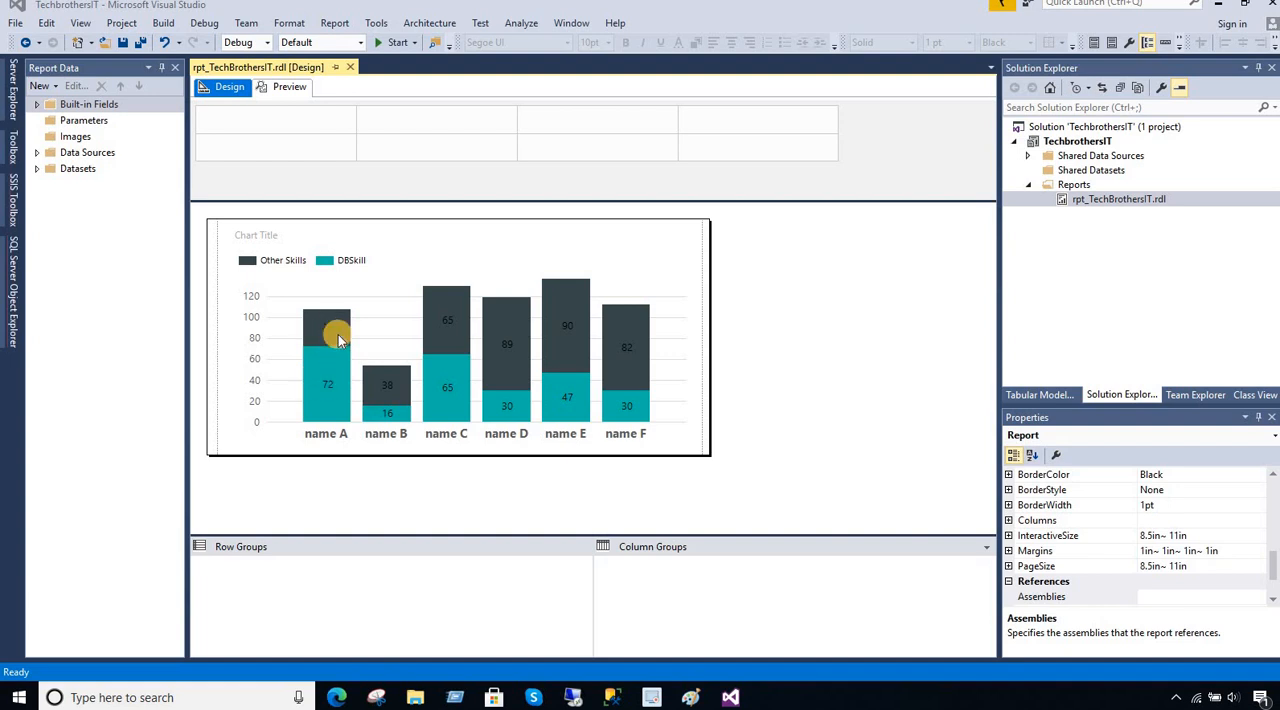
{"action": "mouse_move", "coordinate": [332, 332]}
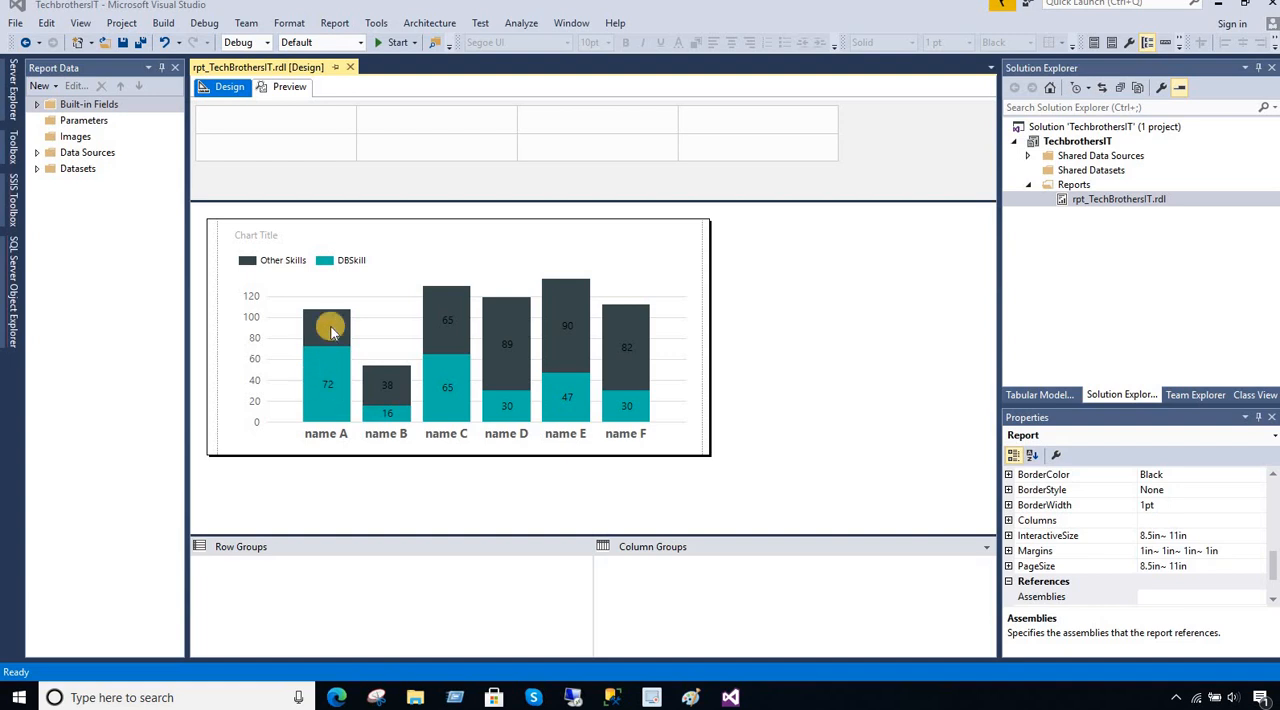
Select the chart's data labels at the crowded top of the name A column.
{"action": "left_click", "coordinate": [328, 324]}
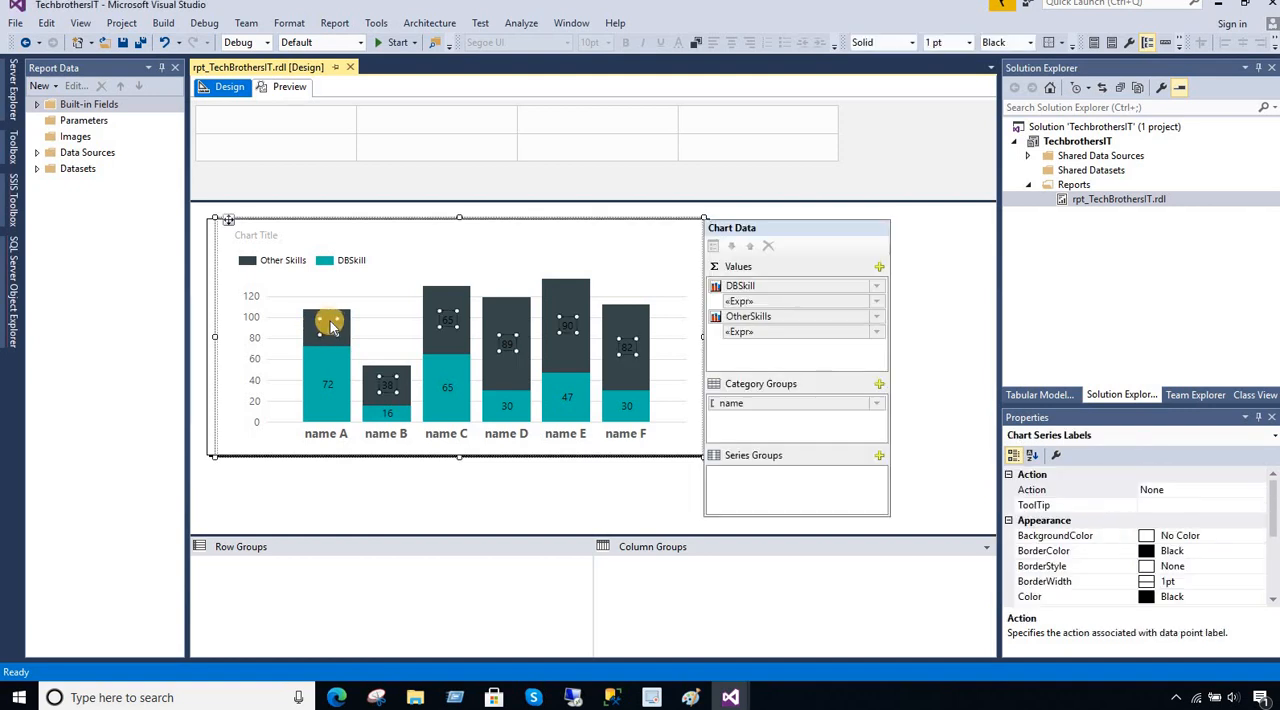
{"action": "left_click", "coordinate": [328, 386]}
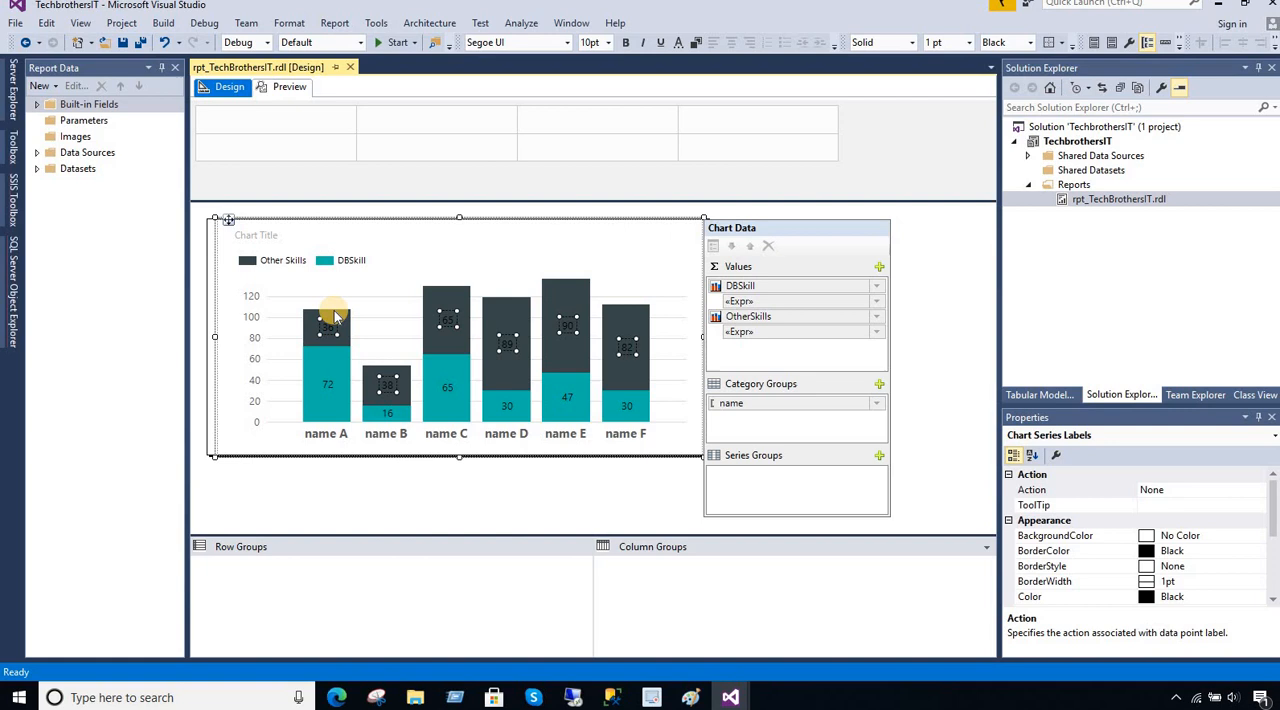
{"action": "mouse_move", "coordinate": [656, 452]}
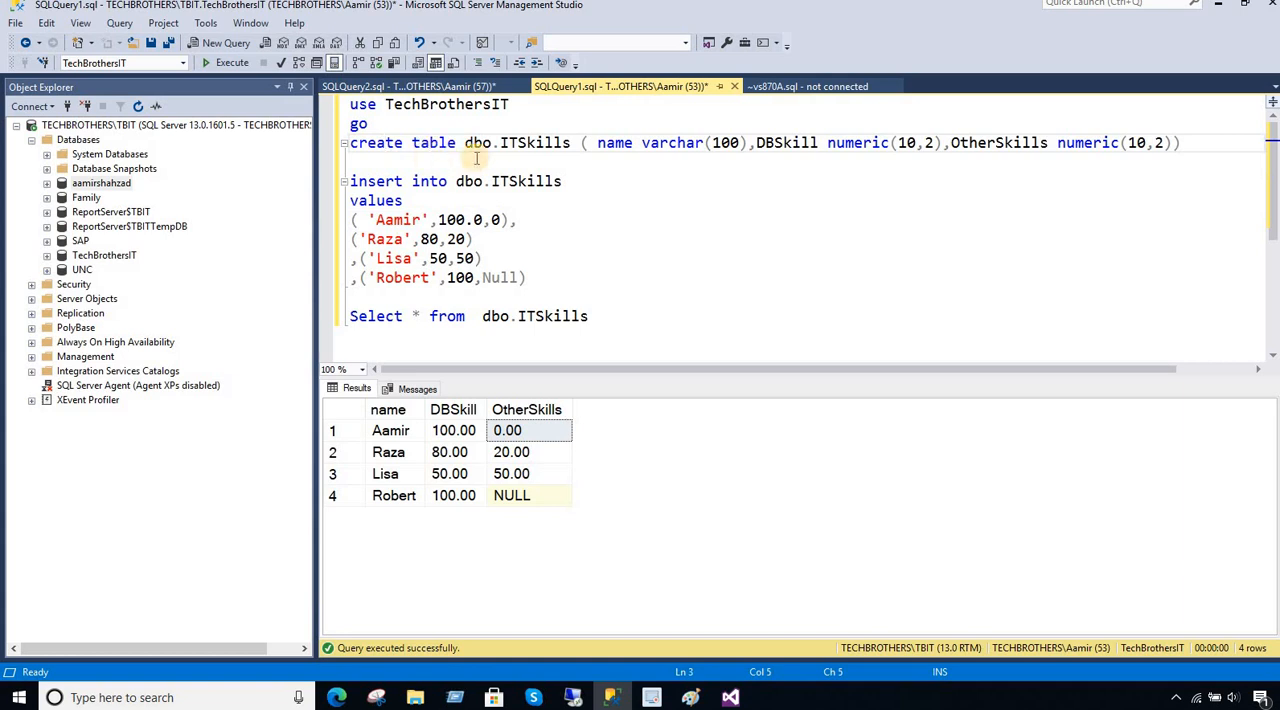
Highlight the name and OtherSkills columns in the CREATE TABLE script and select the ITSkills SELECT query.
{"action": "double_click", "coordinate": [614, 142]}
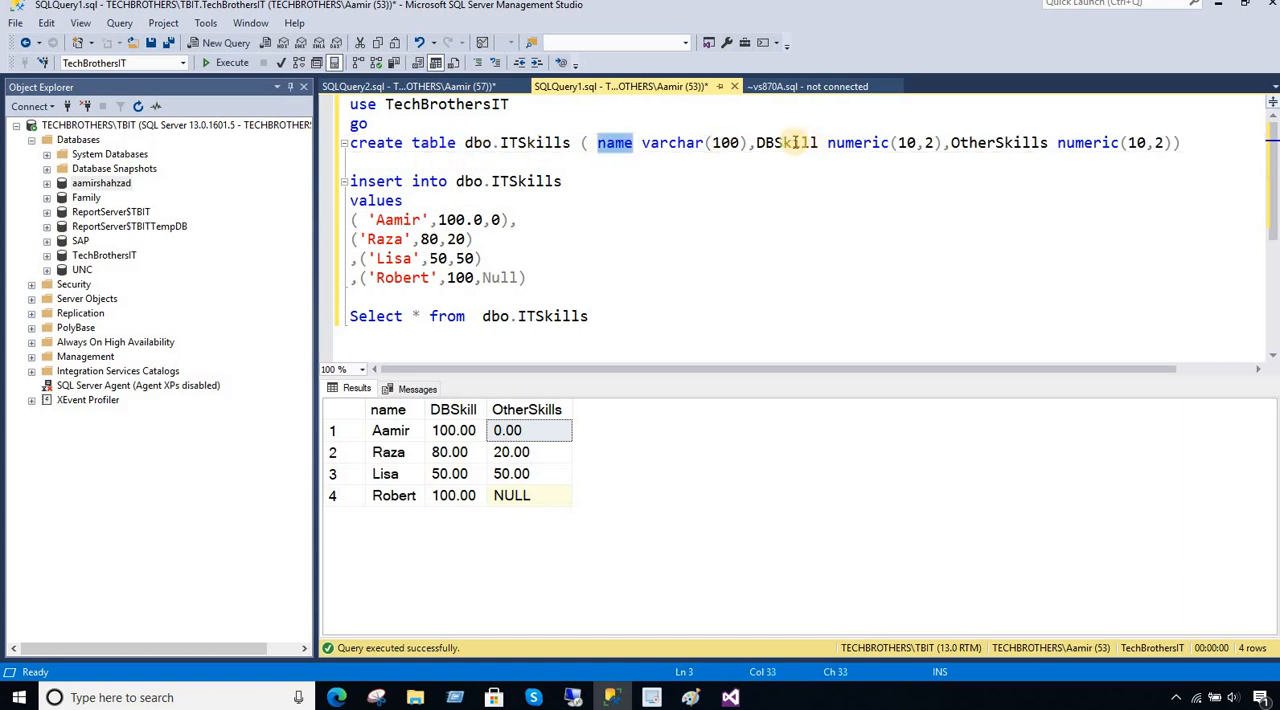
{"action": "double_click", "coordinate": [998, 142]}
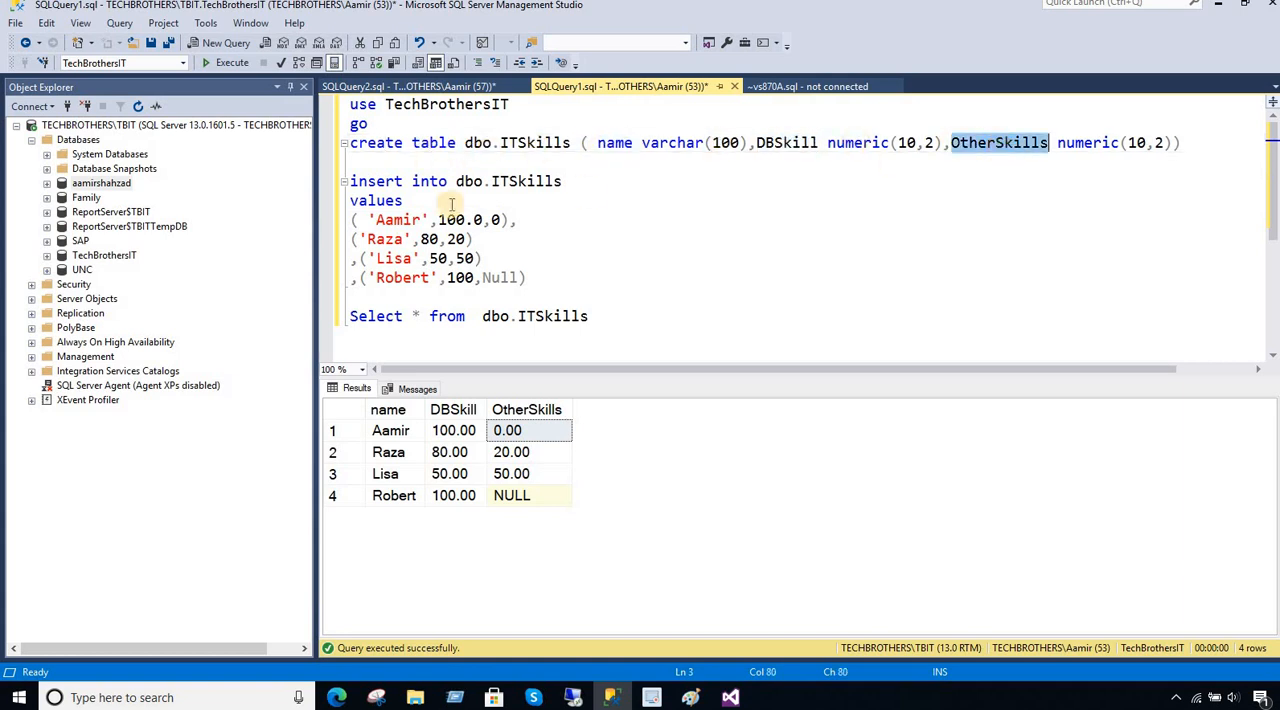
{"action": "left_click", "coordinate": [396, 218]}
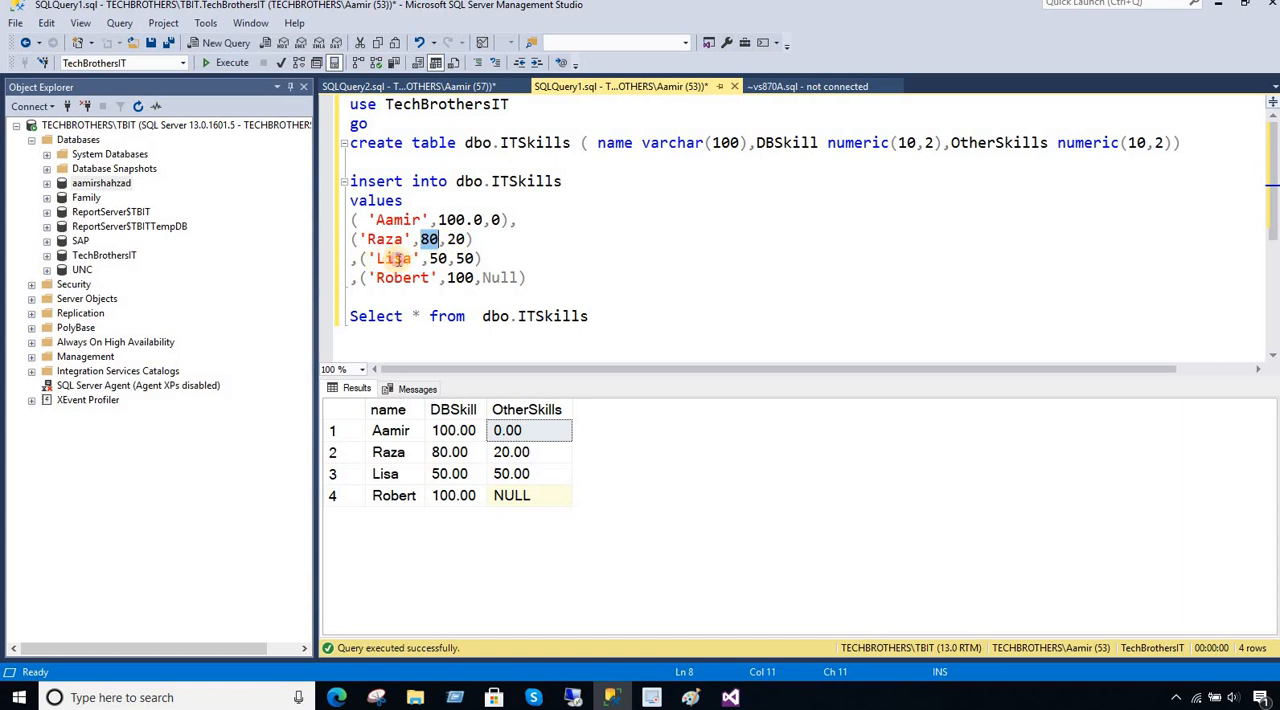
{"action": "left_click", "coordinate": [460, 278]}
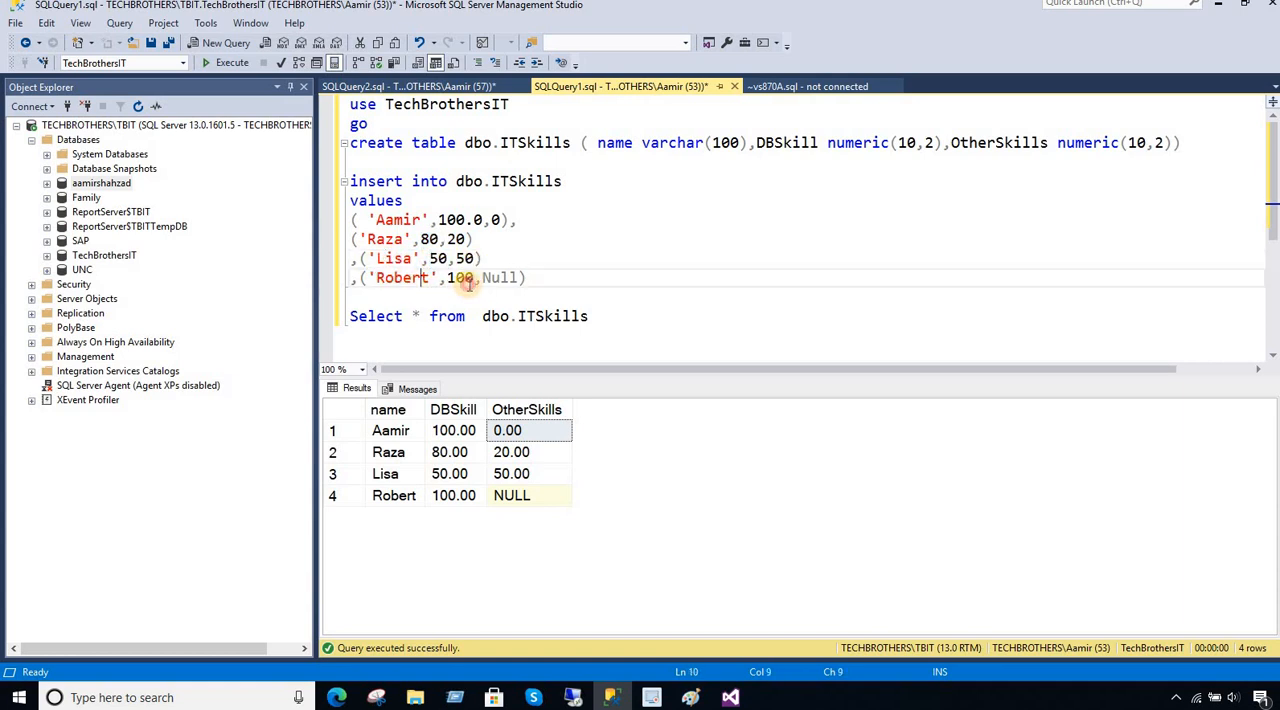
{"action": "left_click", "coordinate": [596, 316]}
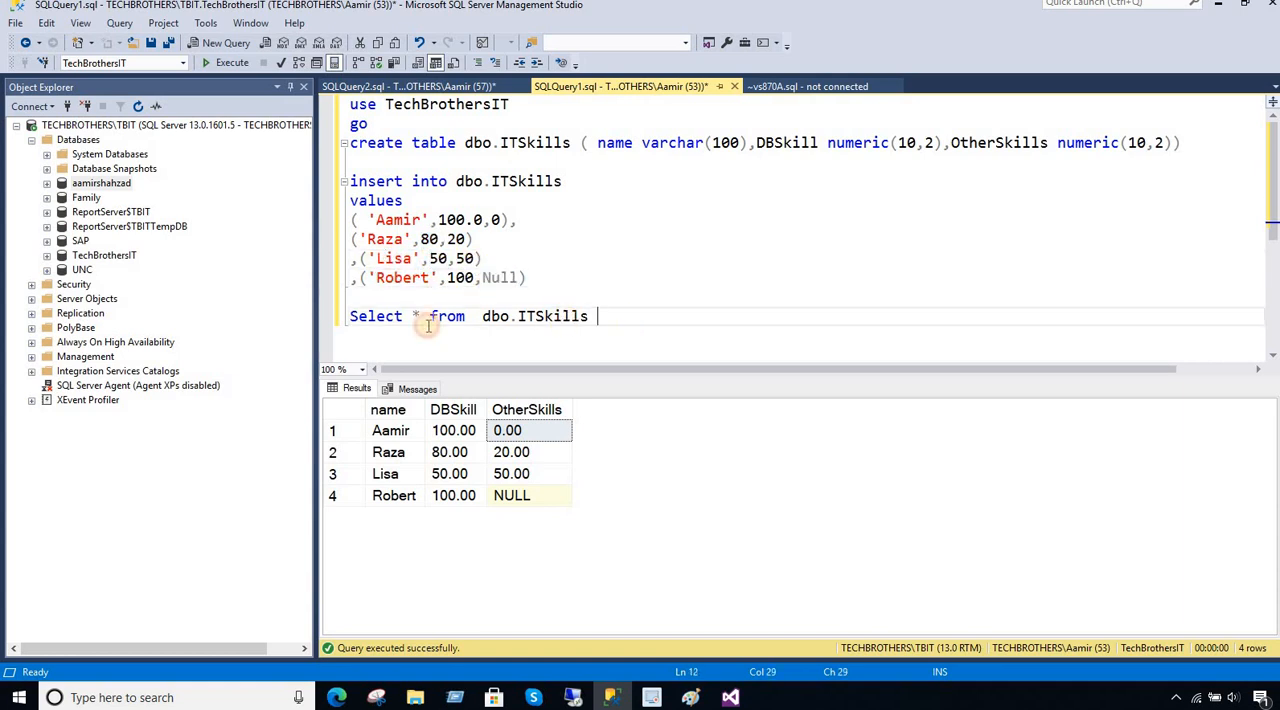
{"action": "triple_click", "coordinate": [470, 316]}
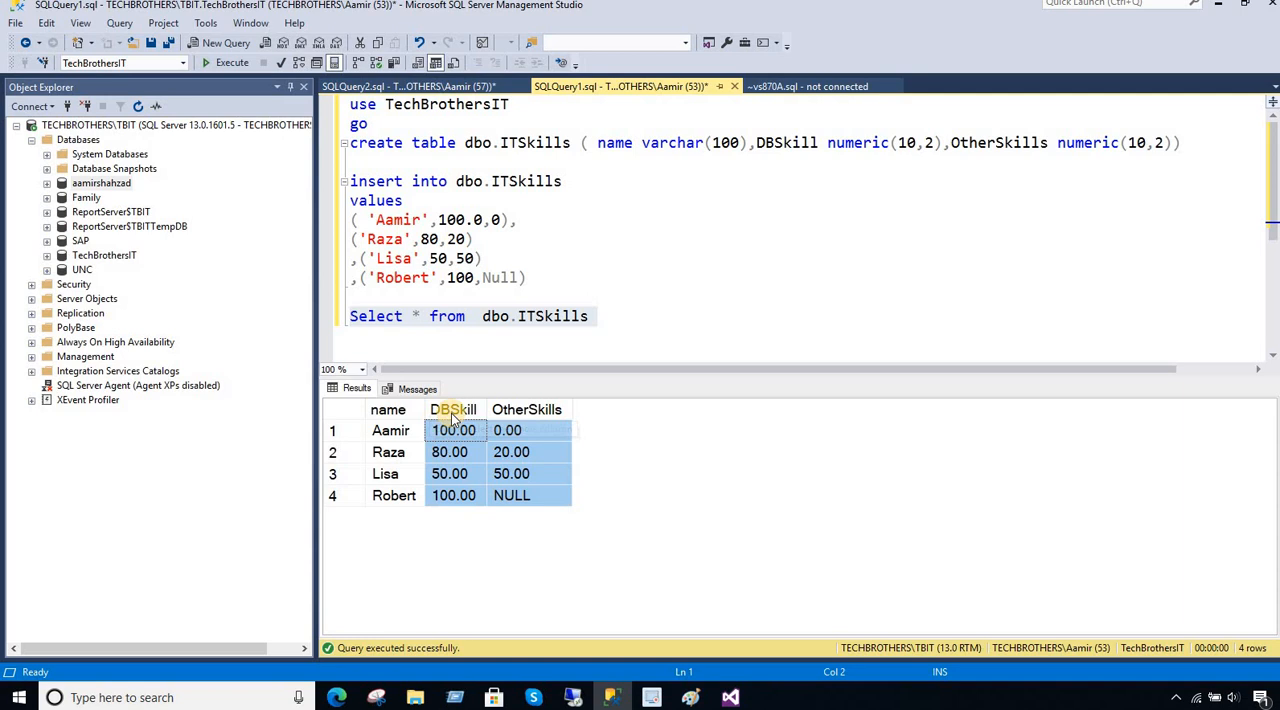
Inspect Aamir's result cells: DBSkill 100.00 and OtherSkills 0.00.
{"action": "left_click", "coordinate": [528, 408]}
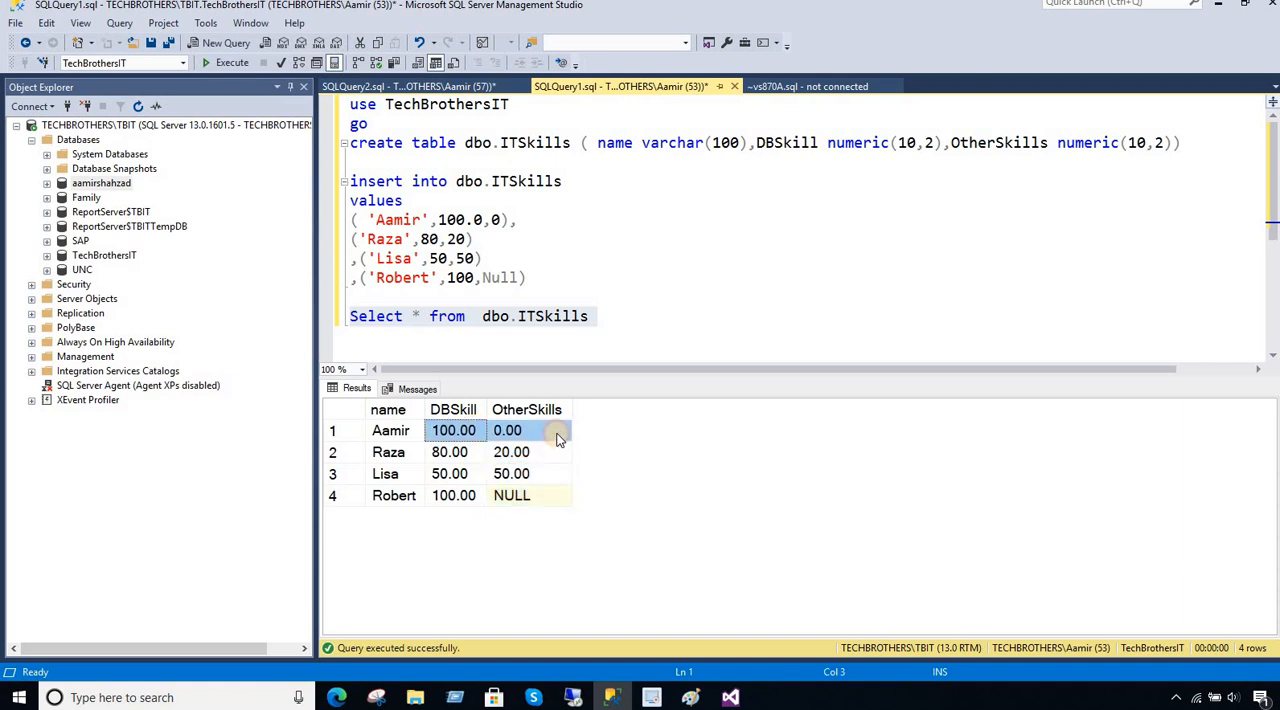
{"action": "left_click", "coordinate": [528, 430]}
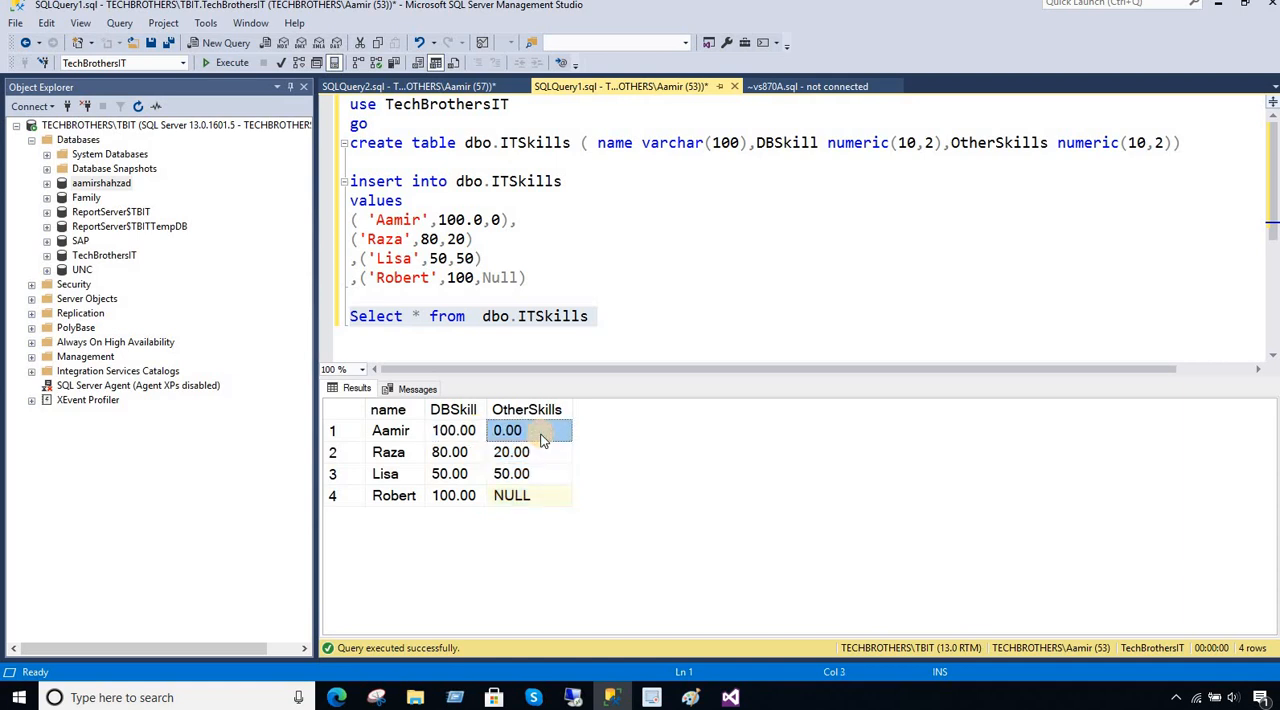
{"action": "left_click", "coordinate": [454, 430]}
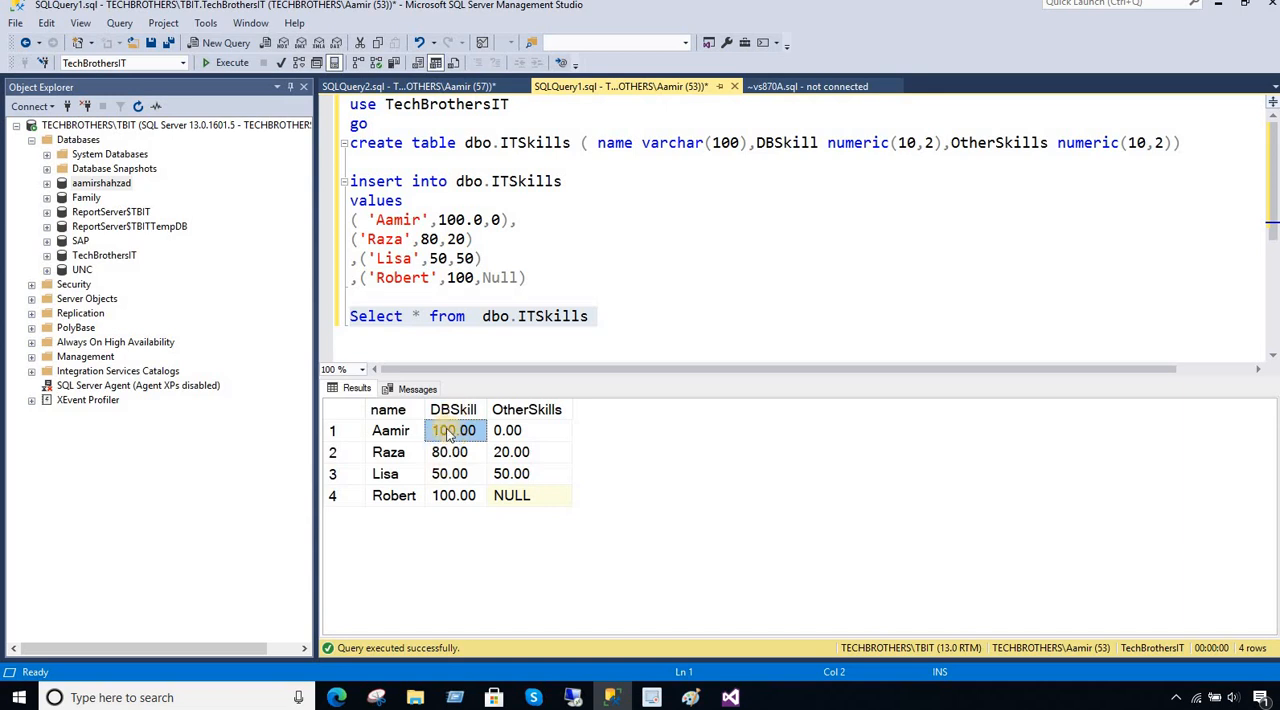
{"action": "left_click", "coordinate": [508, 430]}
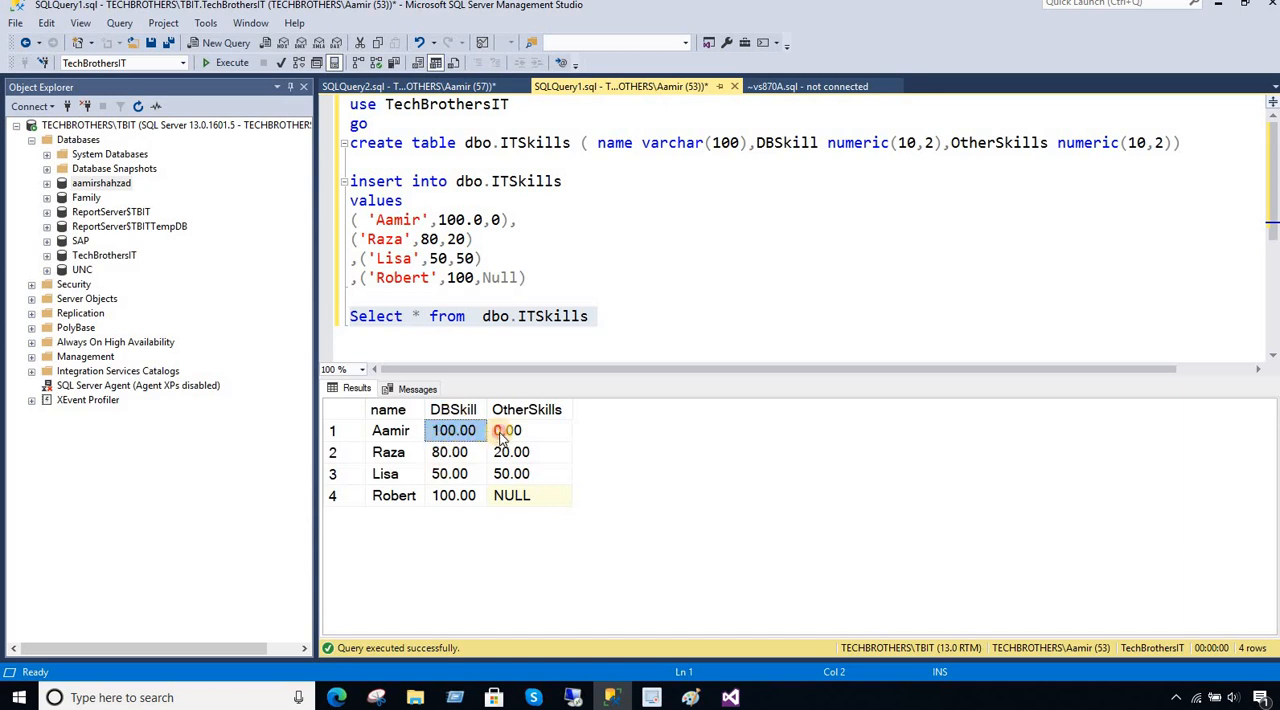
{"action": "left_click", "coordinate": [508, 430]}
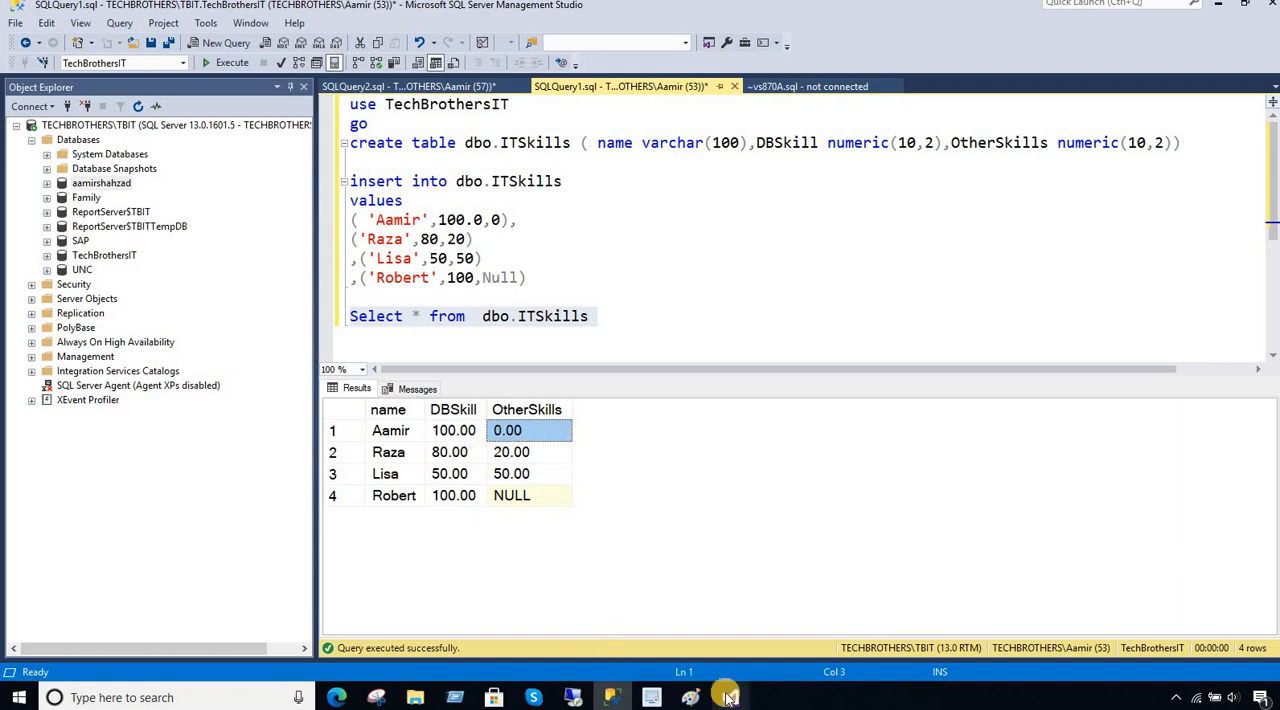
{"action": "left_click", "coordinate": [728, 696]}
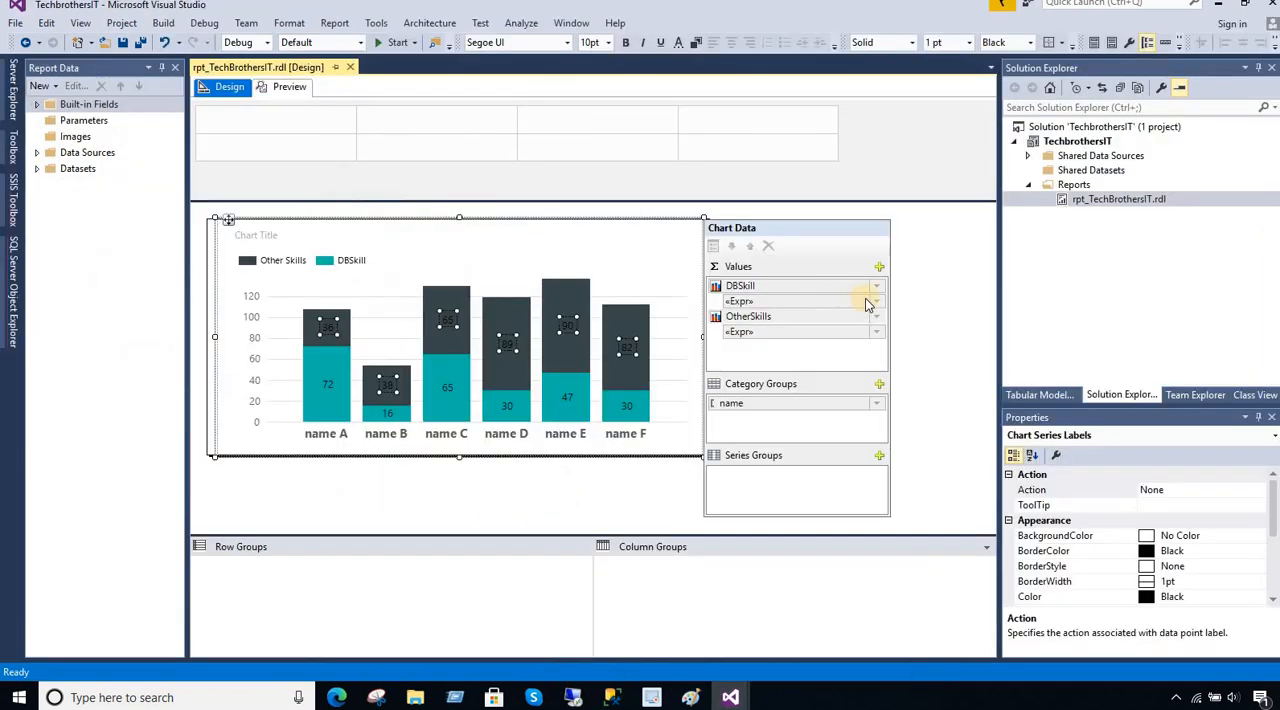
Add a new blank Report item to the project's Reports folder.
{"action": "left_click", "coordinate": [1072, 184]}
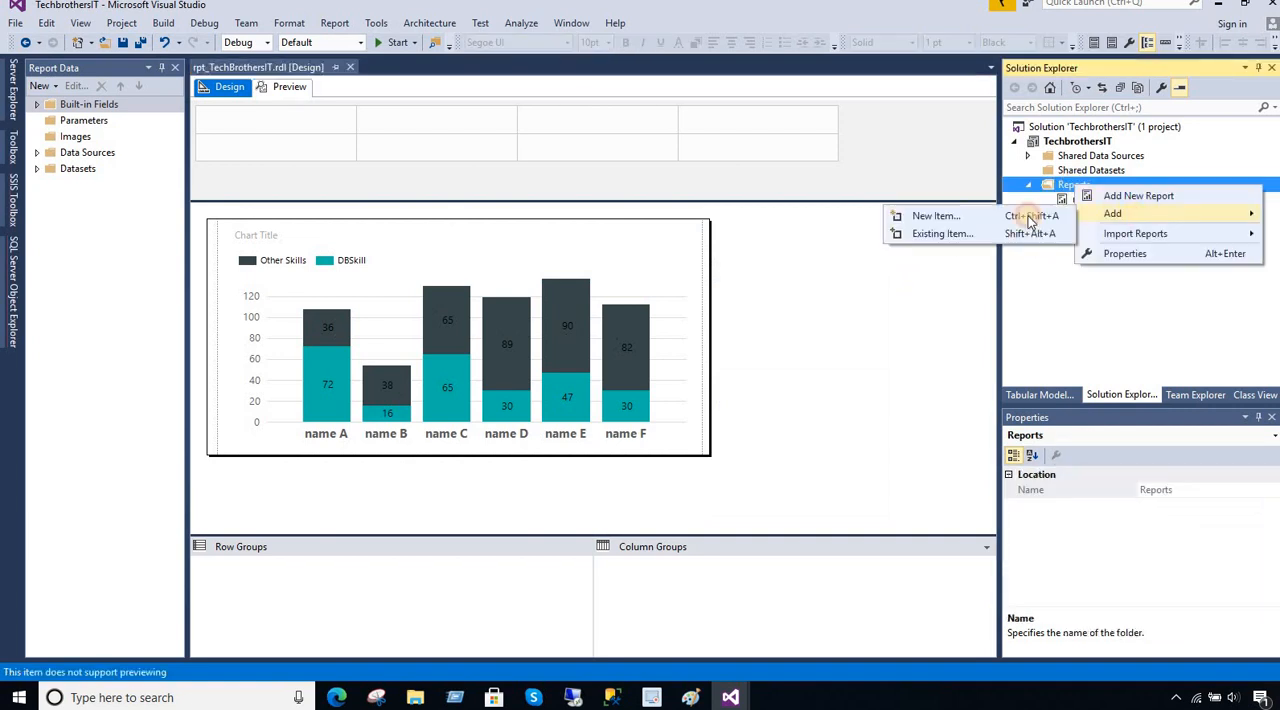
{"action": "left_click", "coordinate": [936, 216]}
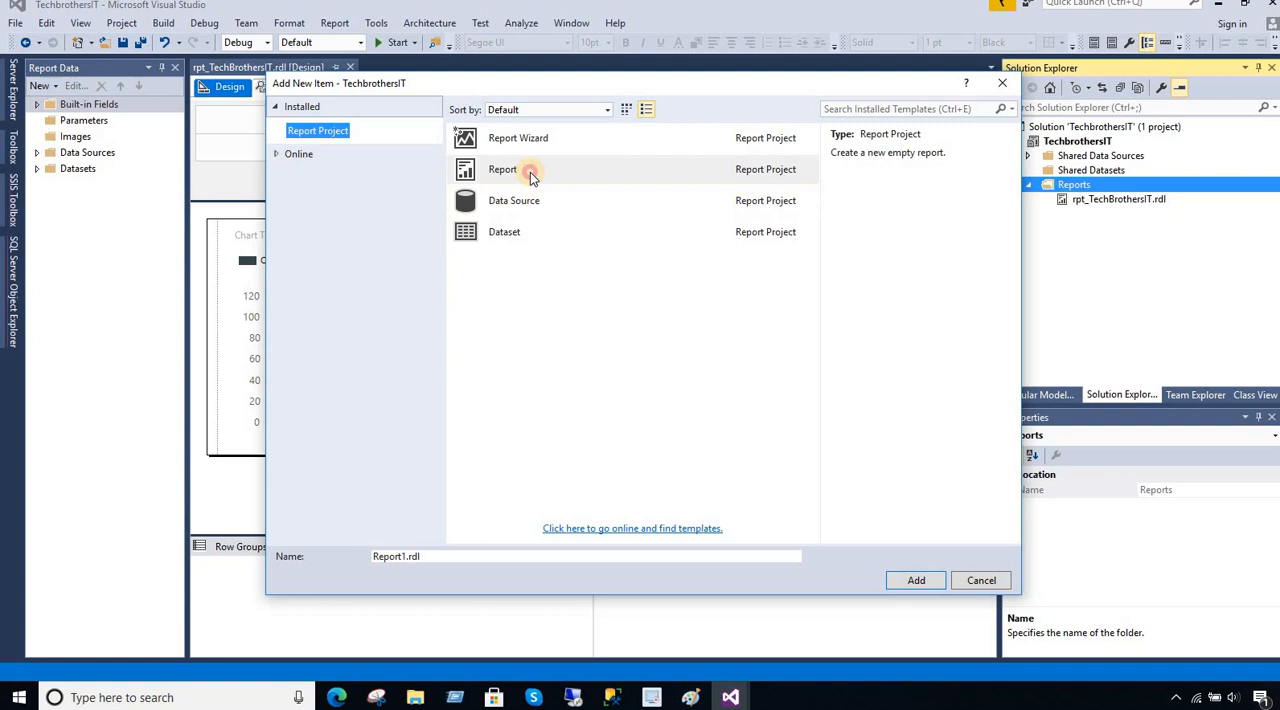
{"action": "left_click", "coordinate": [916, 580]}
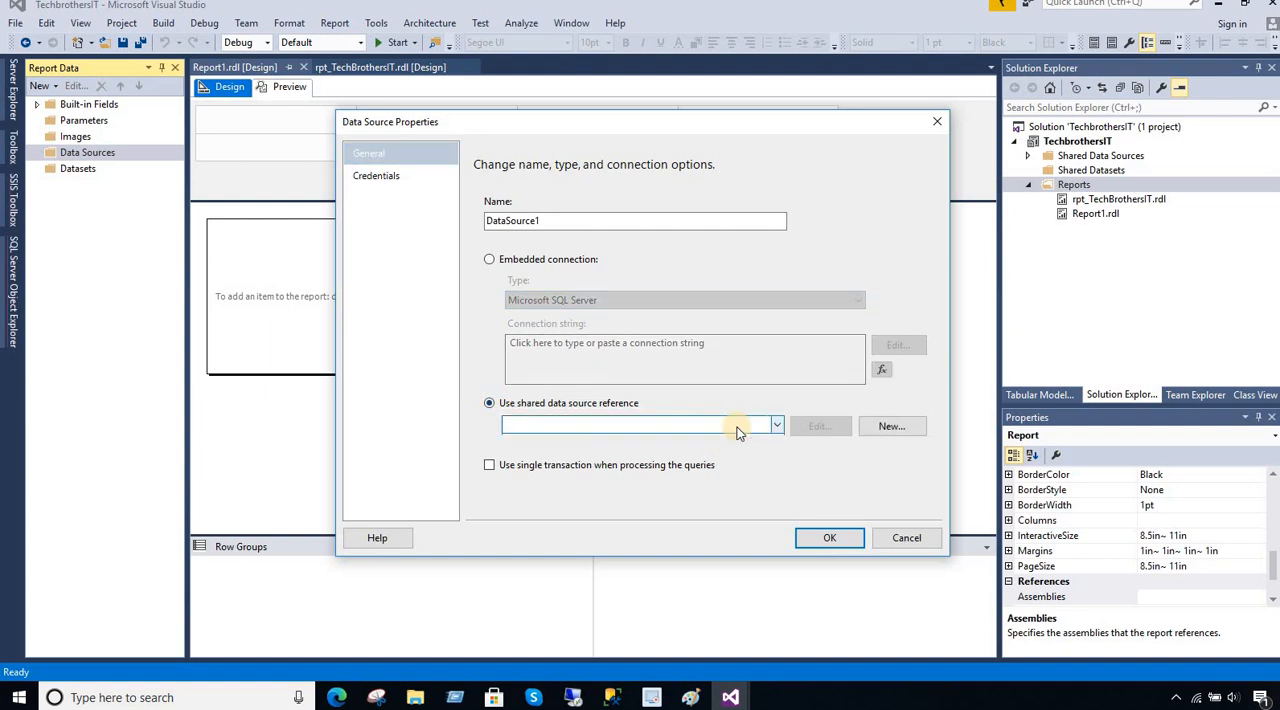
Add a data source using the shared TechbrothersIT reference.
{"action": "left_click", "coordinate": [776, 424]}
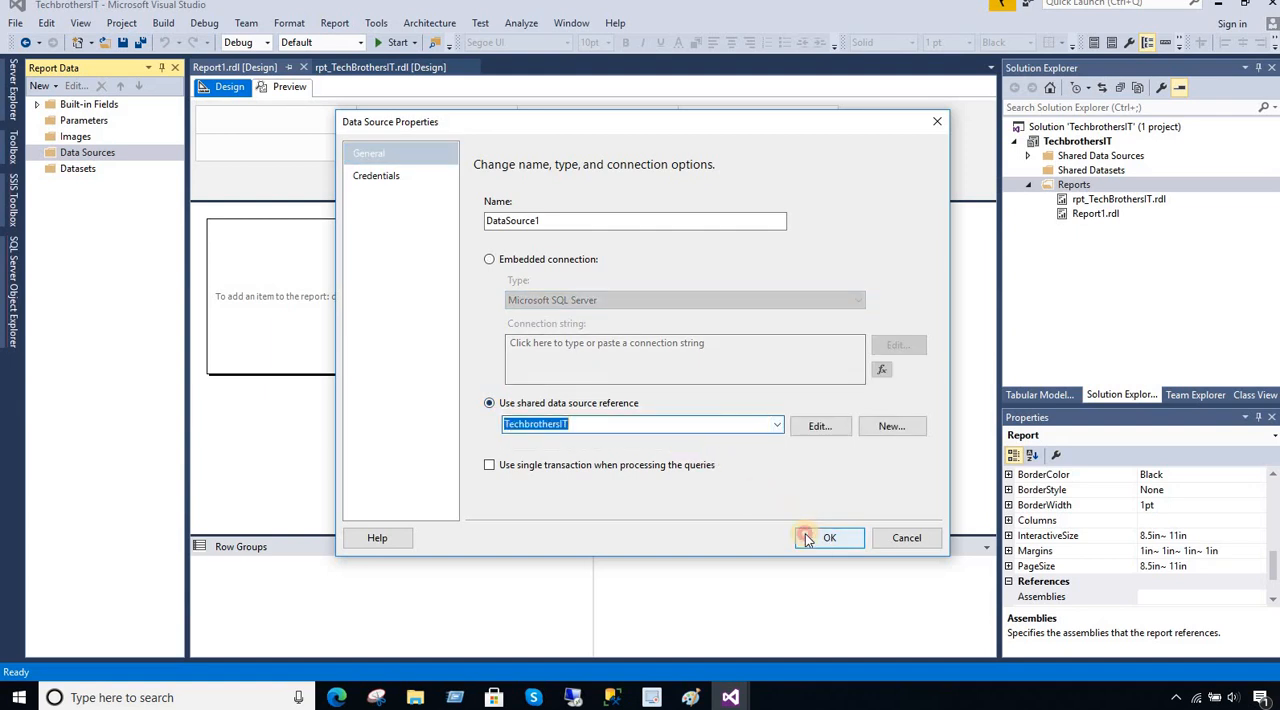
{"action": "left_click", "coordinate": [828, 536]}
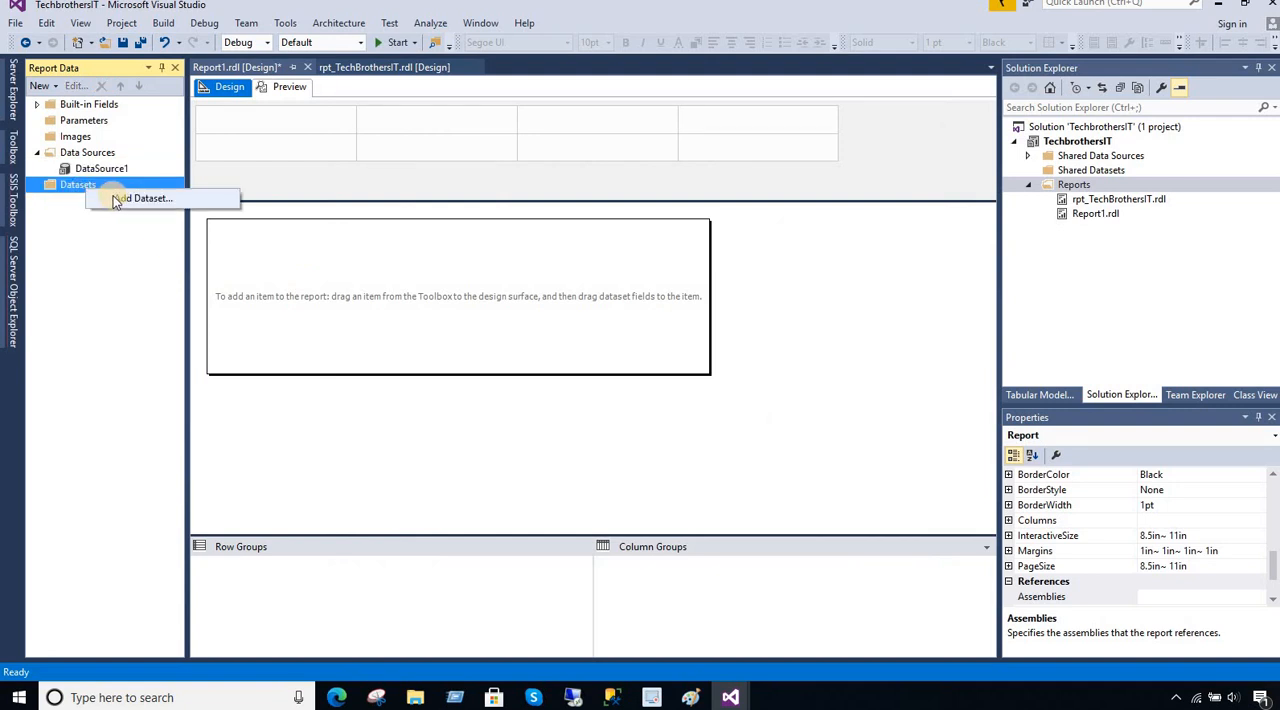
Add an embedded dataset on DataSource1 with the query 'Select * from ITSkills'.
{"action": "left_click", "coordinate": [144, 198]}
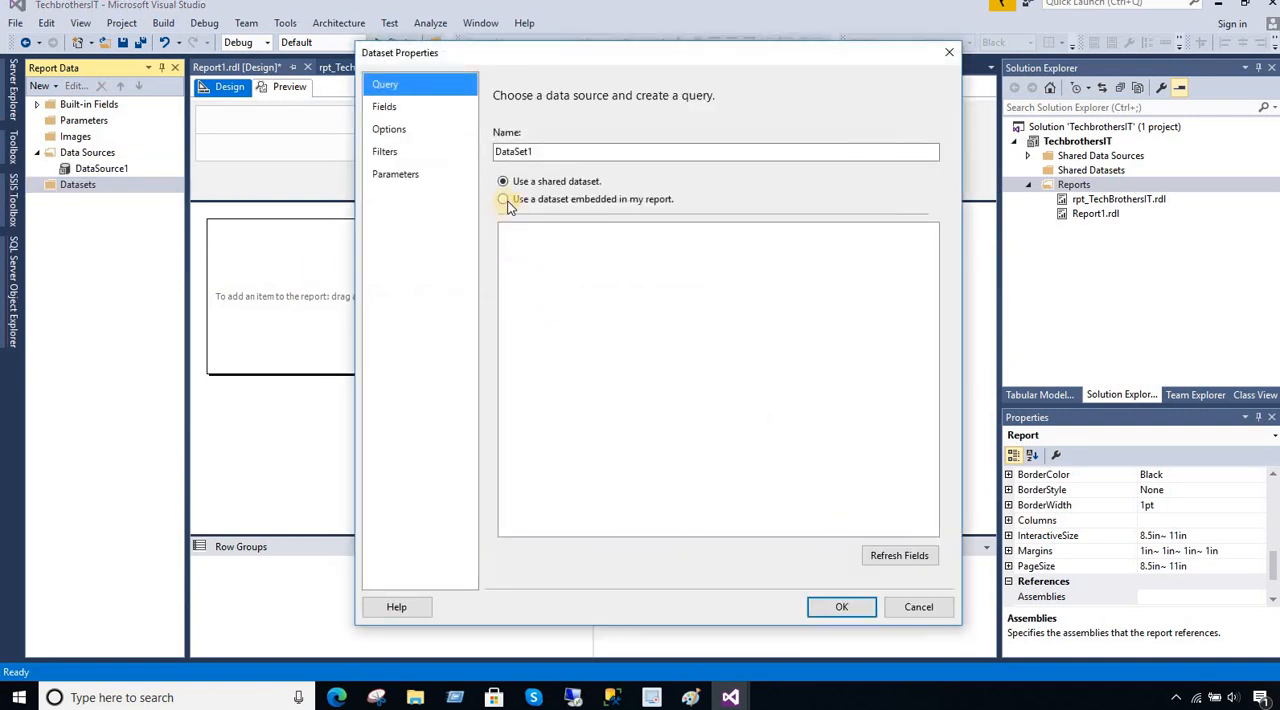
{"action": "left_click", "coordinate": [504, 200]}
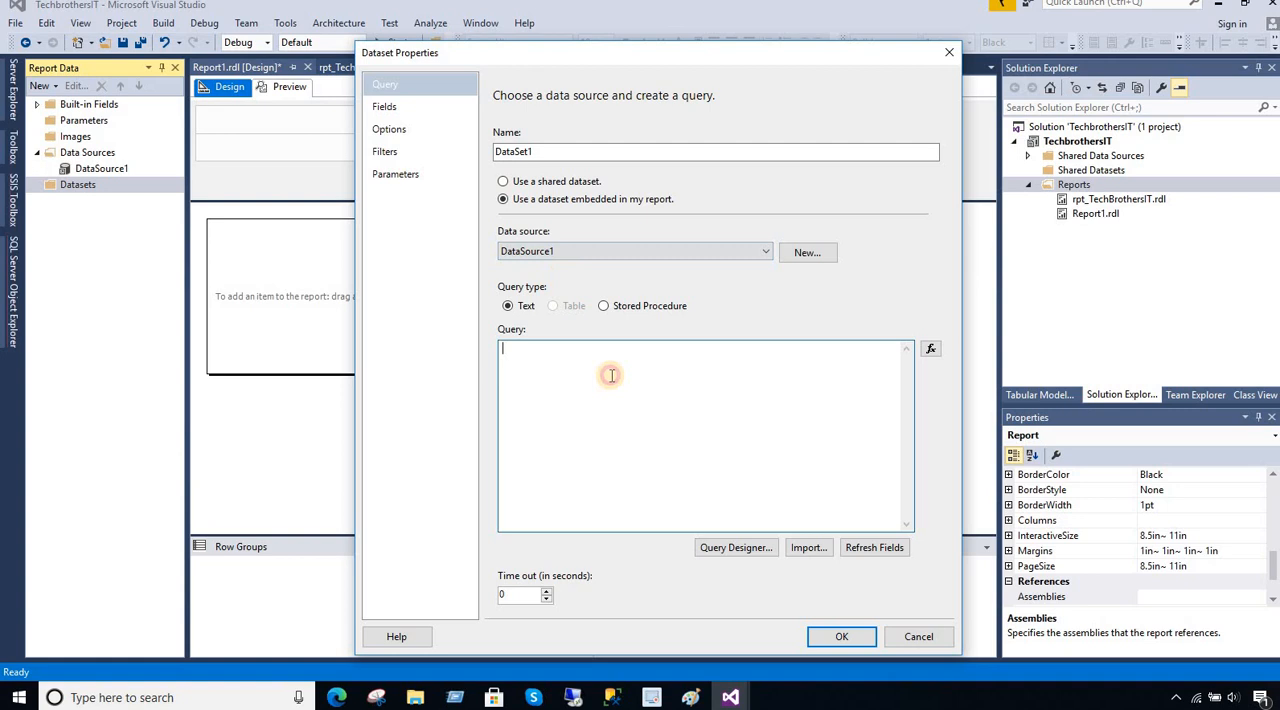
{"action": "type", "text": "Selec"}
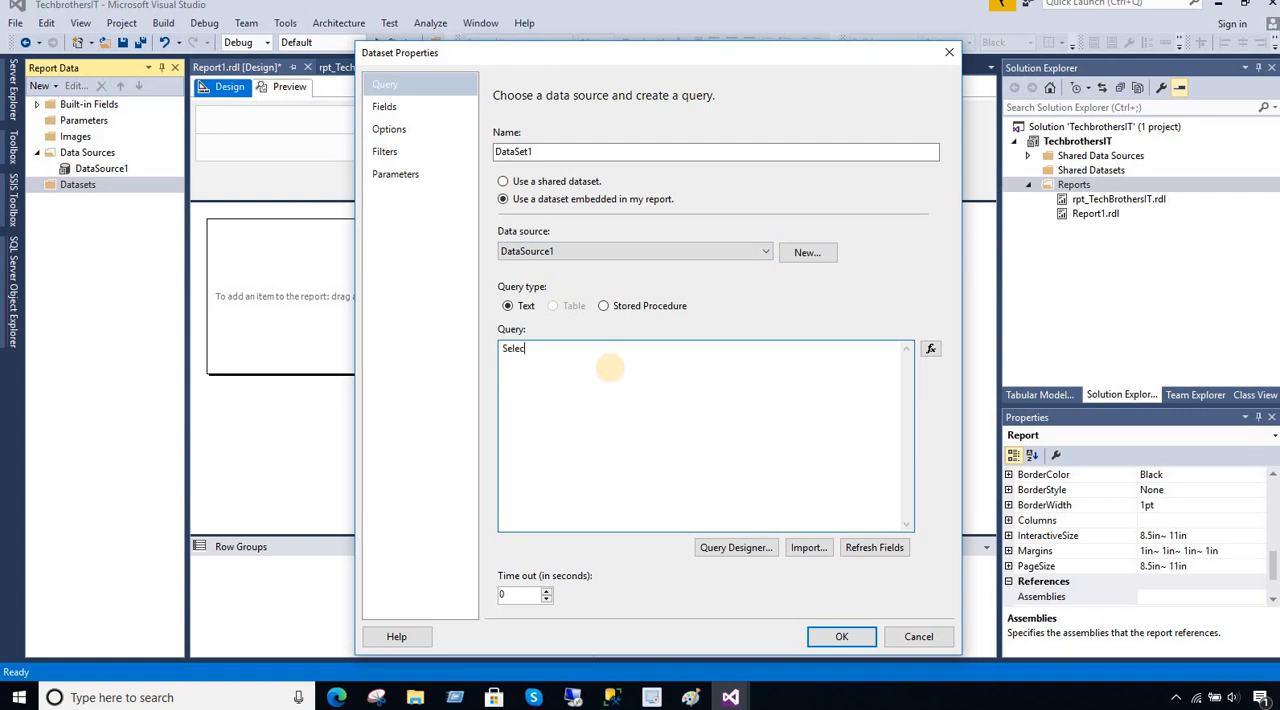
{"action": "type", "text": "ct * from"}
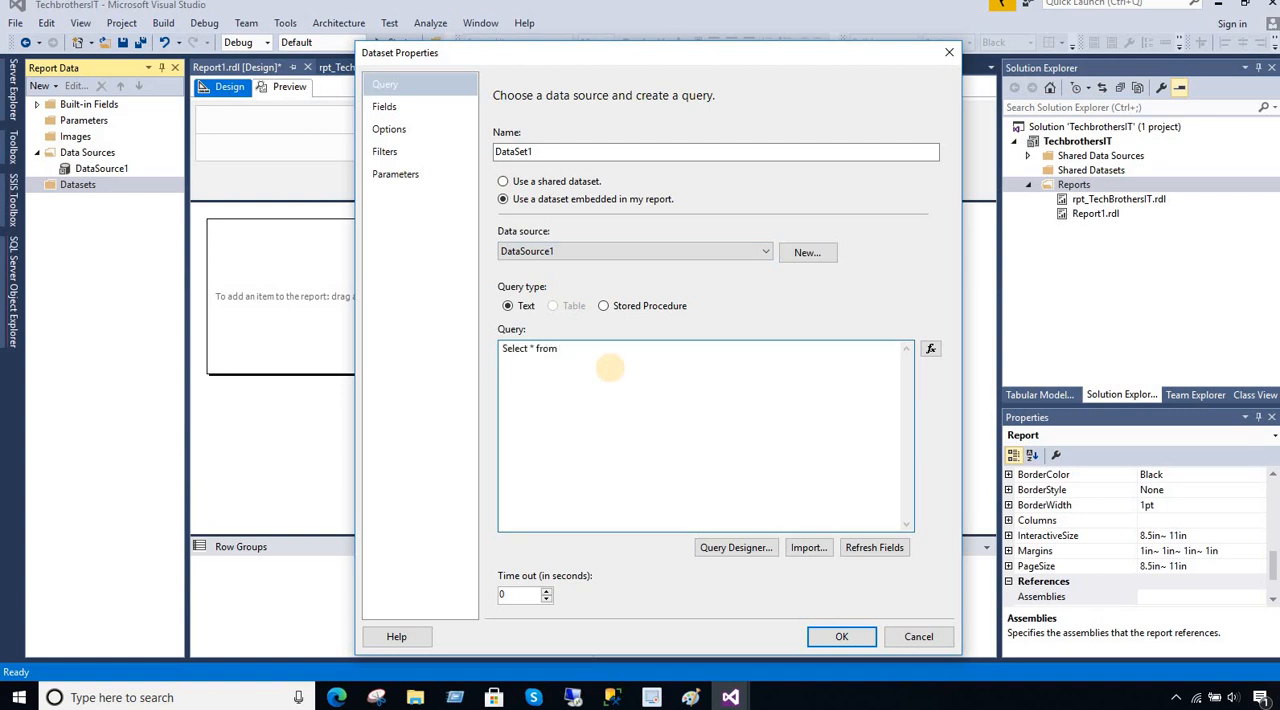
{"action": "type", "text": "ITSkills"}
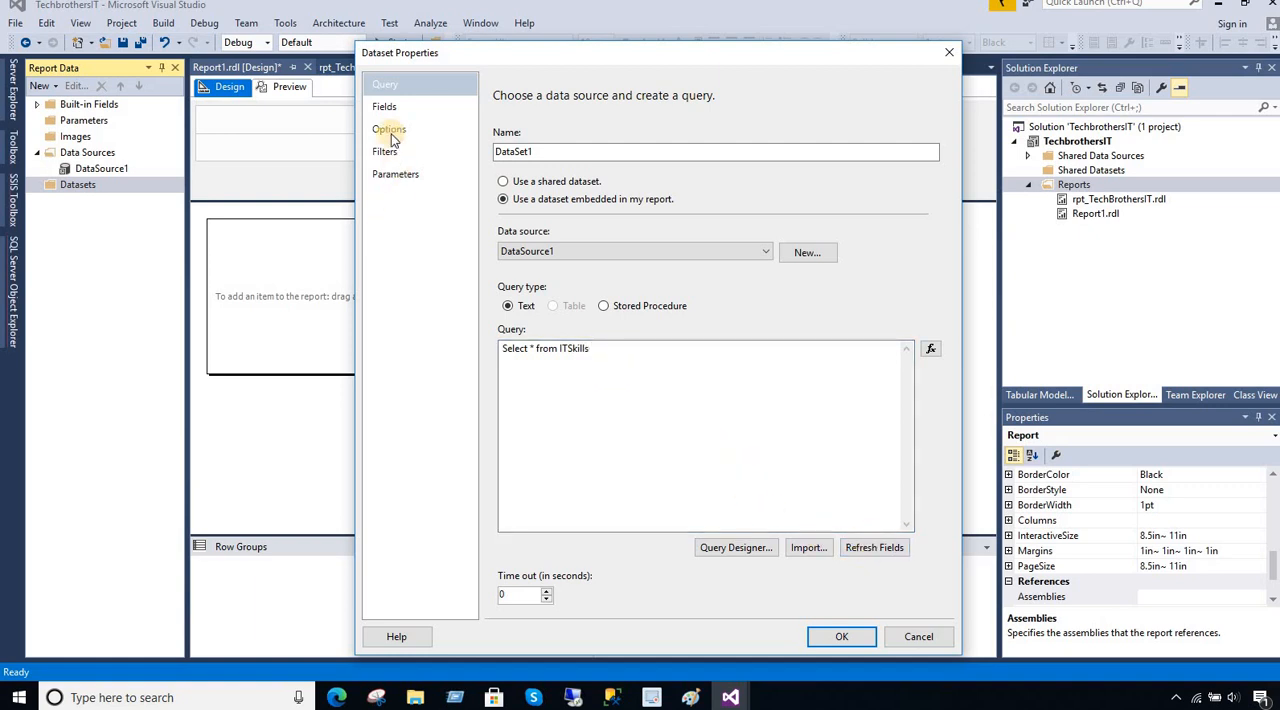
{"action": "left_click", "coordinate": [384, 106]}
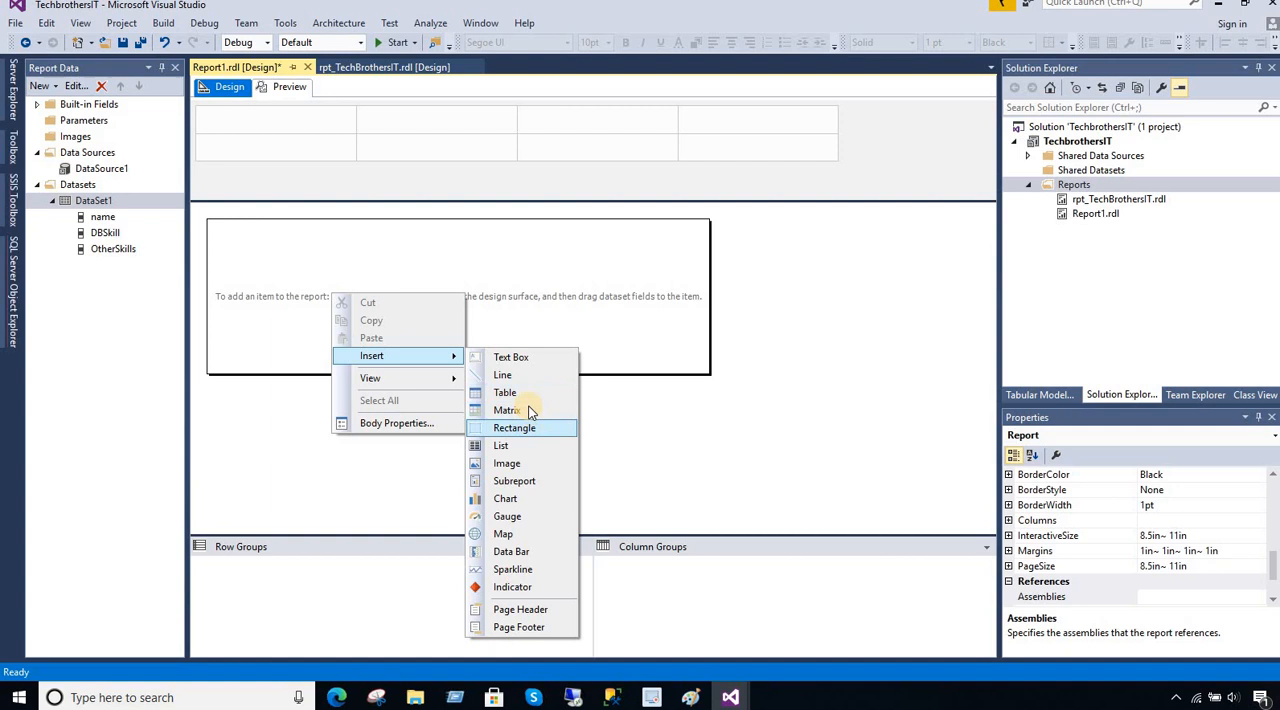
Insert a Stacked Column chart into the report body.
{"action": "left_click", "coordinate": [504, 498]}
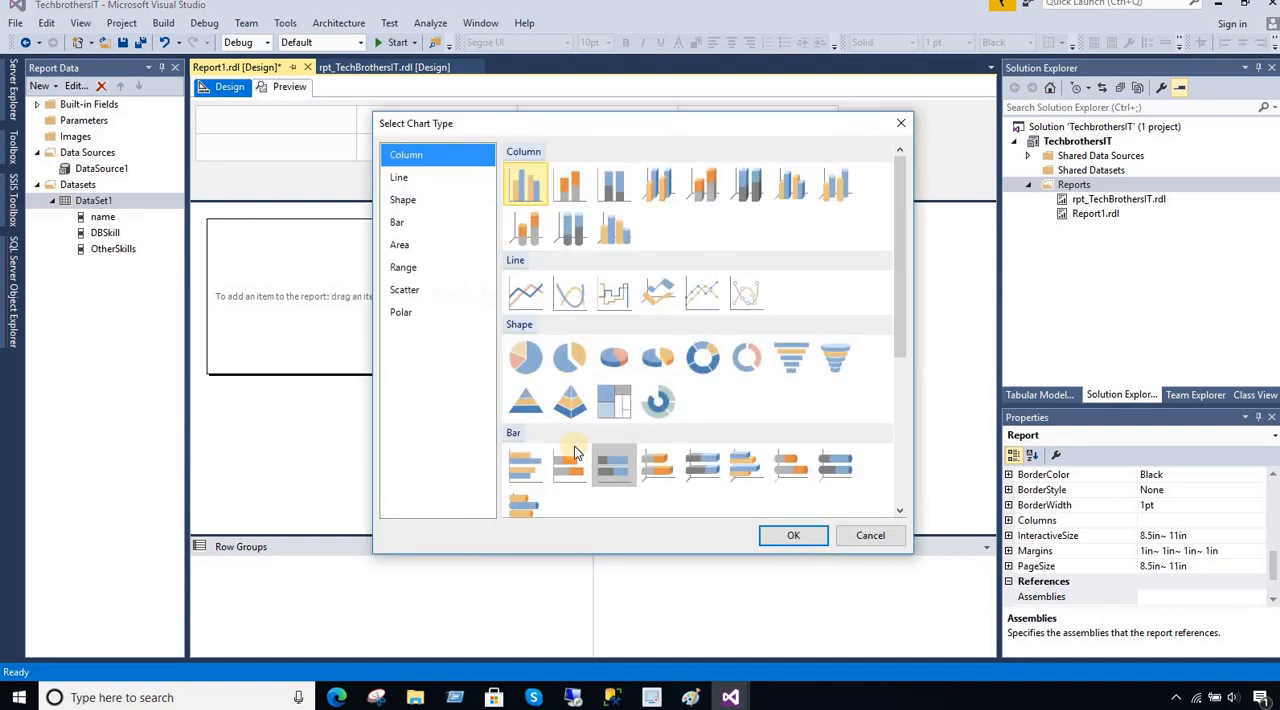
{"action": "mouse_move", "coordinate": [570, 184]}
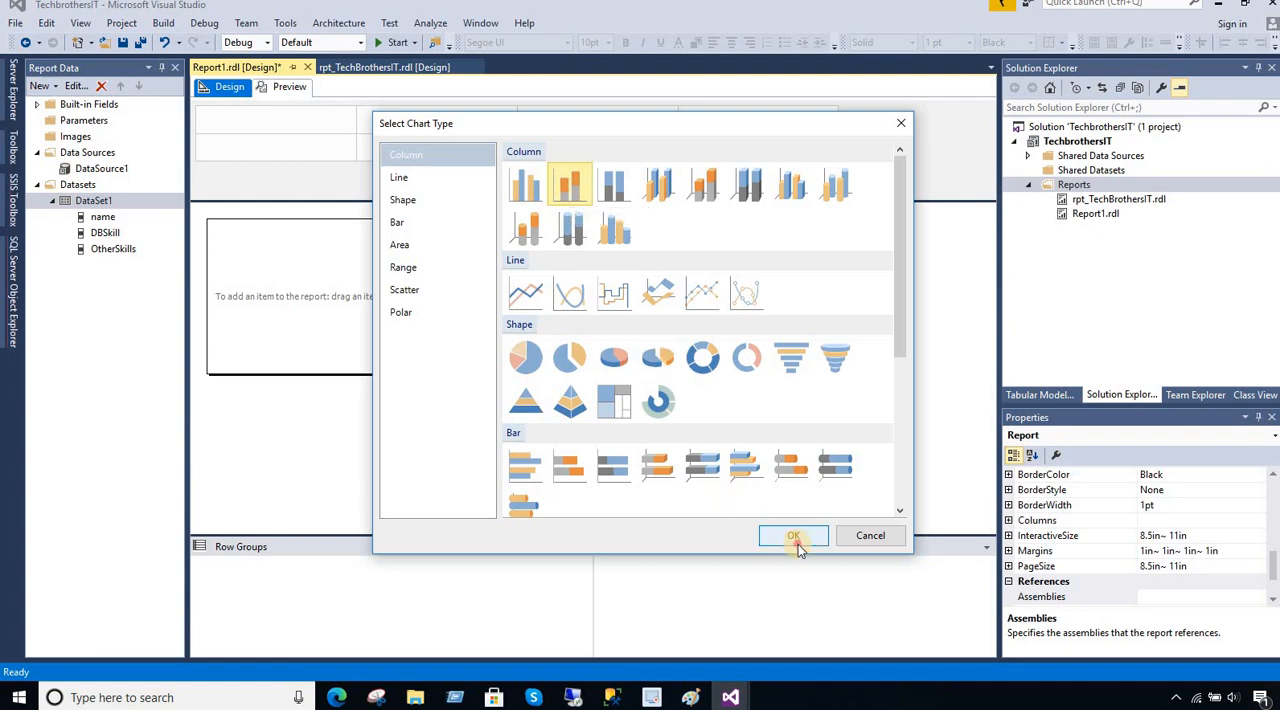
{"action": "left_click", "coordinate": [792, 536]}
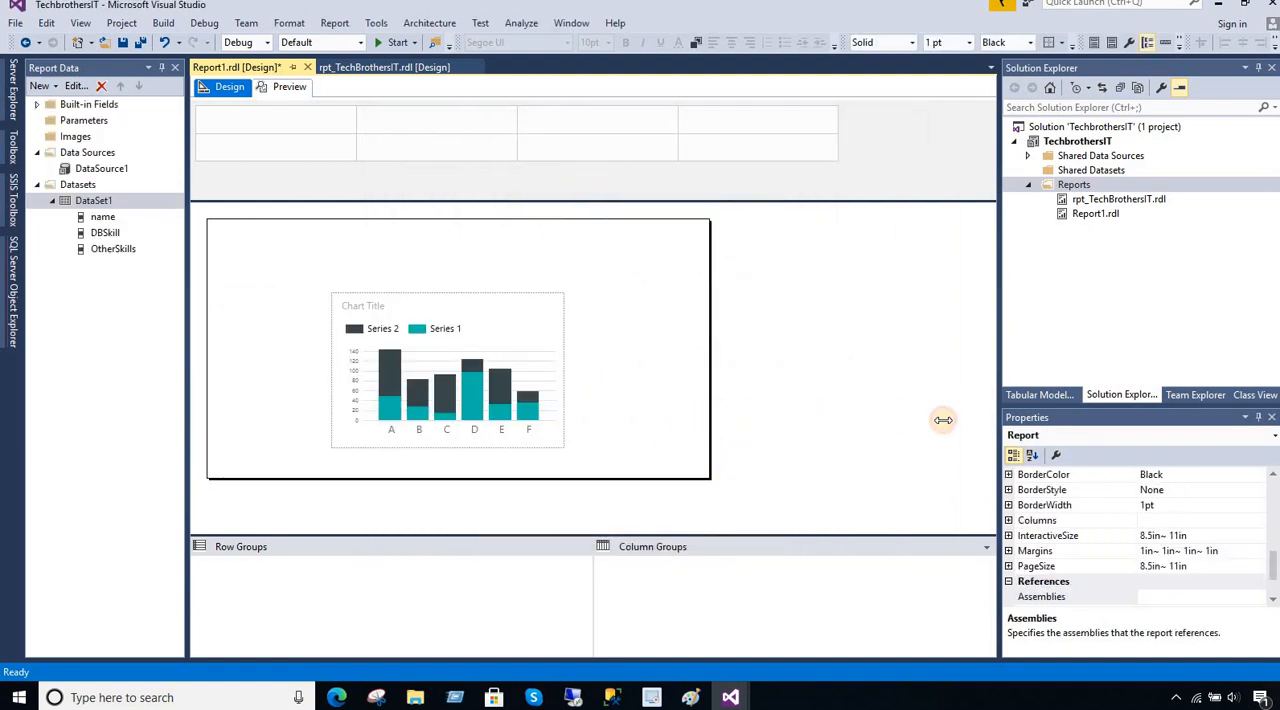
{"action": "left_click", "coordinate": [448, 370]}
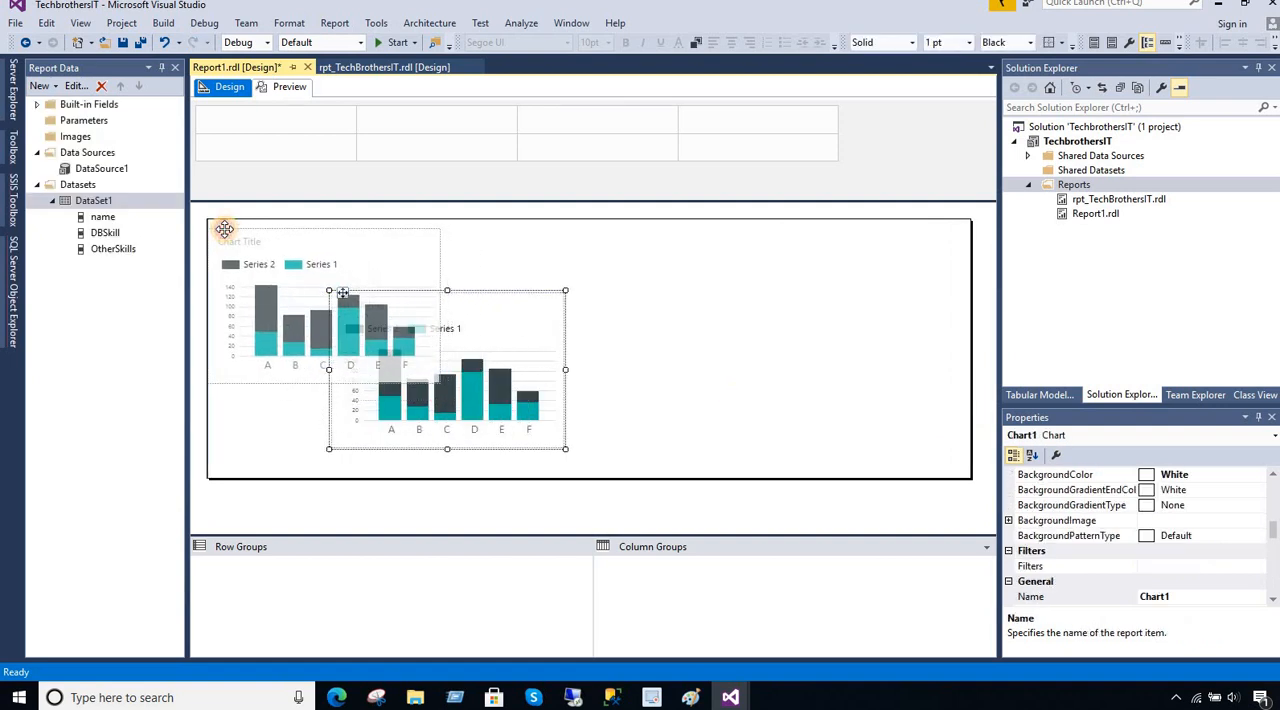
Move the chart to the body's top-left corner and enlarge it across the report body.
{"action": "left_click_drag", "start_coordinate": [564, 448], "coordinate": [870, 458]}
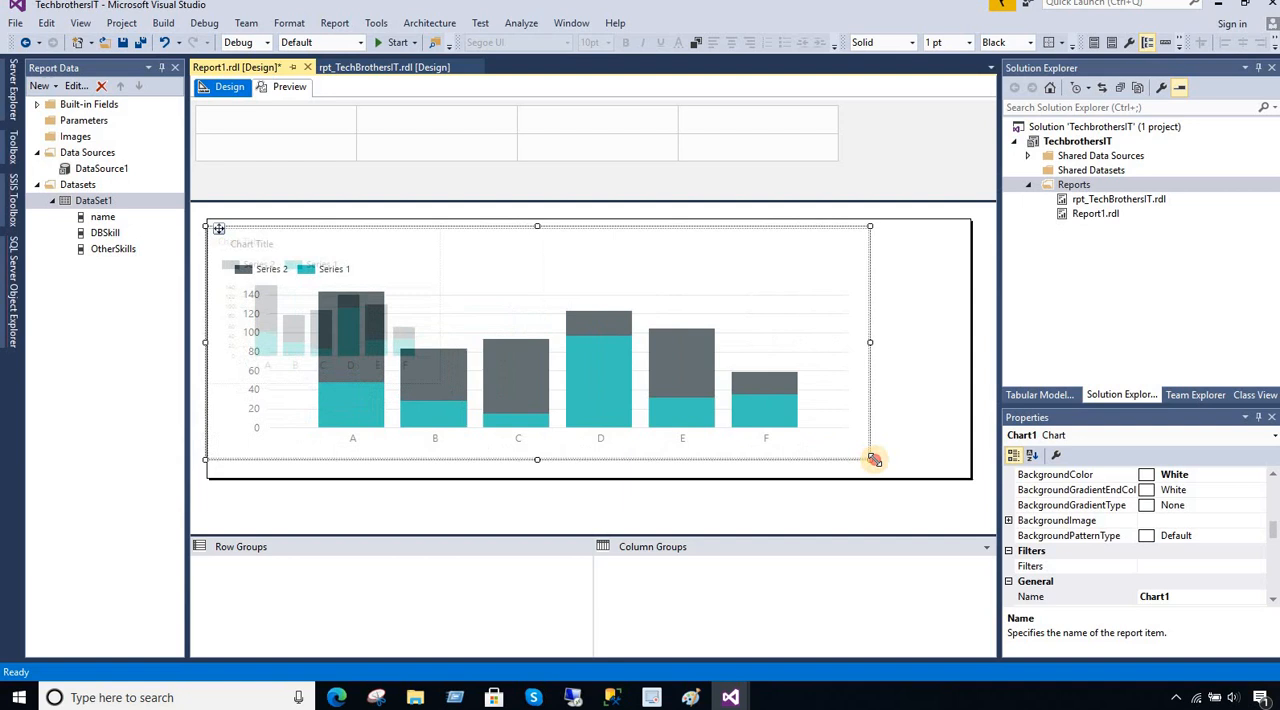
{"action": "left_click_drag", "start_coordinate": [870, 458], "coordinate": [936, 480]}
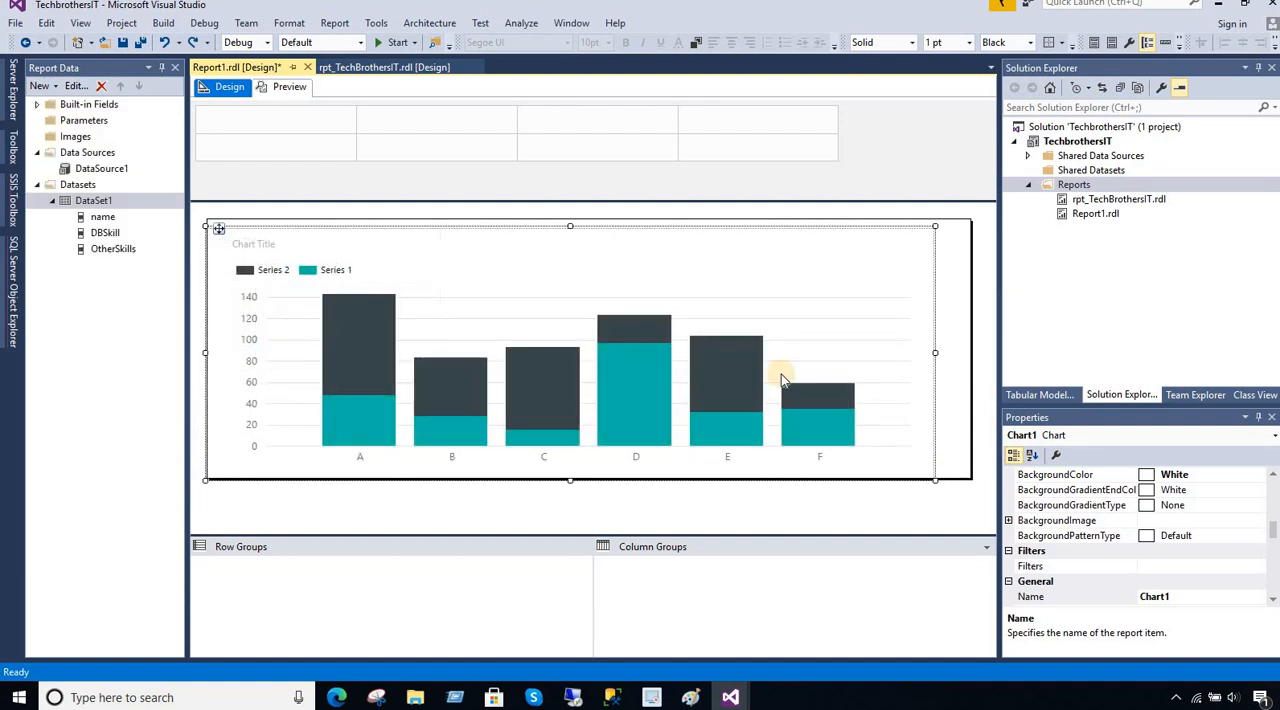
{"action": "left_click", "coordinate": [940, 304]}
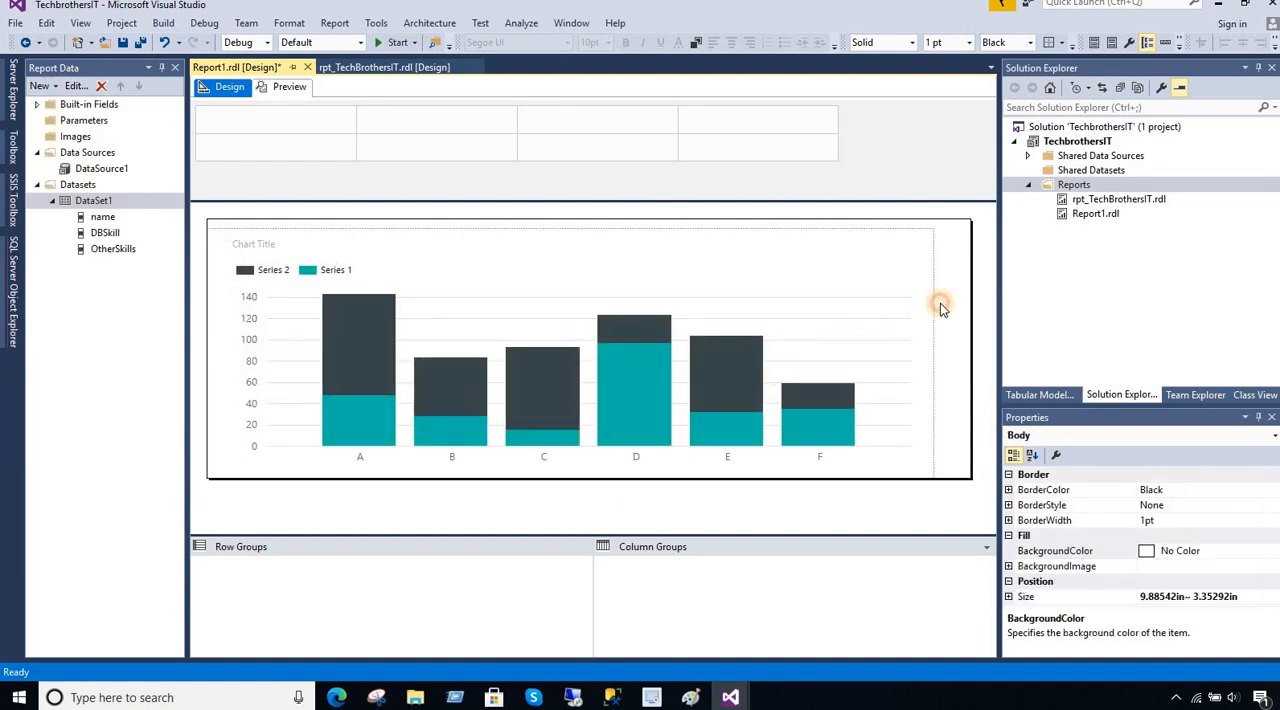
{"action": "left_click", "coordinate": [570, 350]}
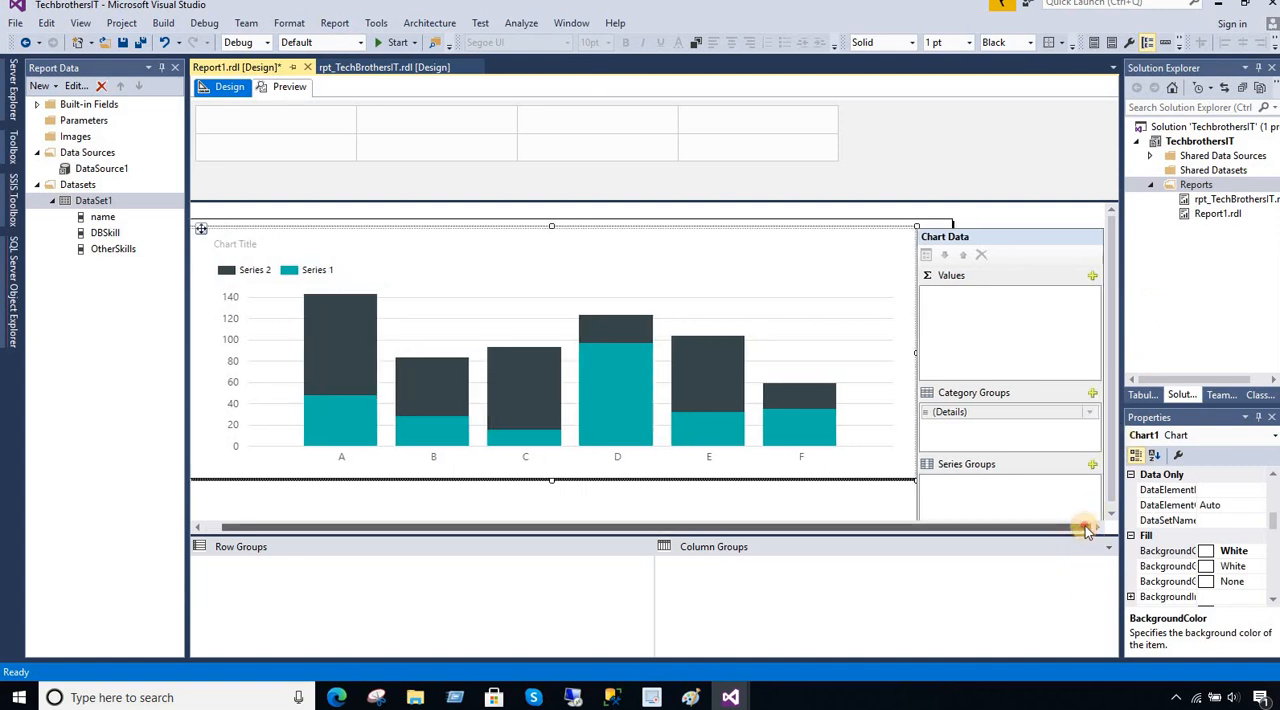
{"action": "mouse_move", "coordinate": [1092, 276]}
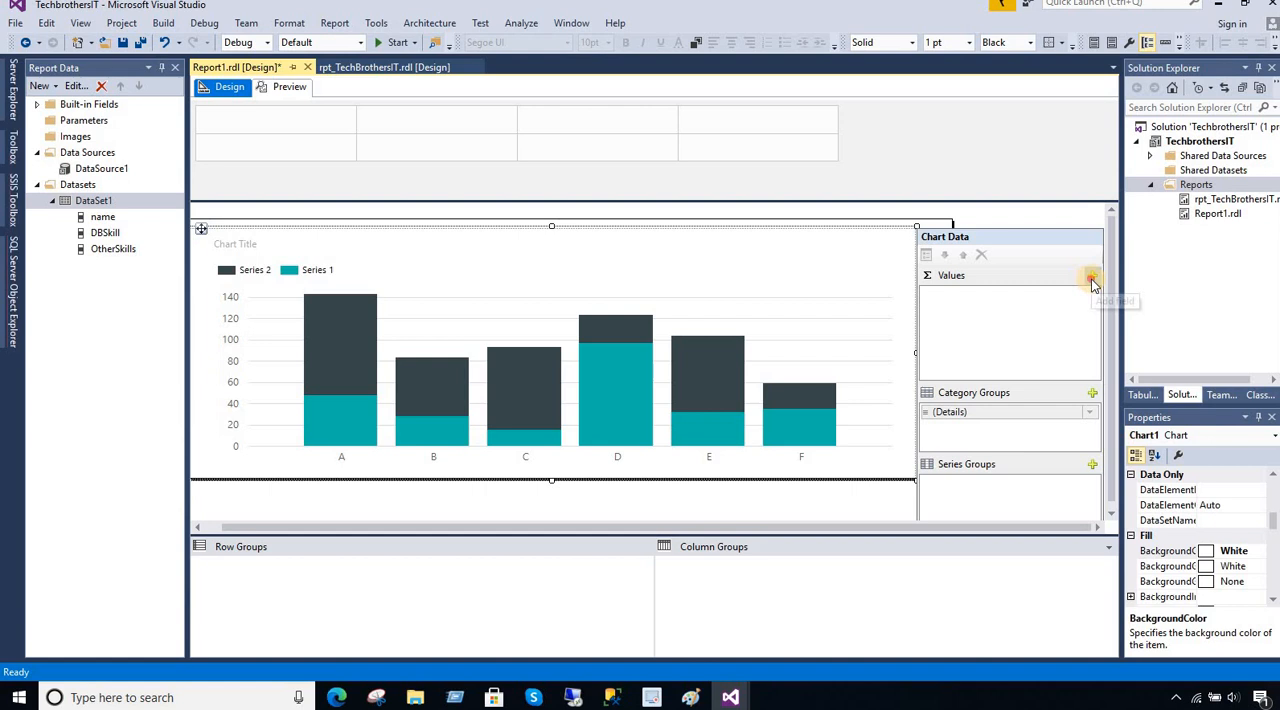
Add DBSkill and OtherSkills as the chart's stacked Values.
{"action": "left_click", "coordinate": [1092, 276]}
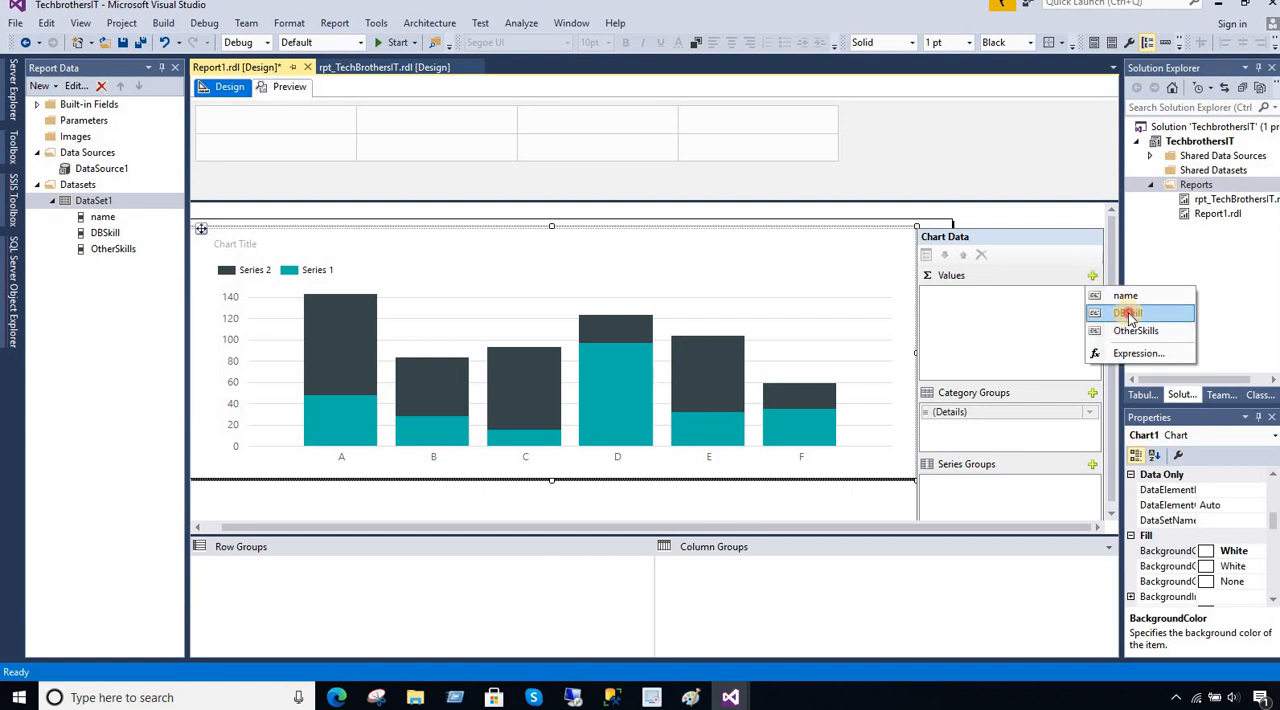
{"action": "left_click", "coordinate": [1128, 312]}
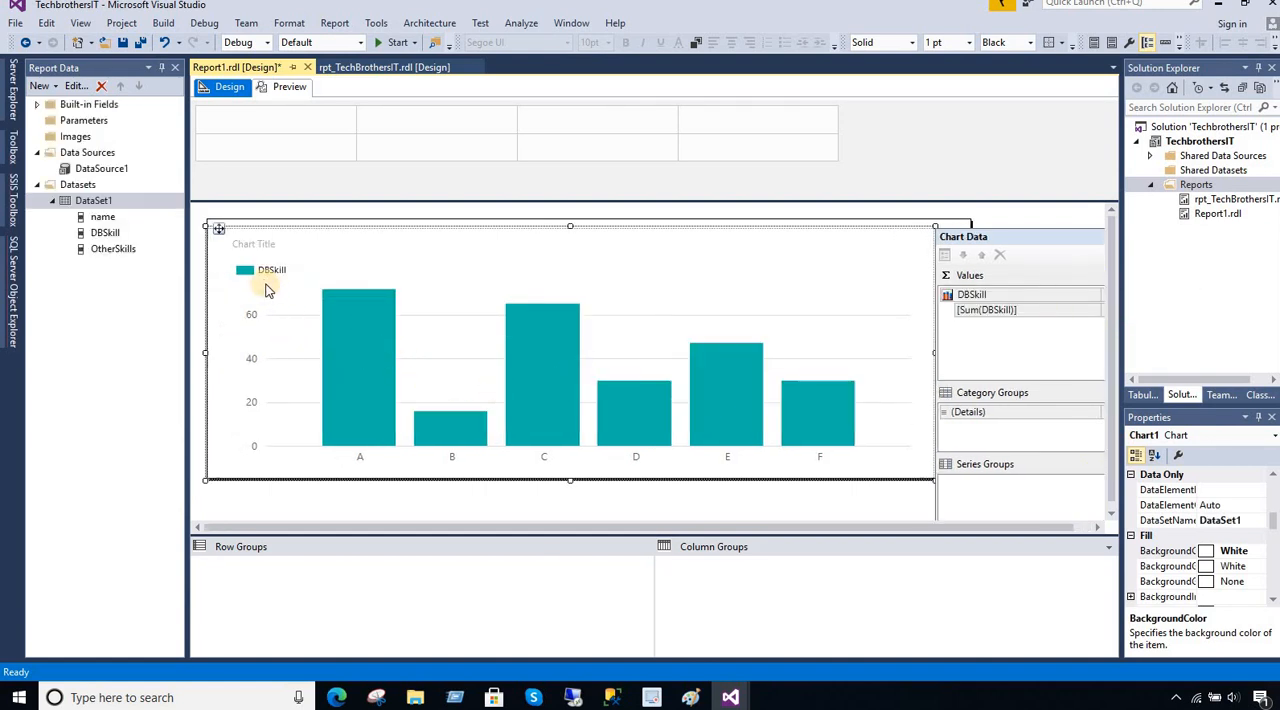
{"action": "mouse_move", "coordinate": [346, 344]}
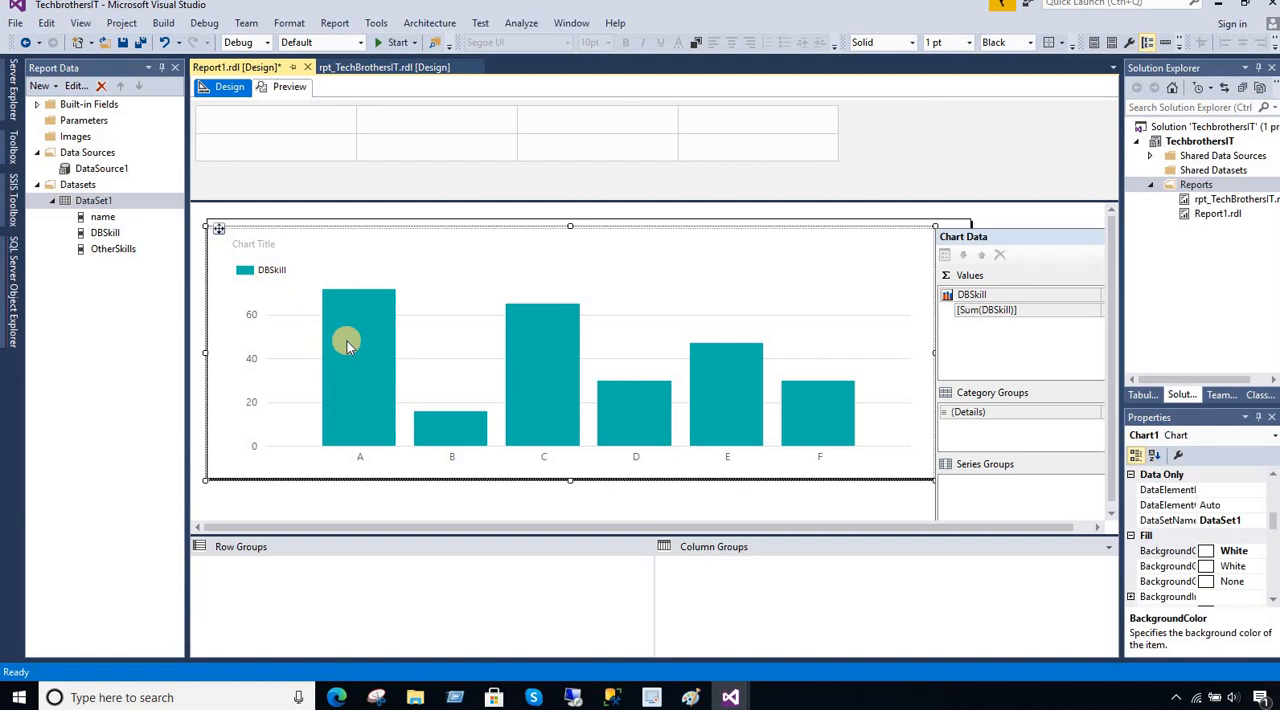
{"action": "mouse_move", "coordinate": [1156, 300]}
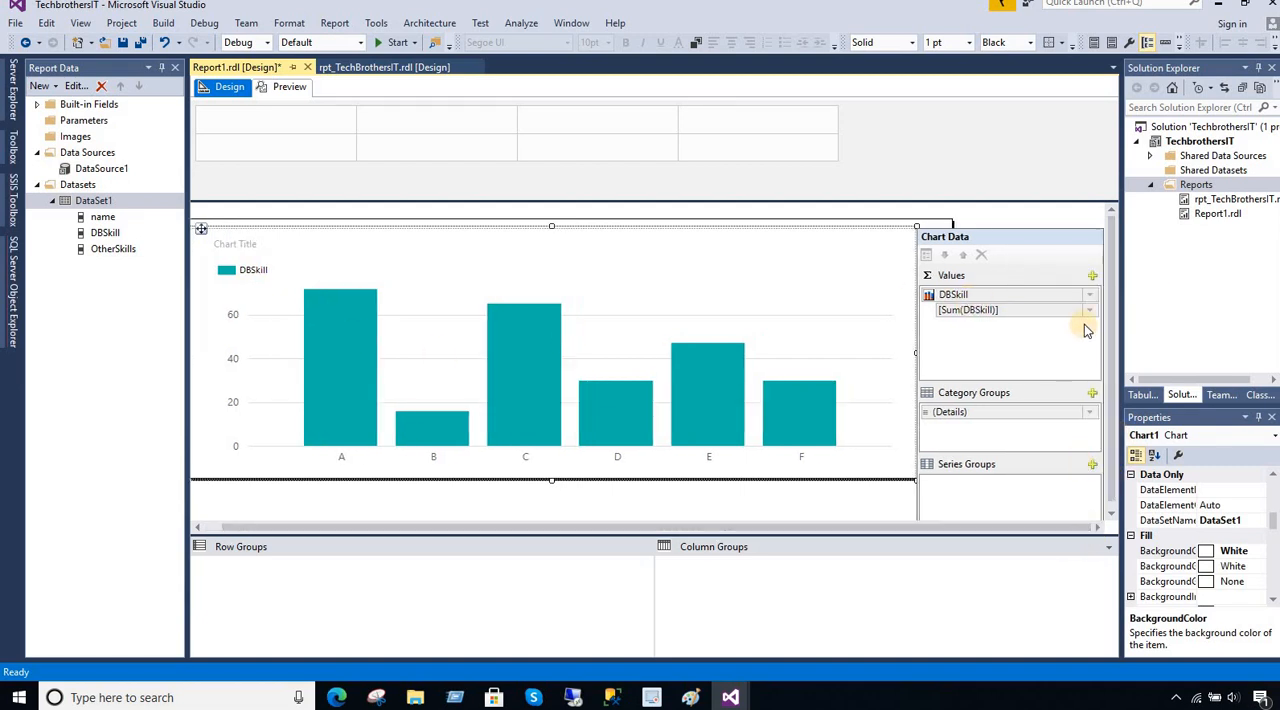
{"action": "mouse_move", "coordinate": [1092, 276]}
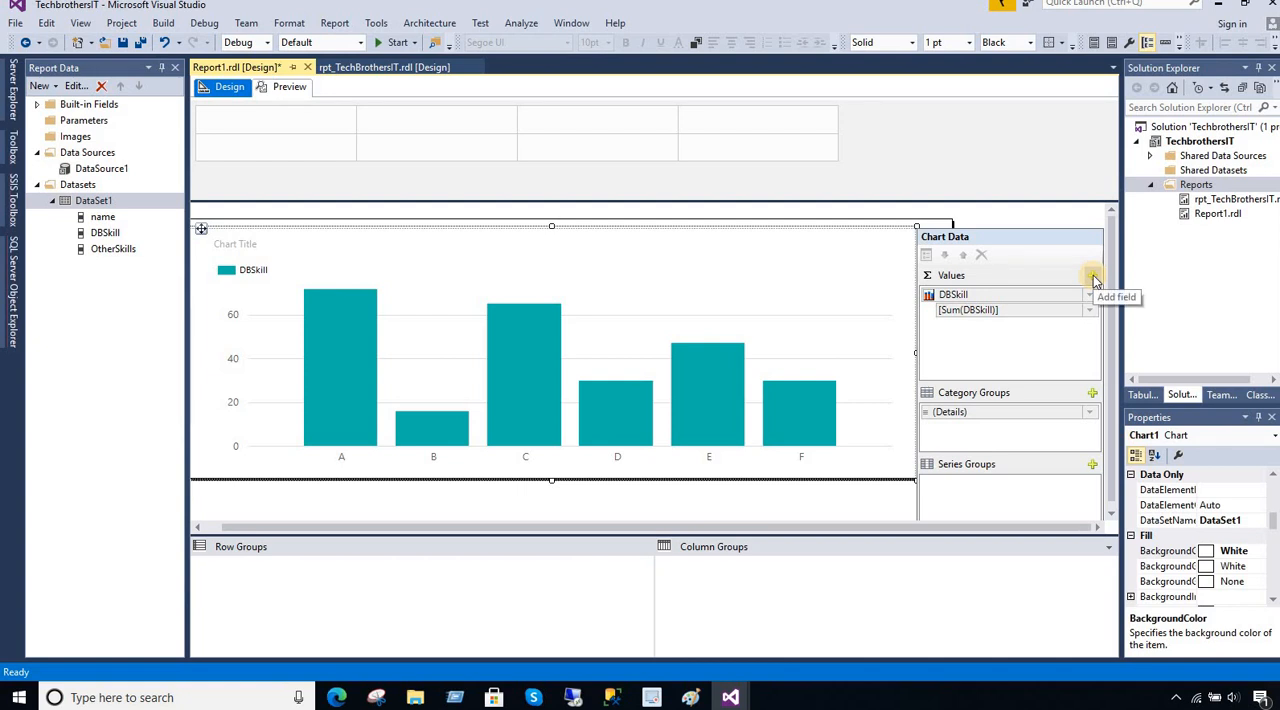
{"action": "left_click", "coordinate": [1092, 276]}
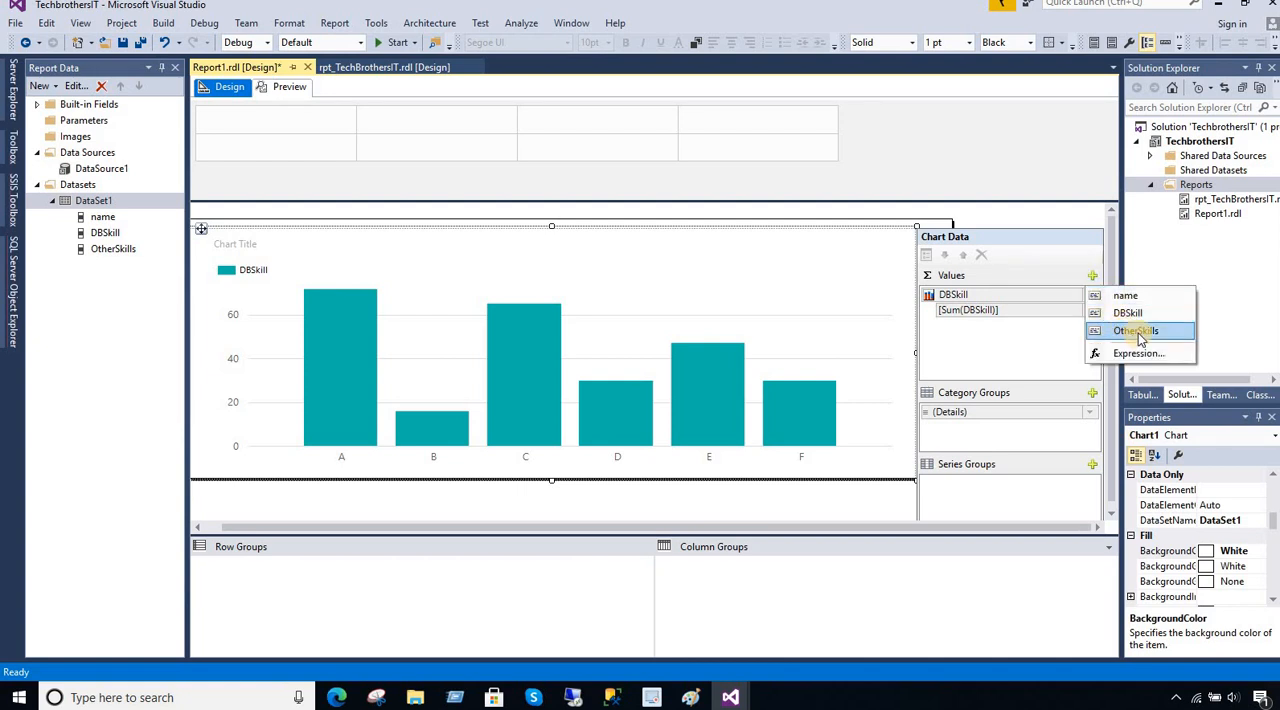
{"action": "left_click", "coordinate": [1136, 330]}
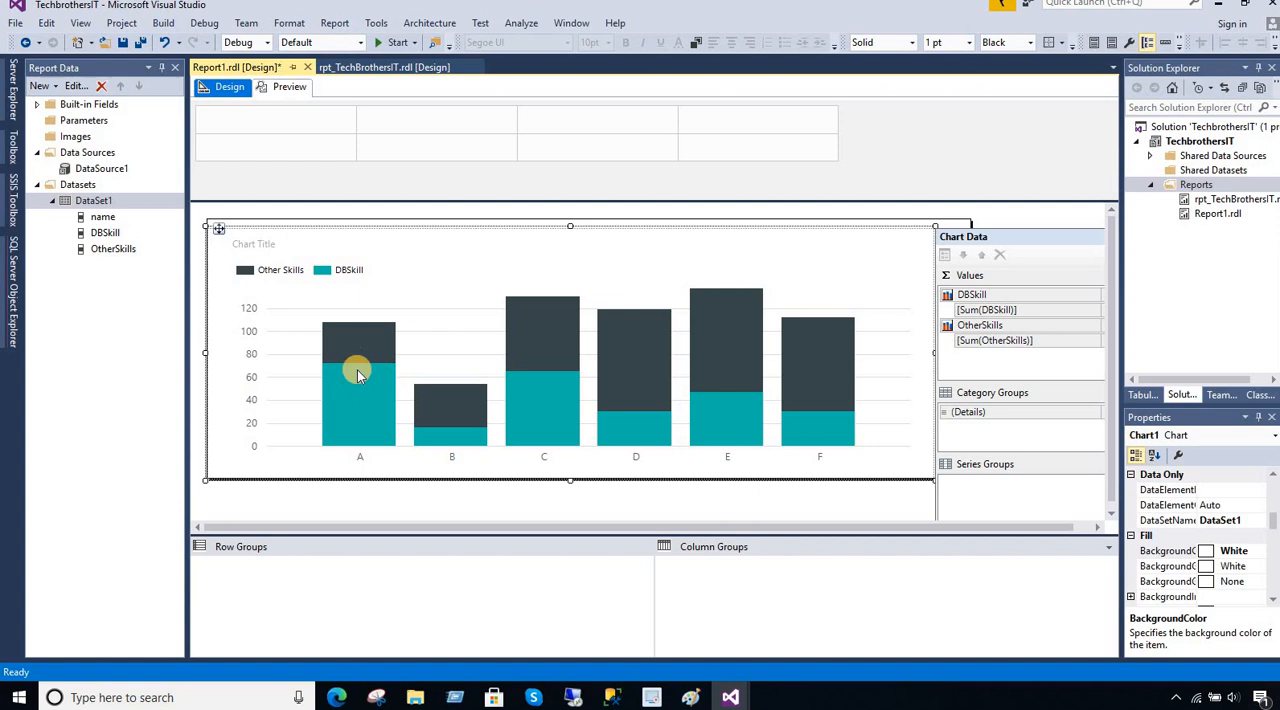
{"action": "mouse_move", "coordinate": [316, 288]}
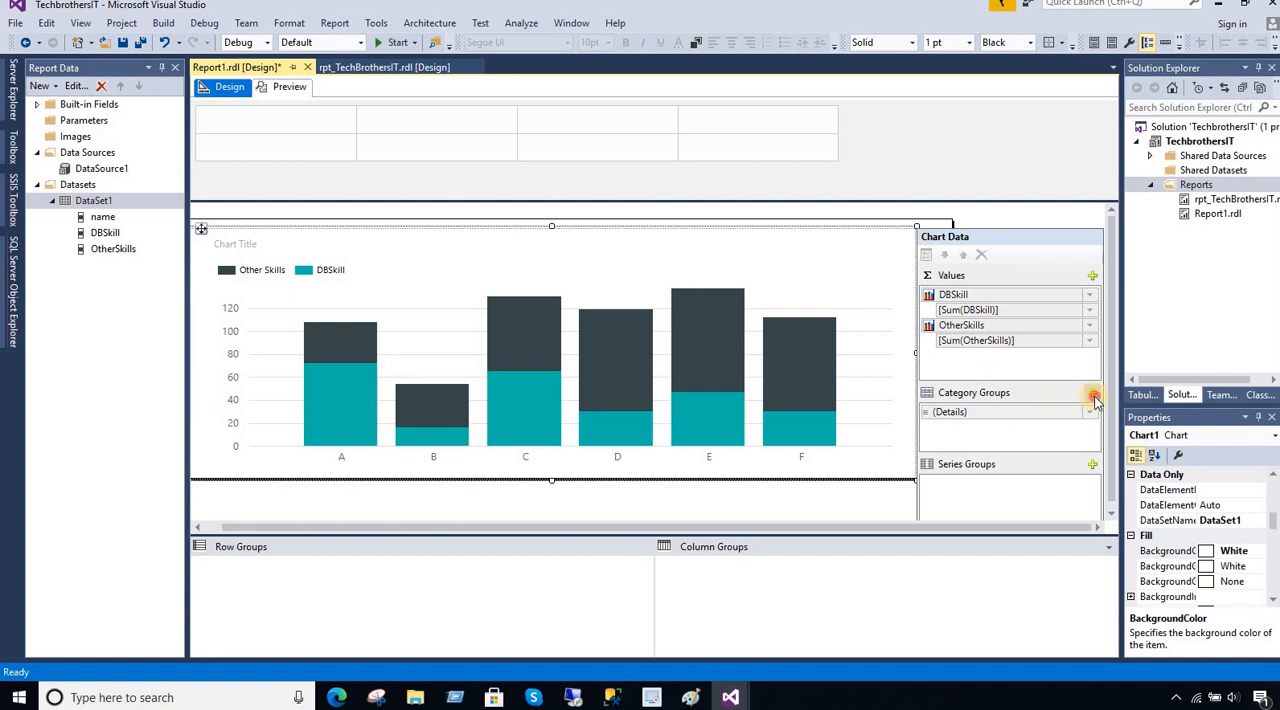
Set the chart's Category Group to the name field.
{"action": "left_click", "coordinate": [1092, 392]}
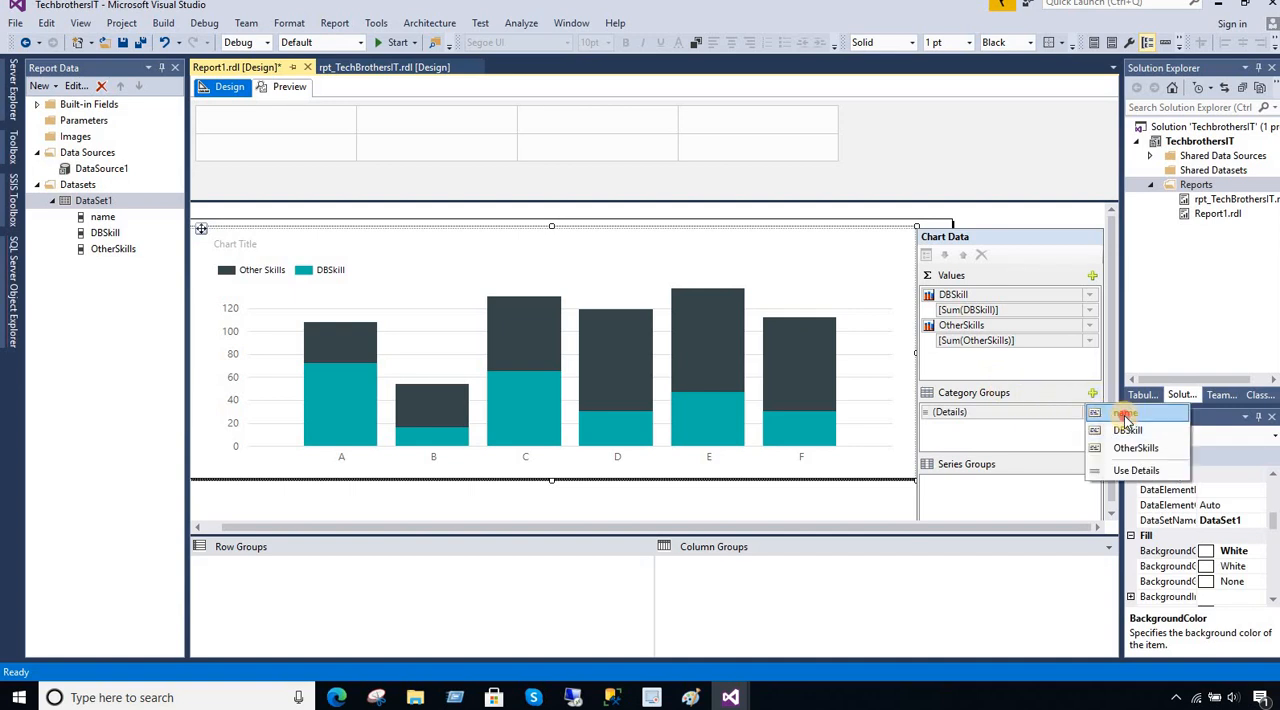
{"action": "left_click", "coordinate": [1128, 414]}
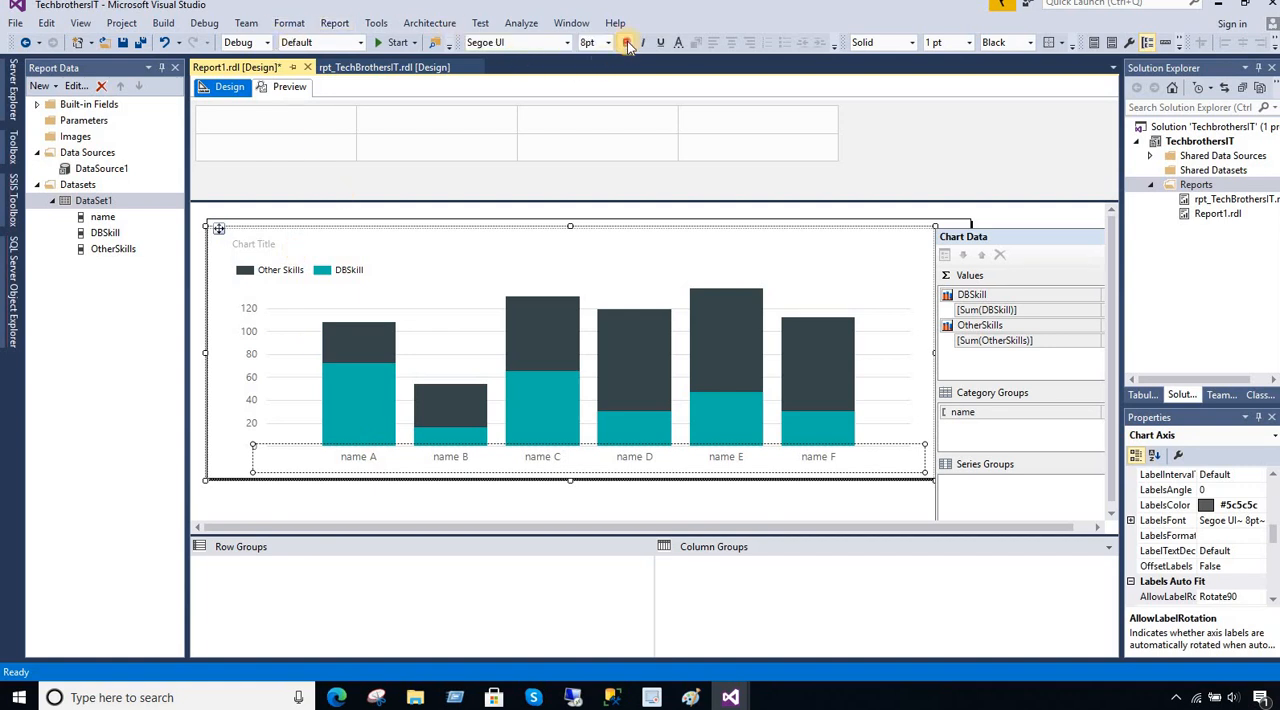
Make the horizontal axis name labels bold at 11 pt and start the report preview.
{"action": "left_click", "coordinate": [604, 42]}
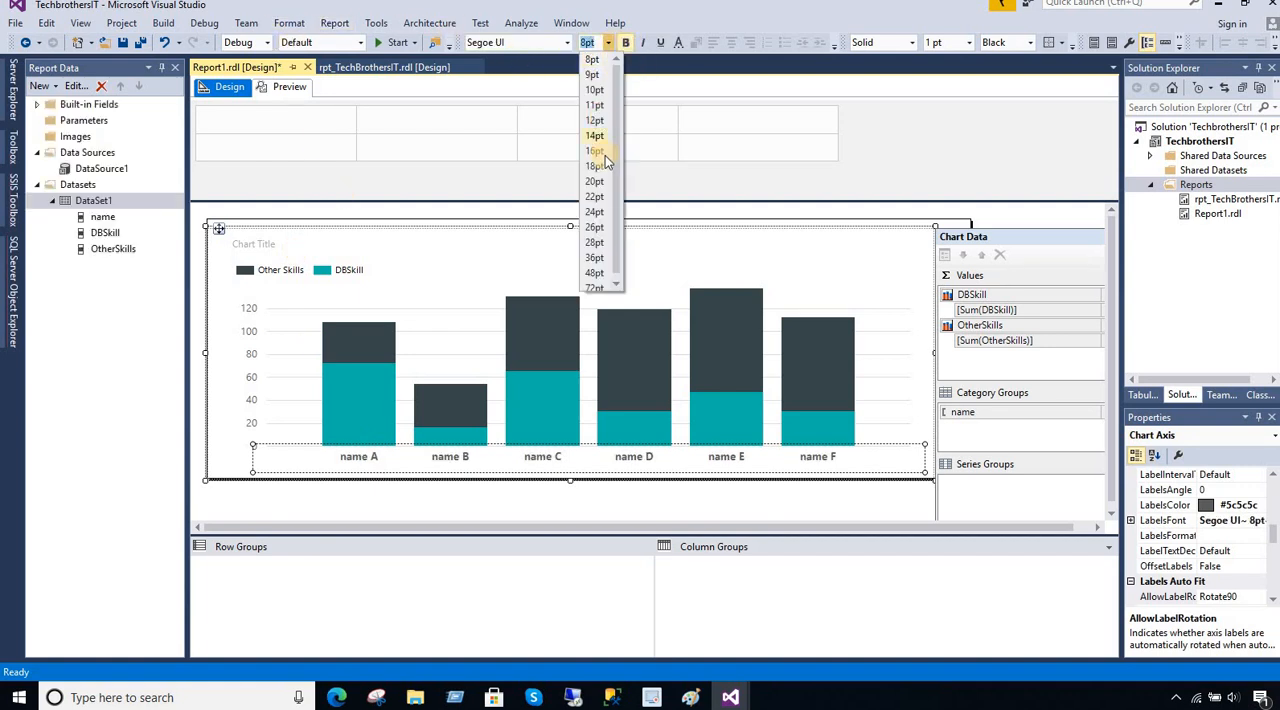
{"action": "left_click", "coordinate": [594, 104]}
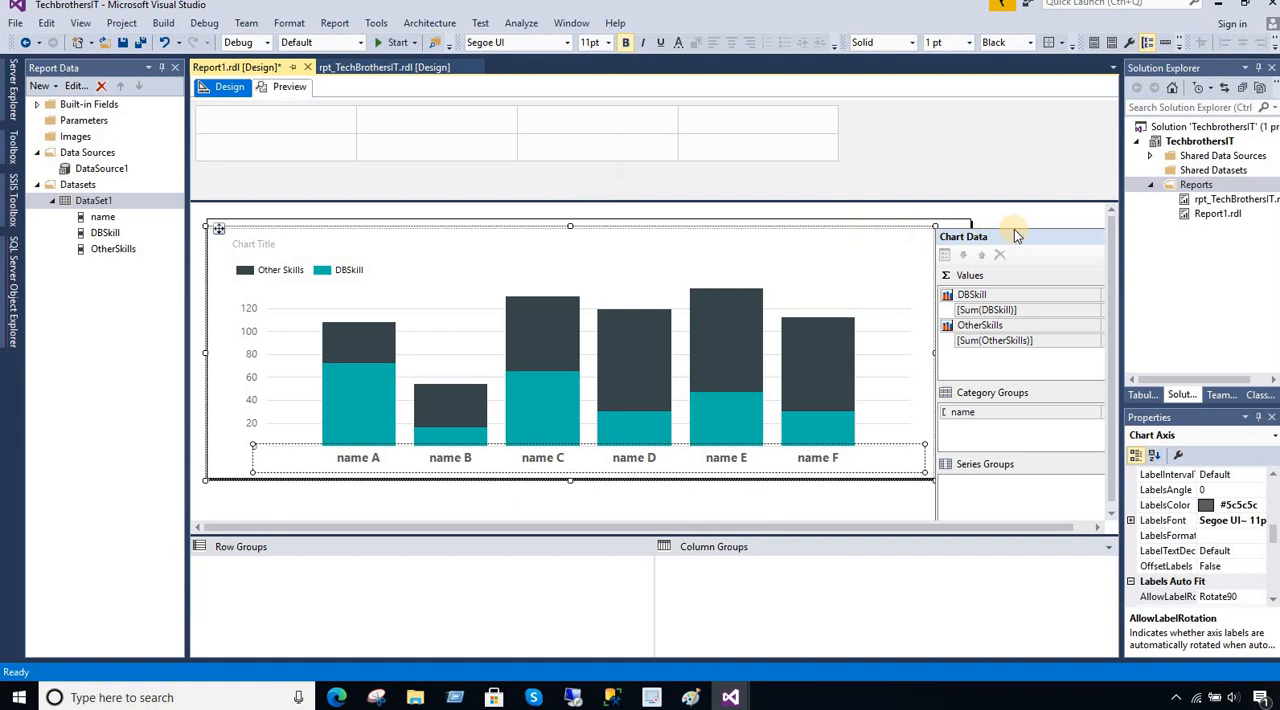
{"action": "left_click", "coordinate": [288, 86]}
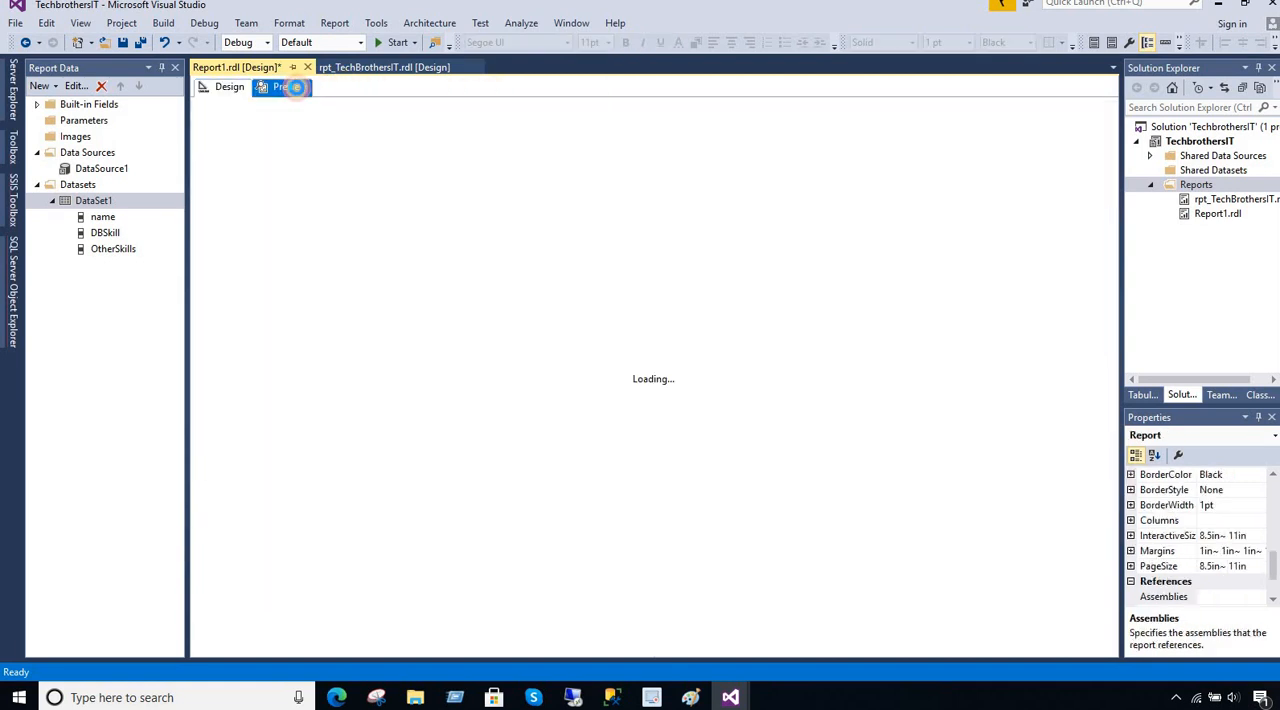
View the rendered stacked chart for Aamir, Lisa, Raza and Robert, then return to Design.
{"action": "left_click", "coordinate": [284, 88]}
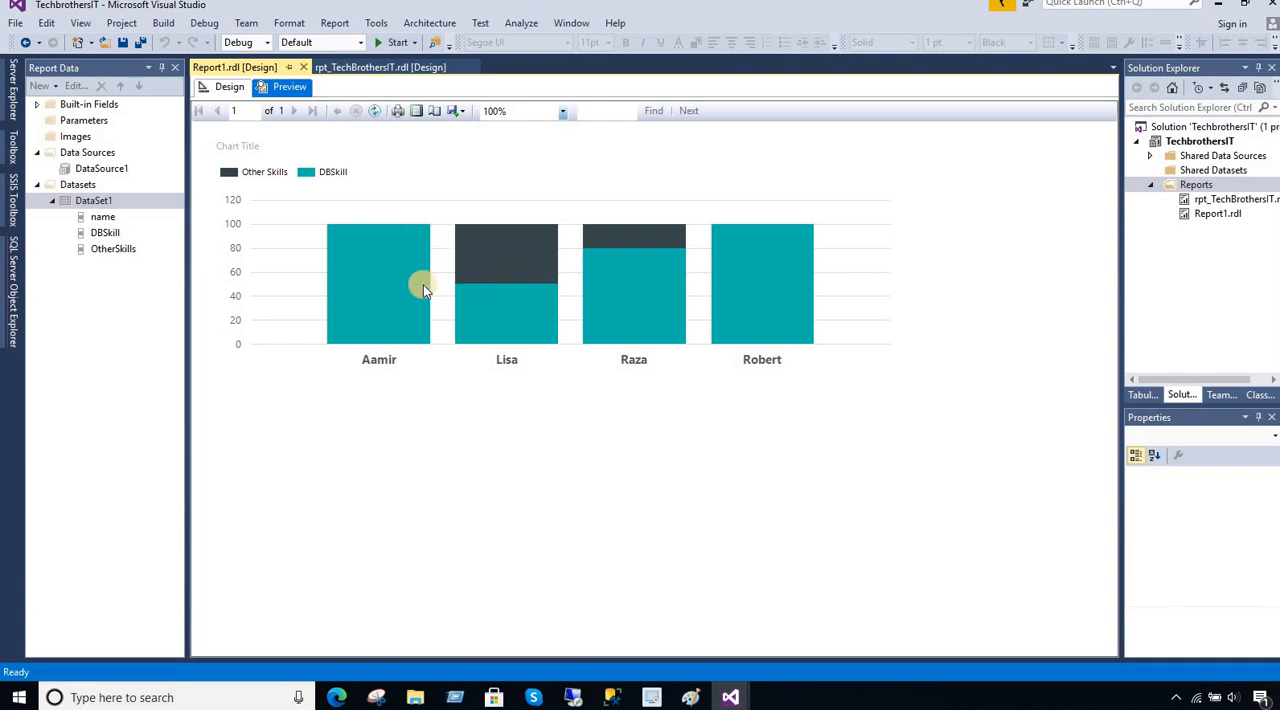
{"action": "mouse_move", "coordinate": [312, 218]}
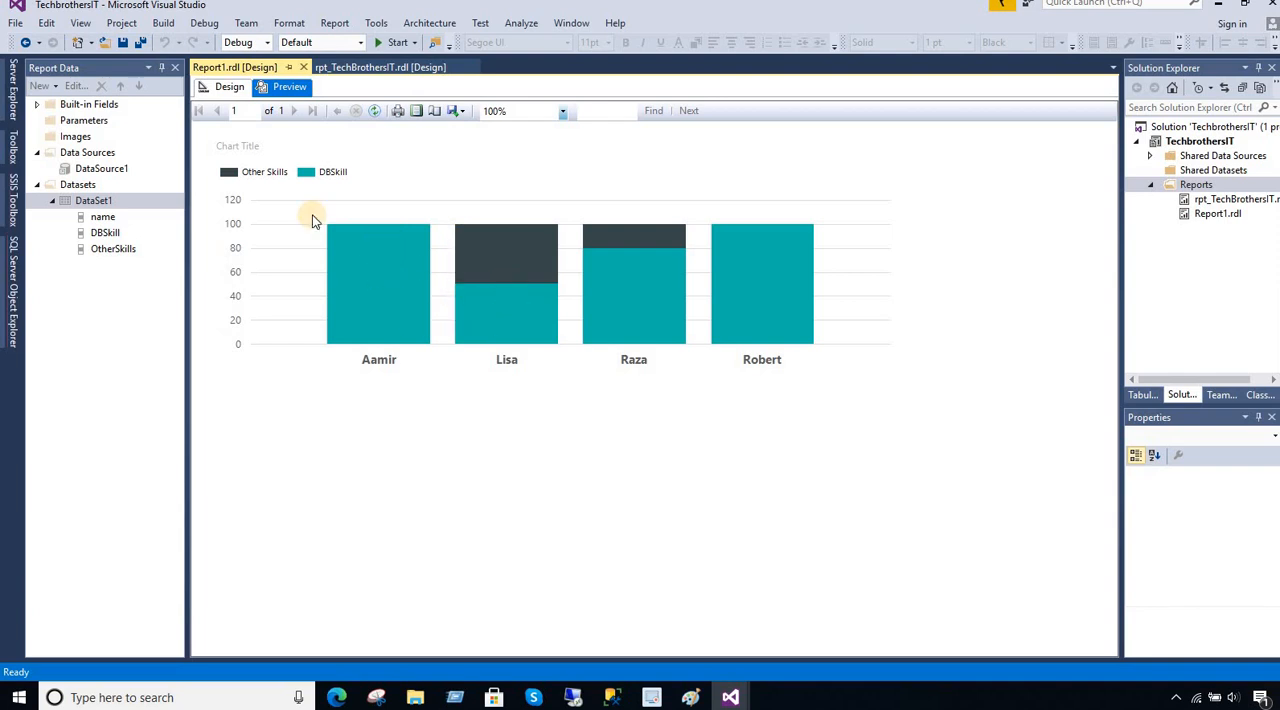
{"action": "left_click", "coordinate": [228, 86]}
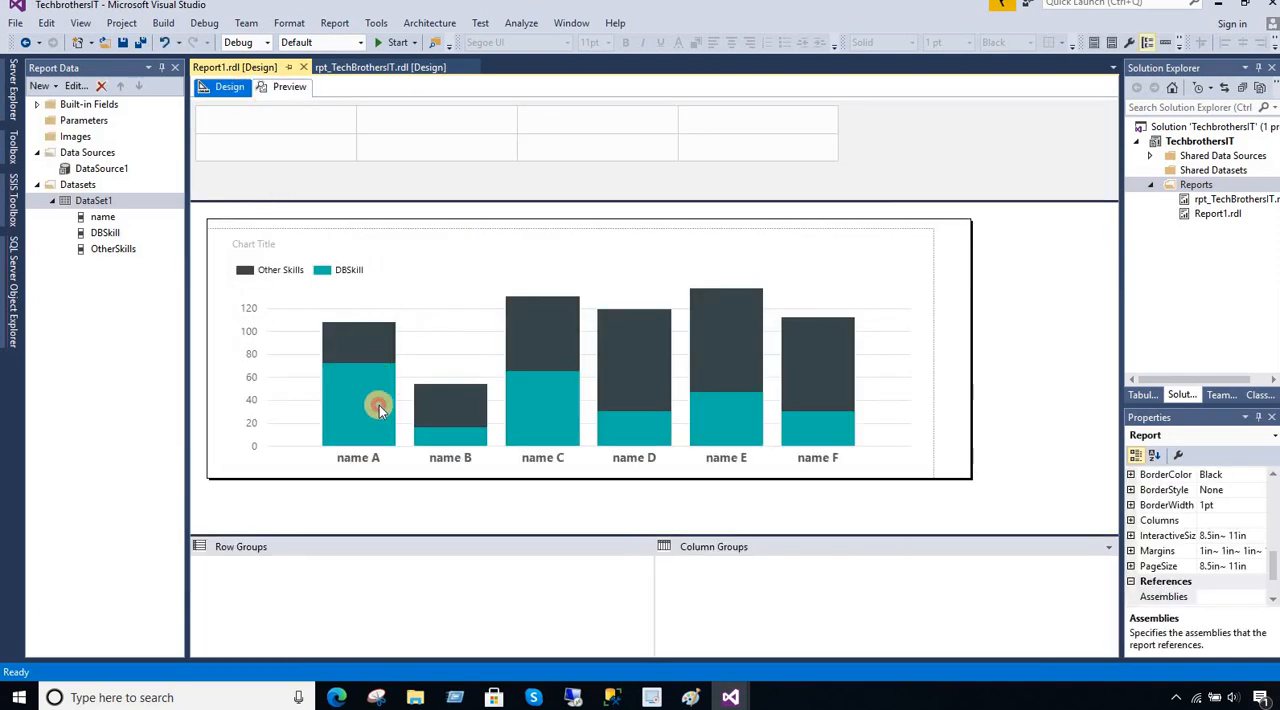
Enable Show Data Labels on the DBSkill series and on the OtherSkills series.
{"action": "left_click", "coordinate": [358, 404]}
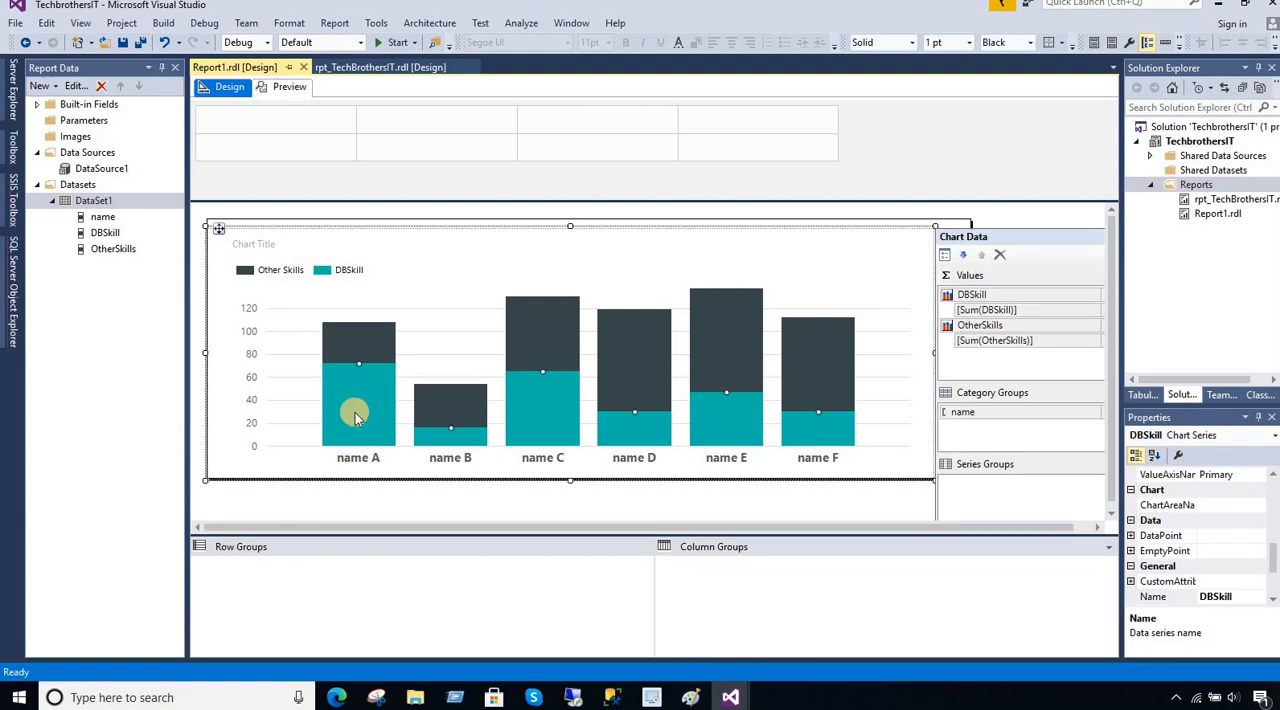
{"action": "mouse_move", "coordinate": [358, 356]}
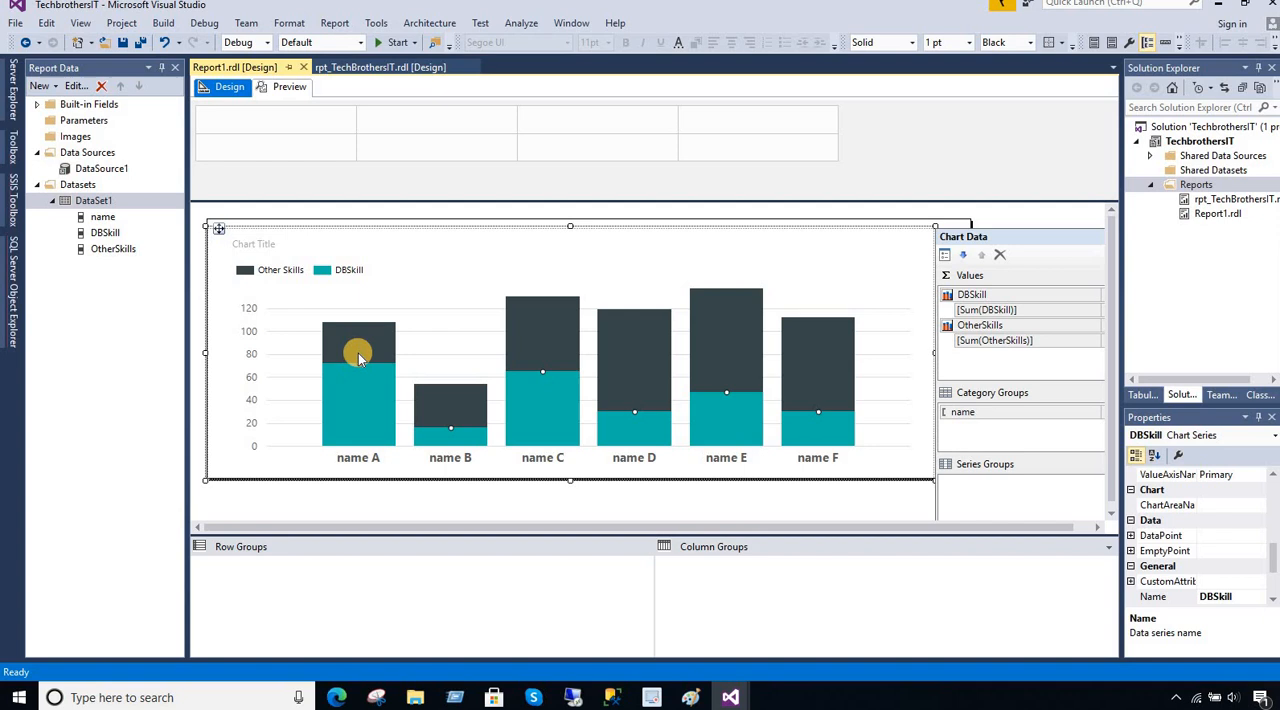
{"action": "right_click", "coordinate": [358, 352]}
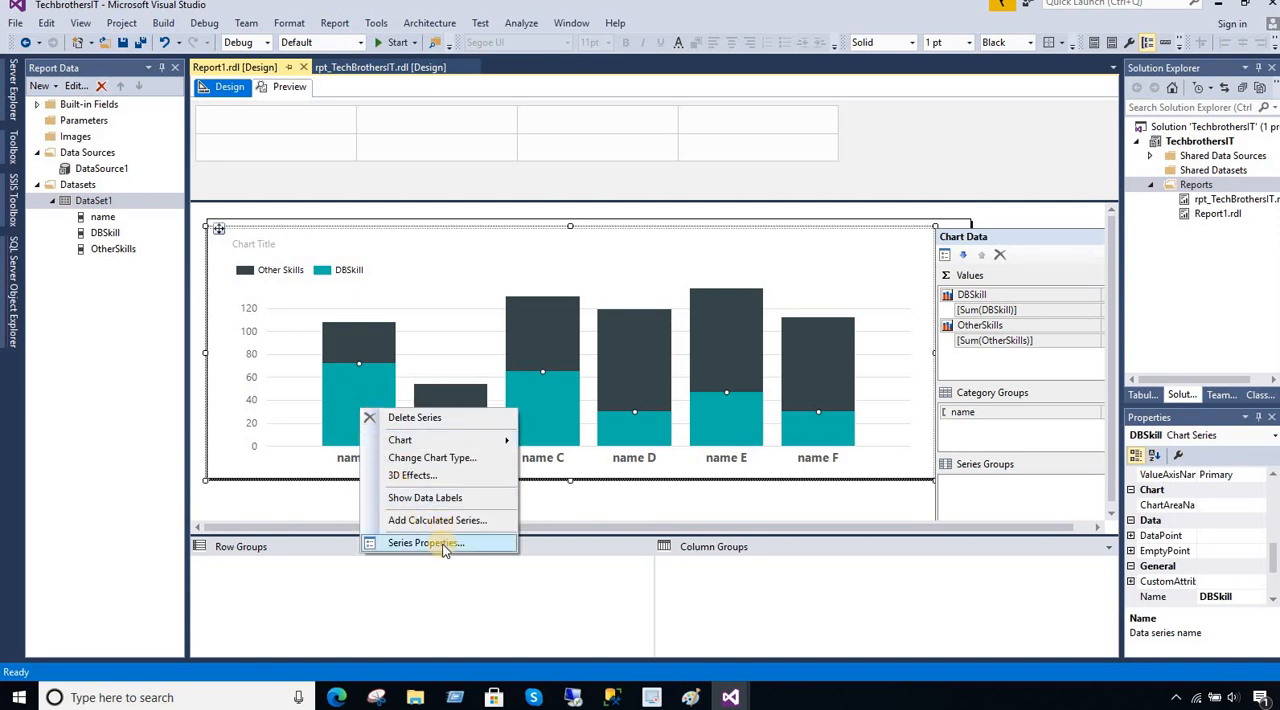
{"action": "mouse_move", "coordinate": [442, 496]}
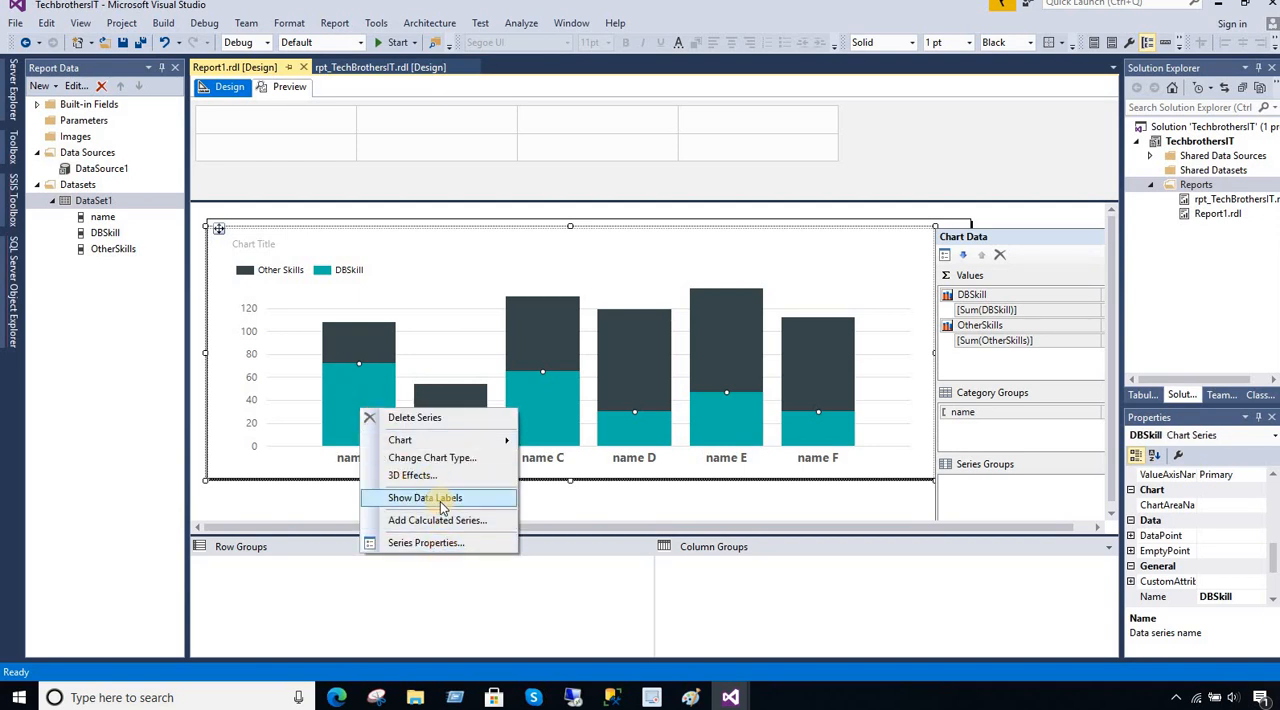
{"action": "left_click", "coordinate": [424, 496]}
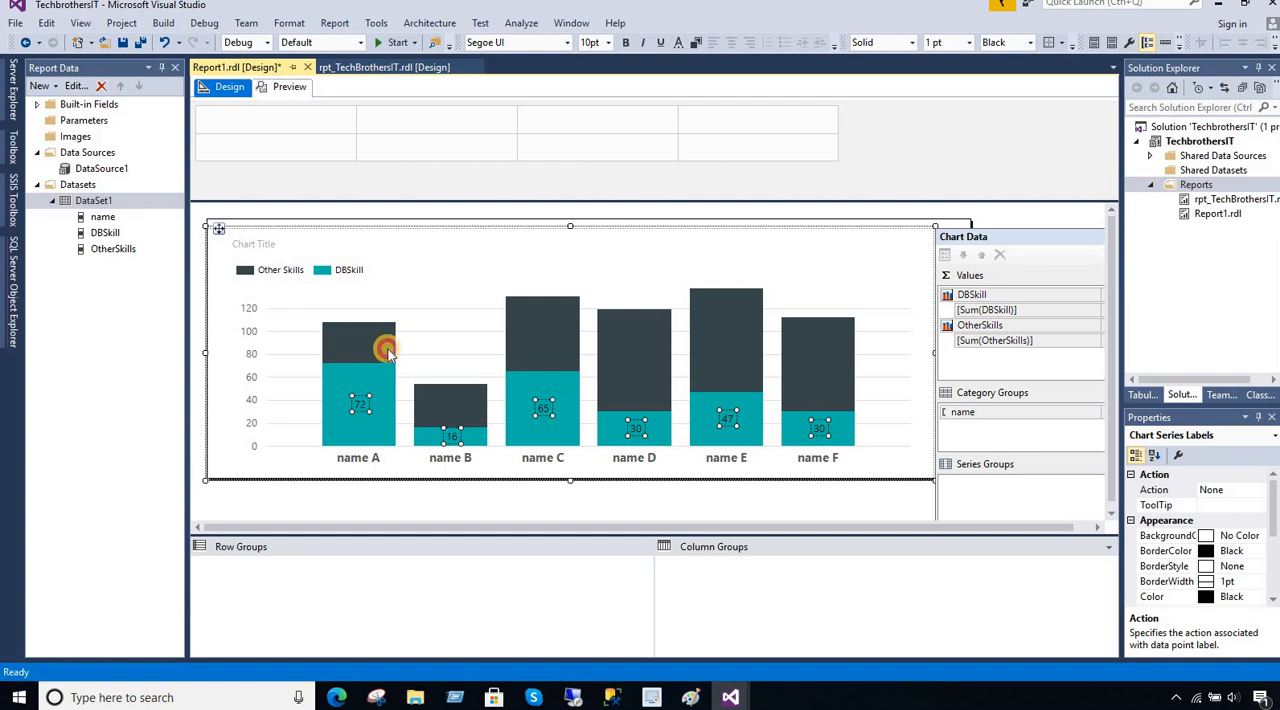
{"action": "left_click", "coordinate": [358, 380]}
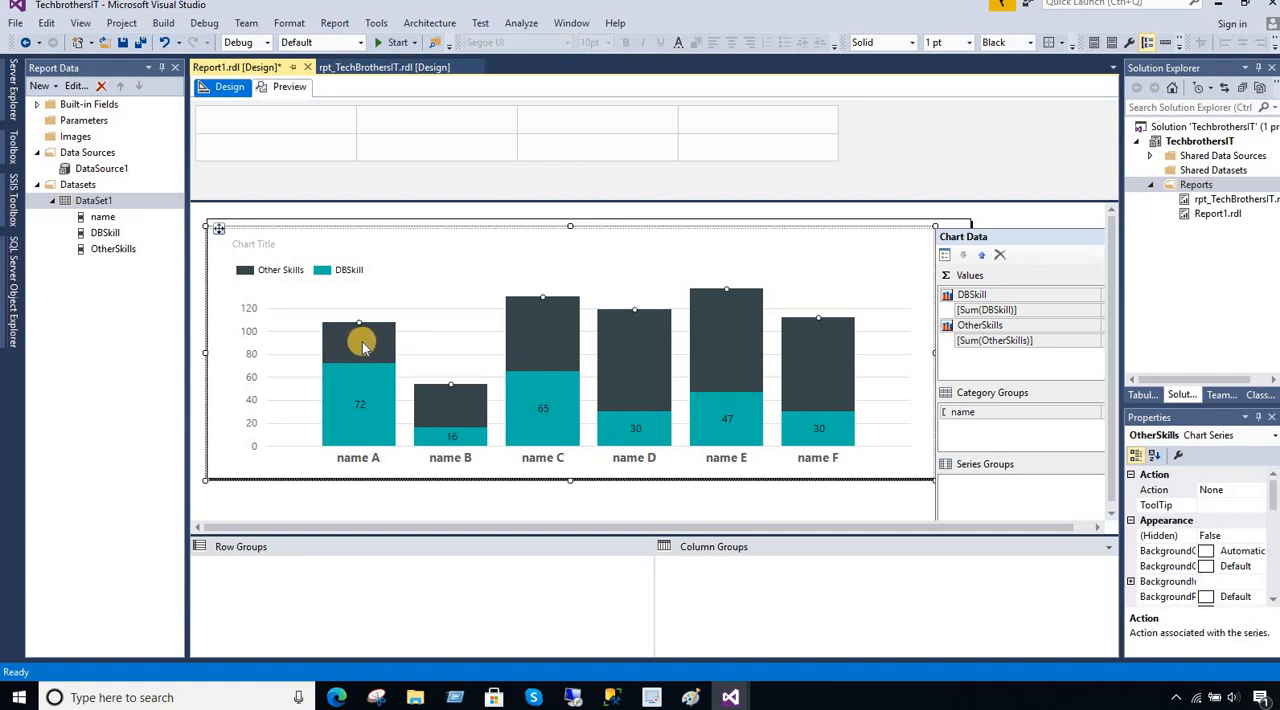
{"action": "right_click", "coordinate": [360, 344]}
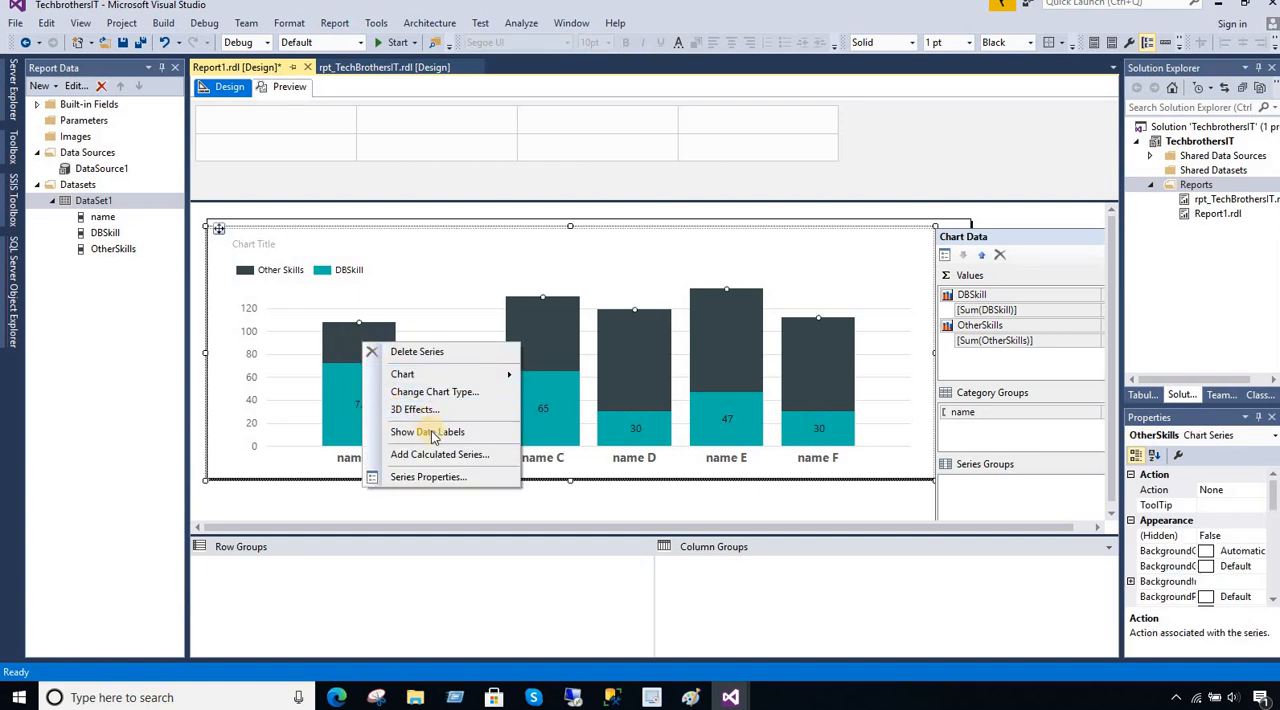
{"action": "left_click", "coordinate": [428, 432]}
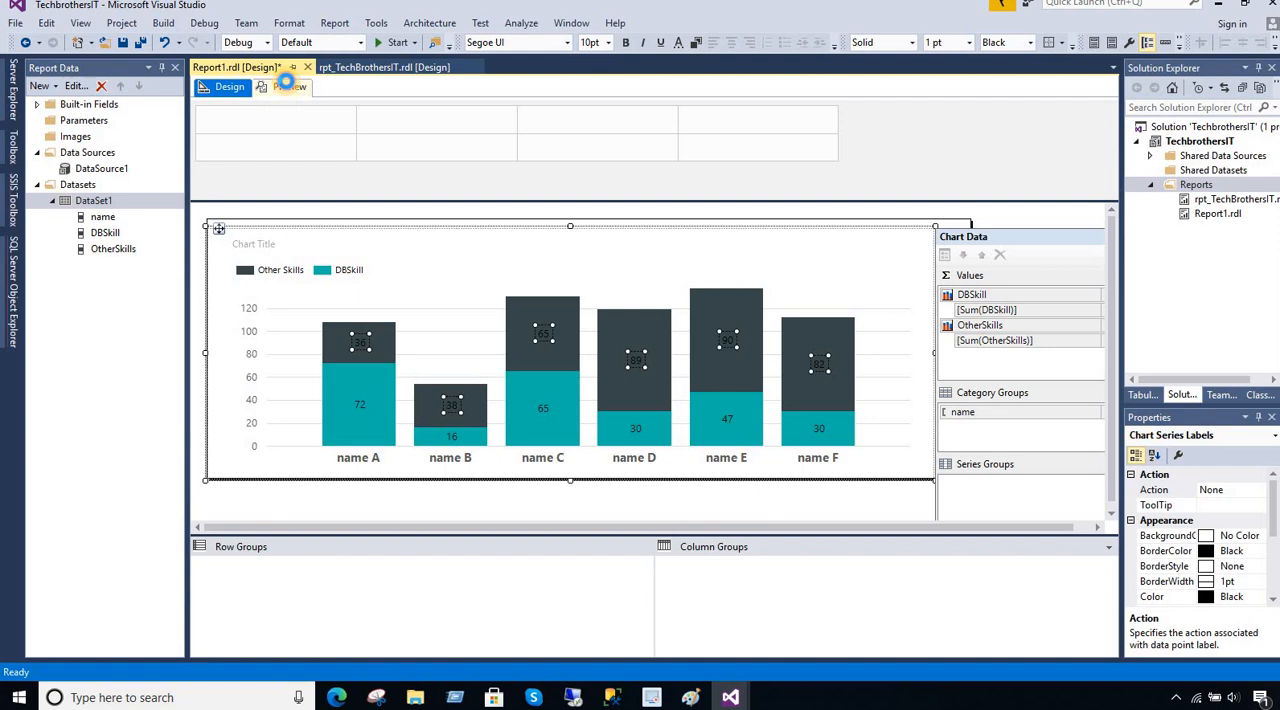
Preview the report showing labels 100, 50, 80, 20 and a 0 above Aamir's bar.
{"action": "left_click", "coordinate": [290, 86]}
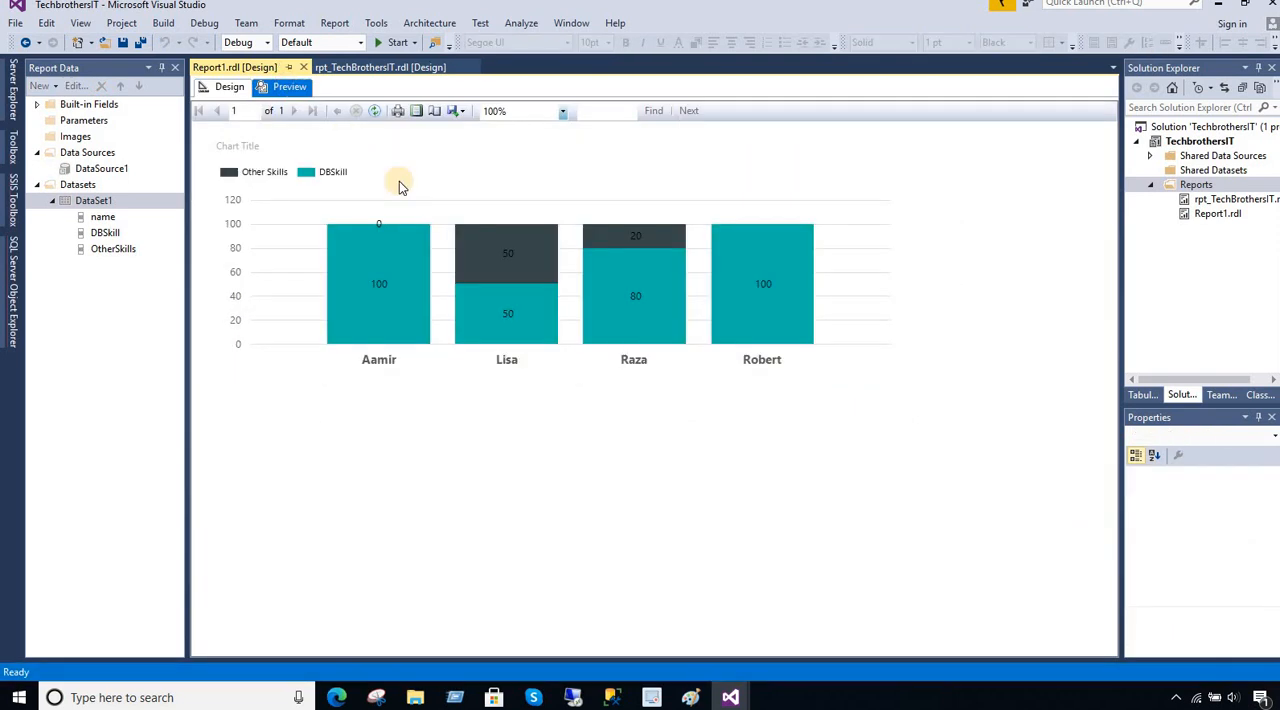
{"action": "mouse_move", "coordinate": [388, 296]}
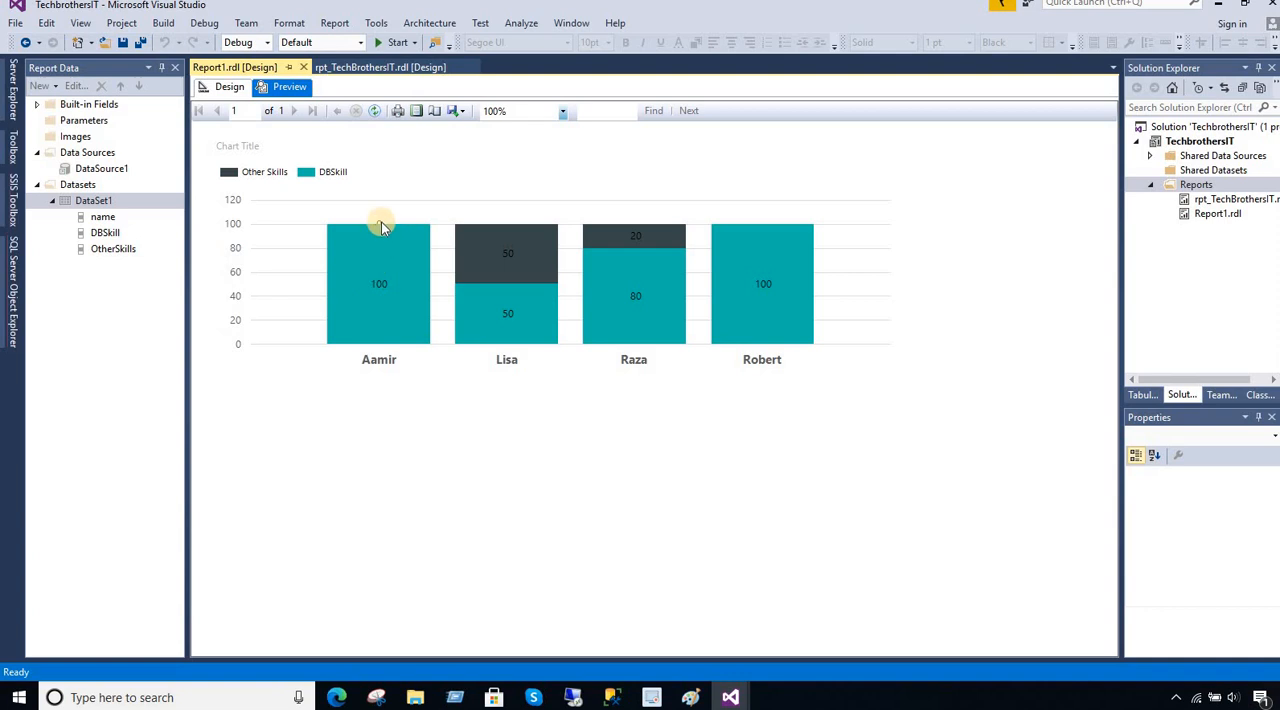
{"action": "mouse_move", "coordinate": [378, 288]}
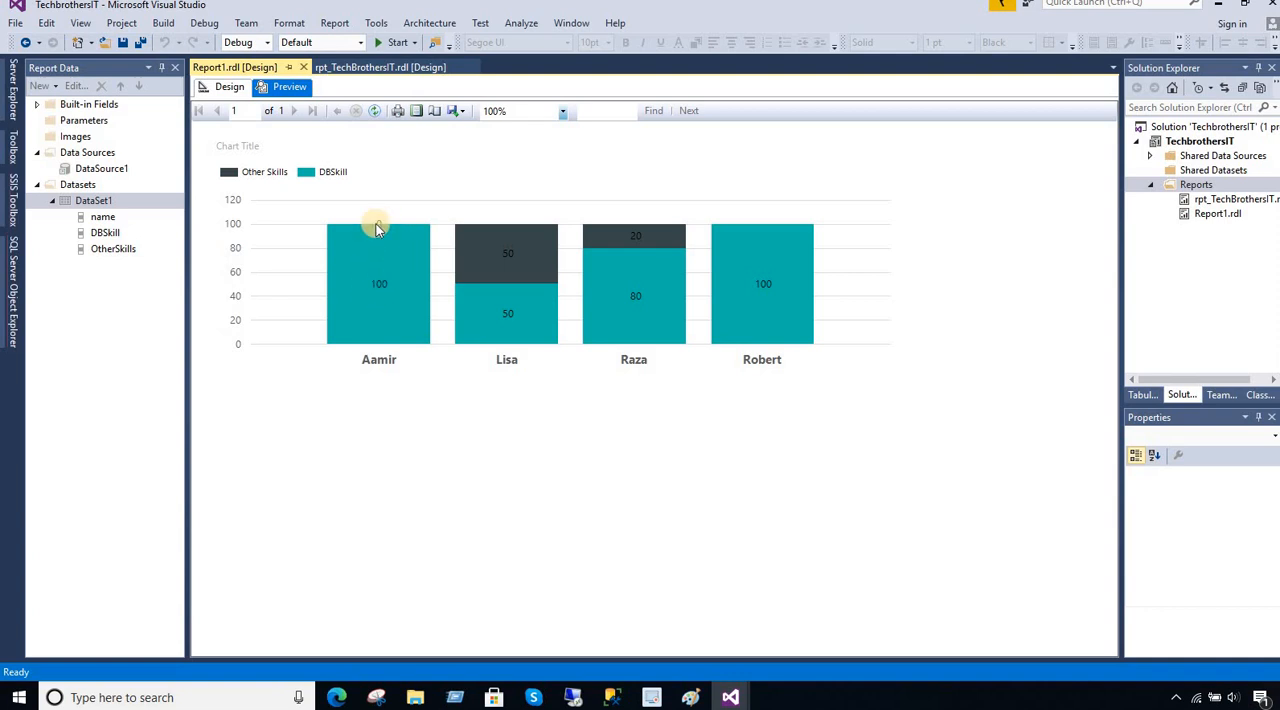
{"action": "mouse_move", "coordinate": [668, 304]}
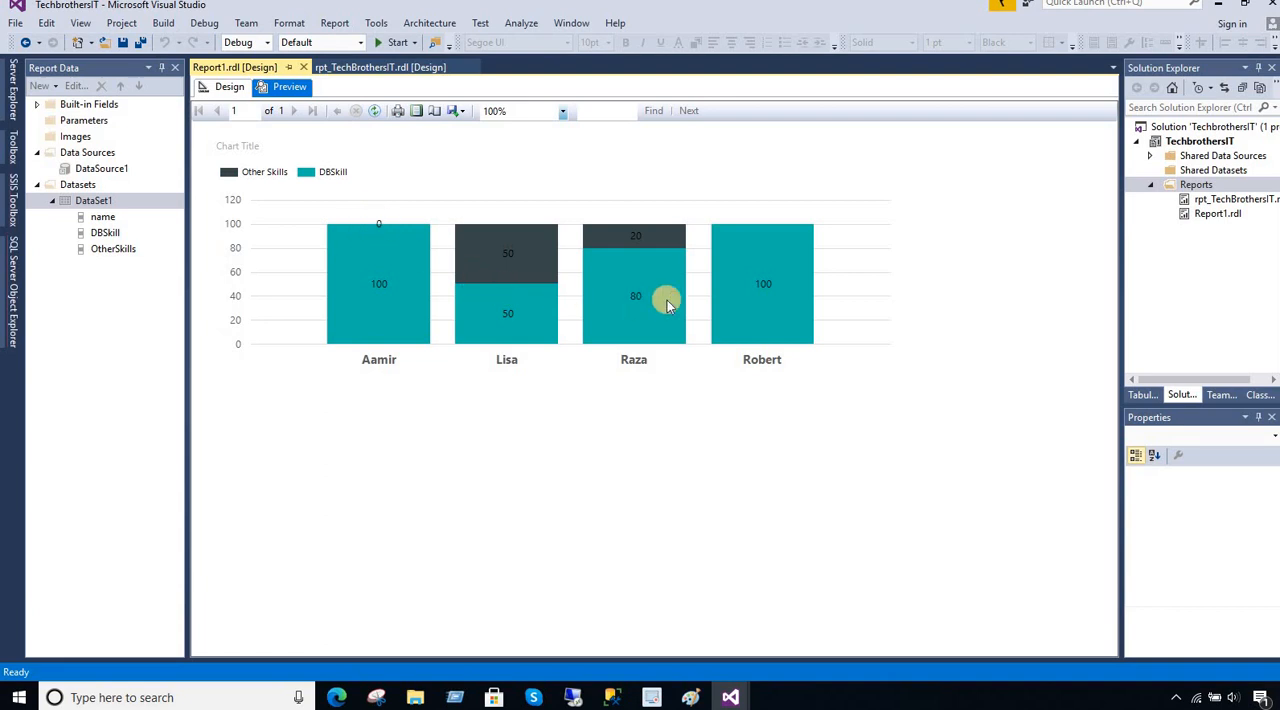
{"action": "mouse_move", "coordinate": [762, 288]}
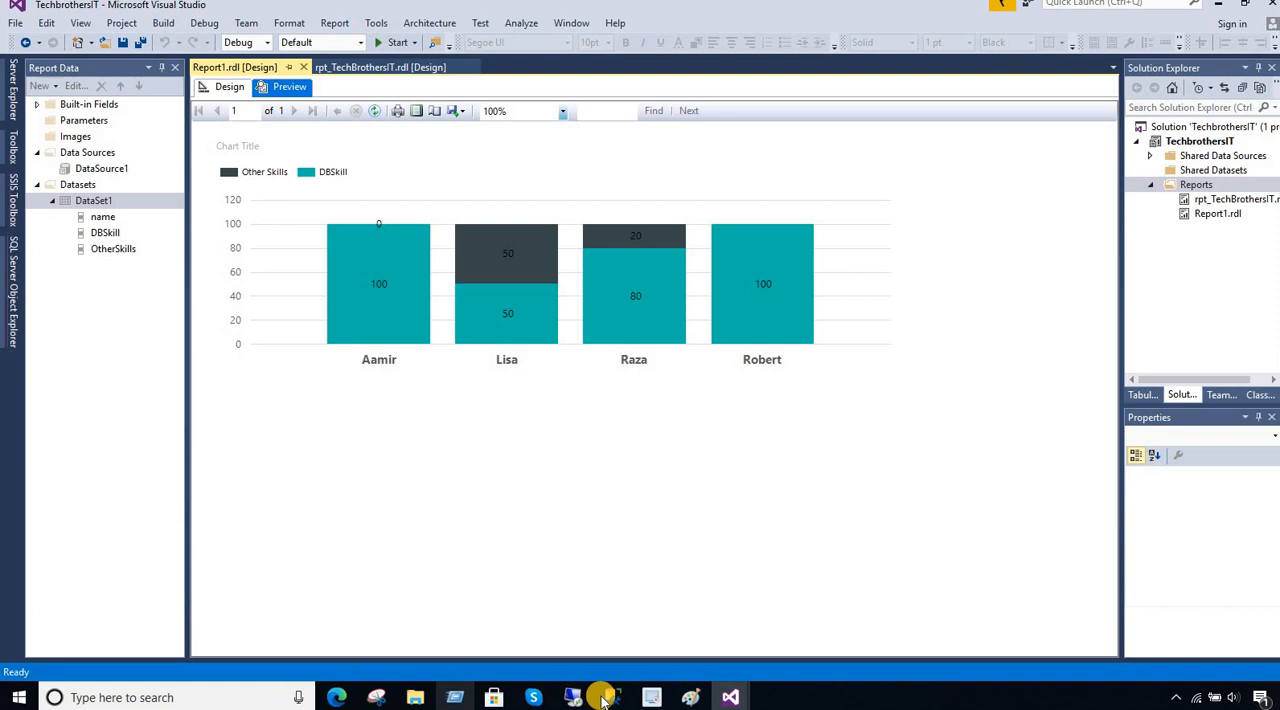
Switch to SSMS and select Aamir's 0.00 OtherSkills cell in the ITSkills results.
{"action": "left_click", "coordinate": [612, 696]}
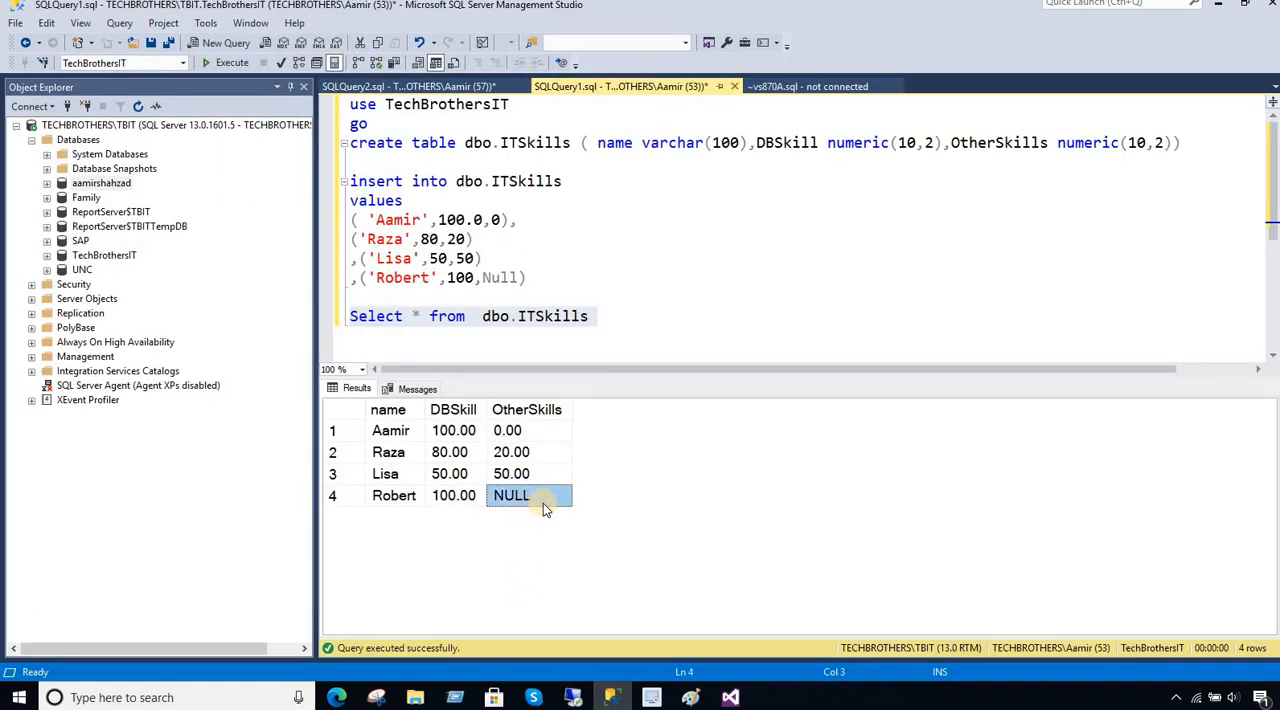
{"action": "mouse_move", "coordinate": [508, 430]}
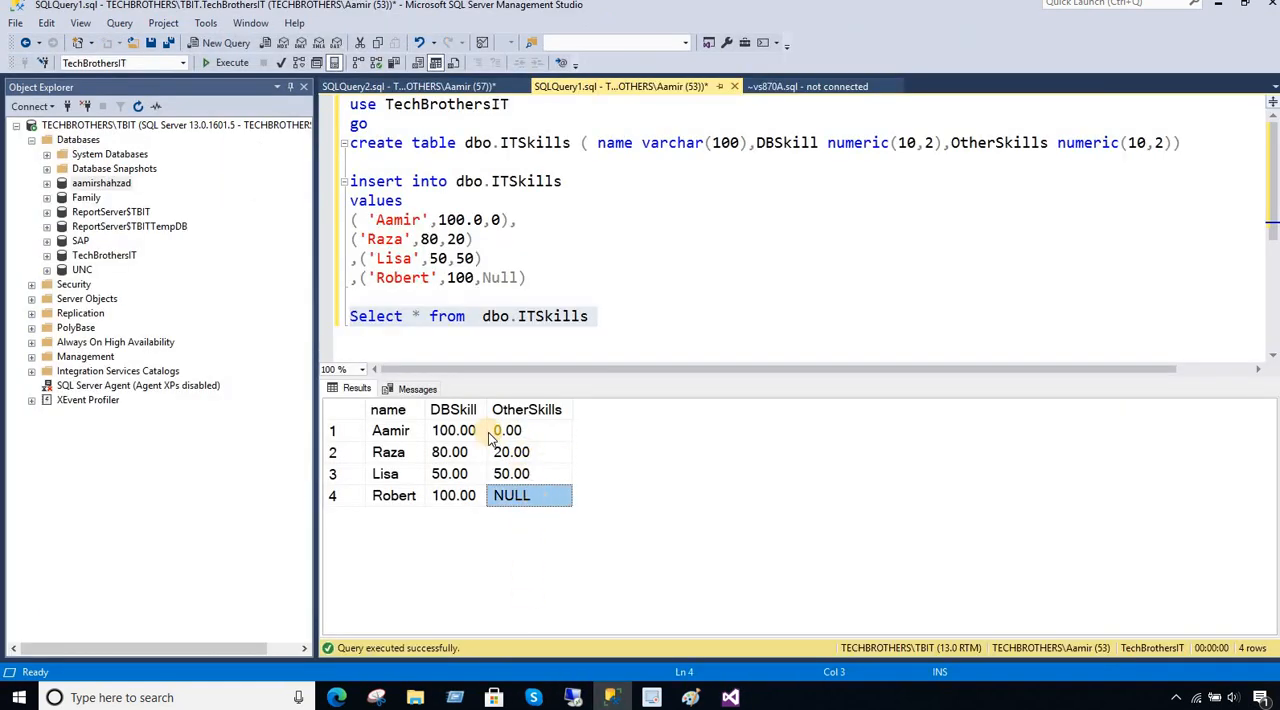
{"action": "left_click", "coordinate": [508, 430]}
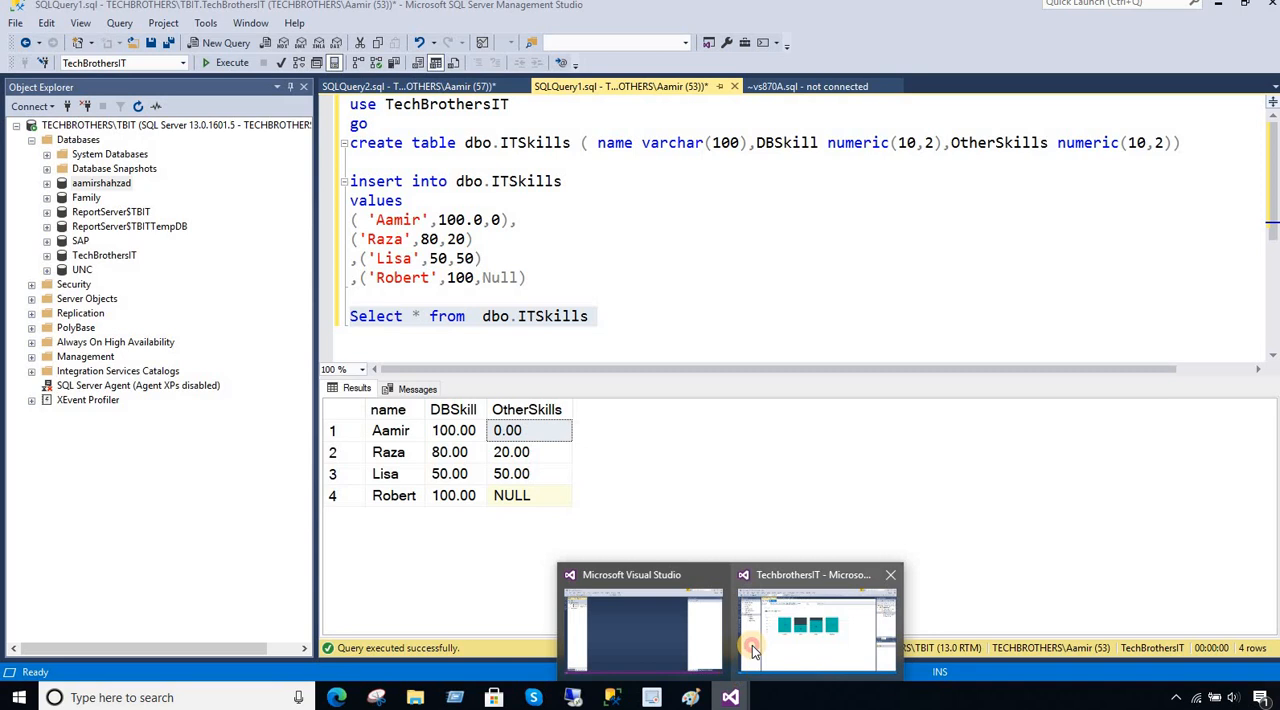
Switch back to Visual Studio and return the report from preview to Design view.
{"action": "left_click", "coordinate": [816, 620]}
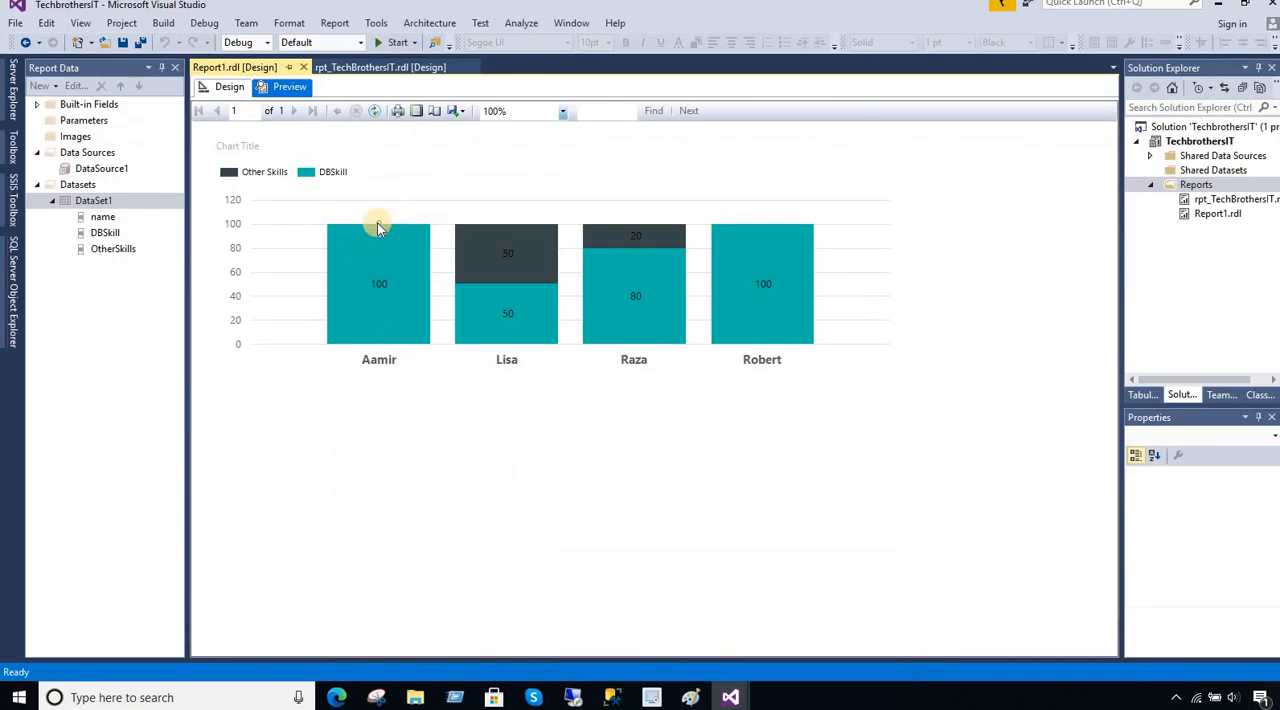
{"action": "mouse_move", "coordinate": [380, 284]}
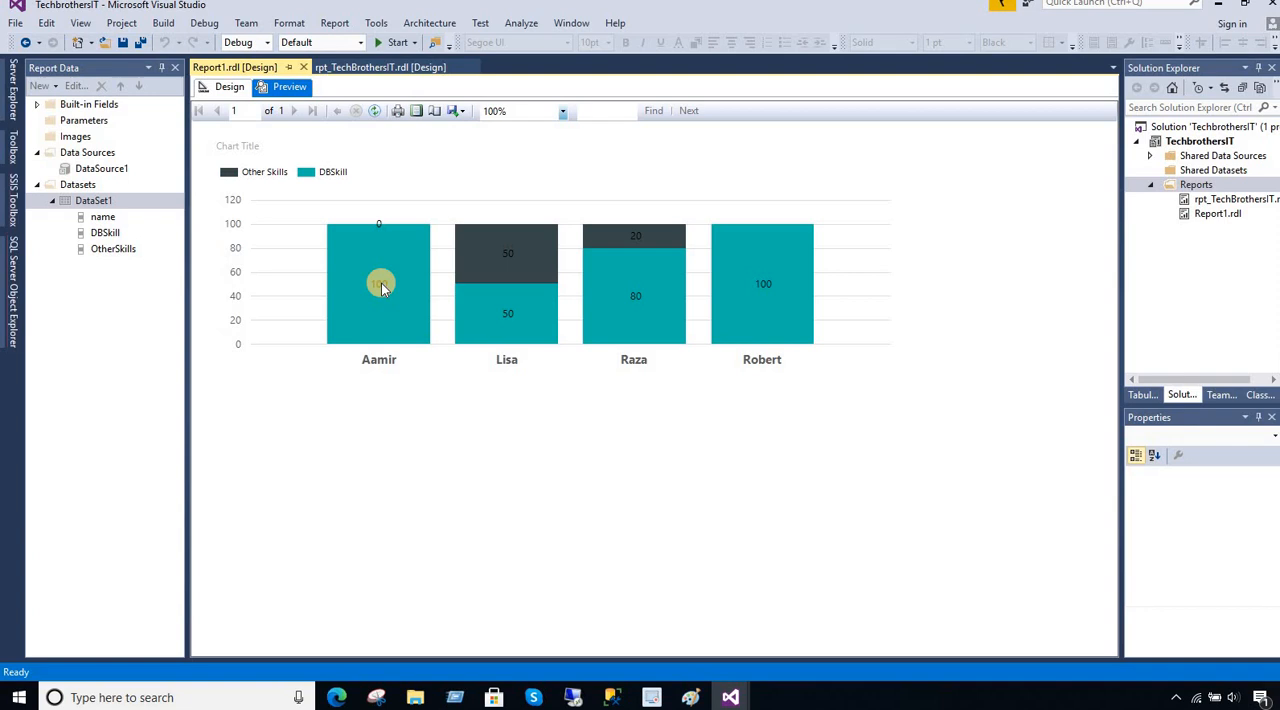
{"action": "left_click", "coordinate": [228, 88]}
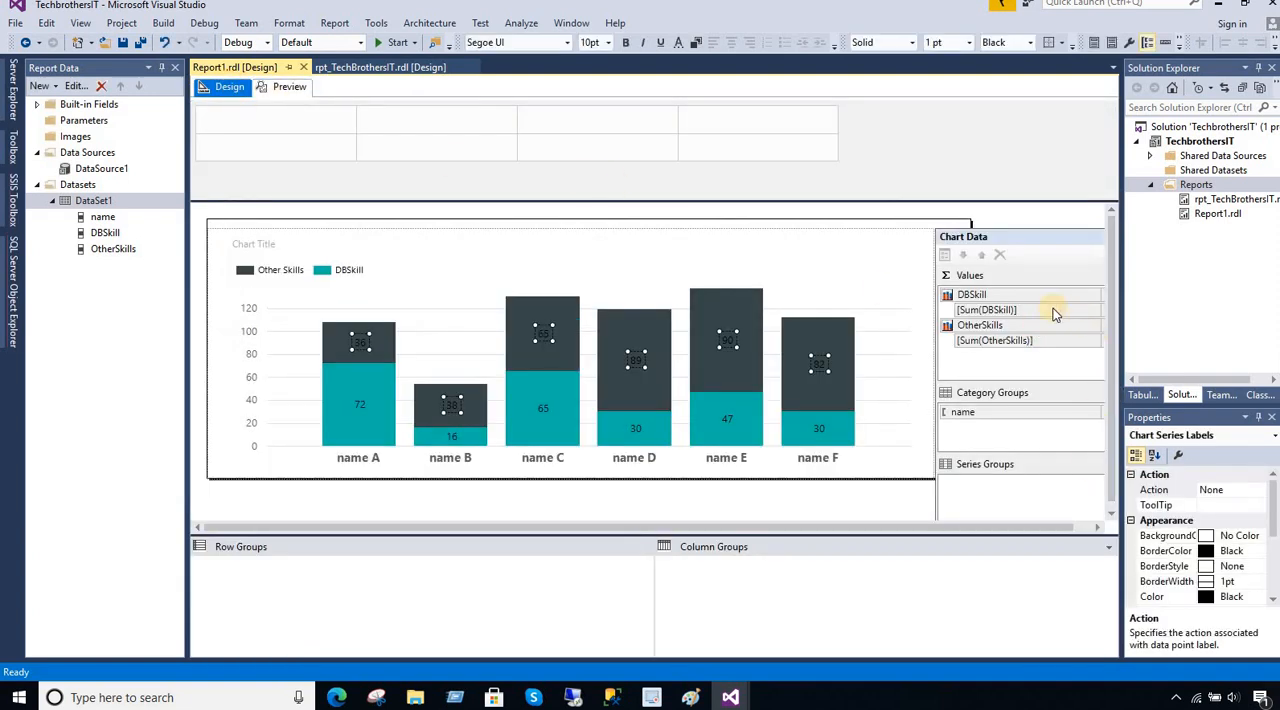
Select the OtherSkills series in Chart Data and bring up its Series Properties.
{"action": "left_click", "coordinate": [988, 294]}
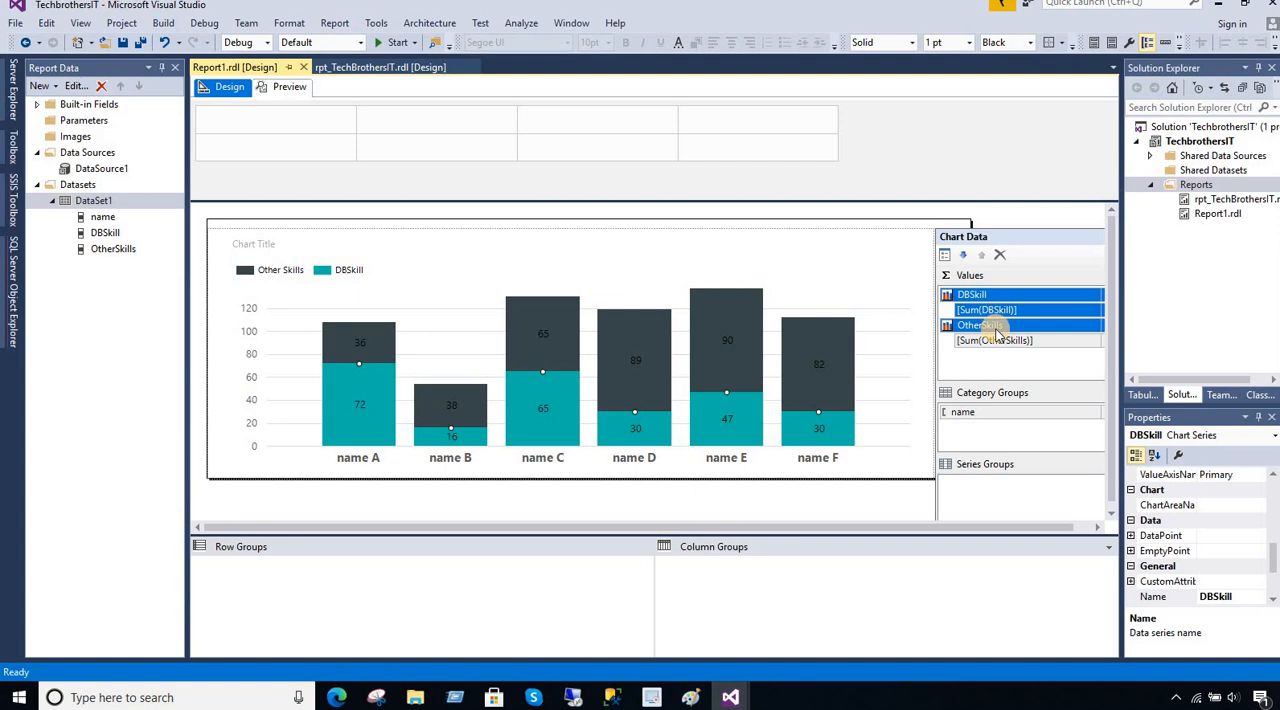
{"action": "left_click", "coordinate": [980, 324]}
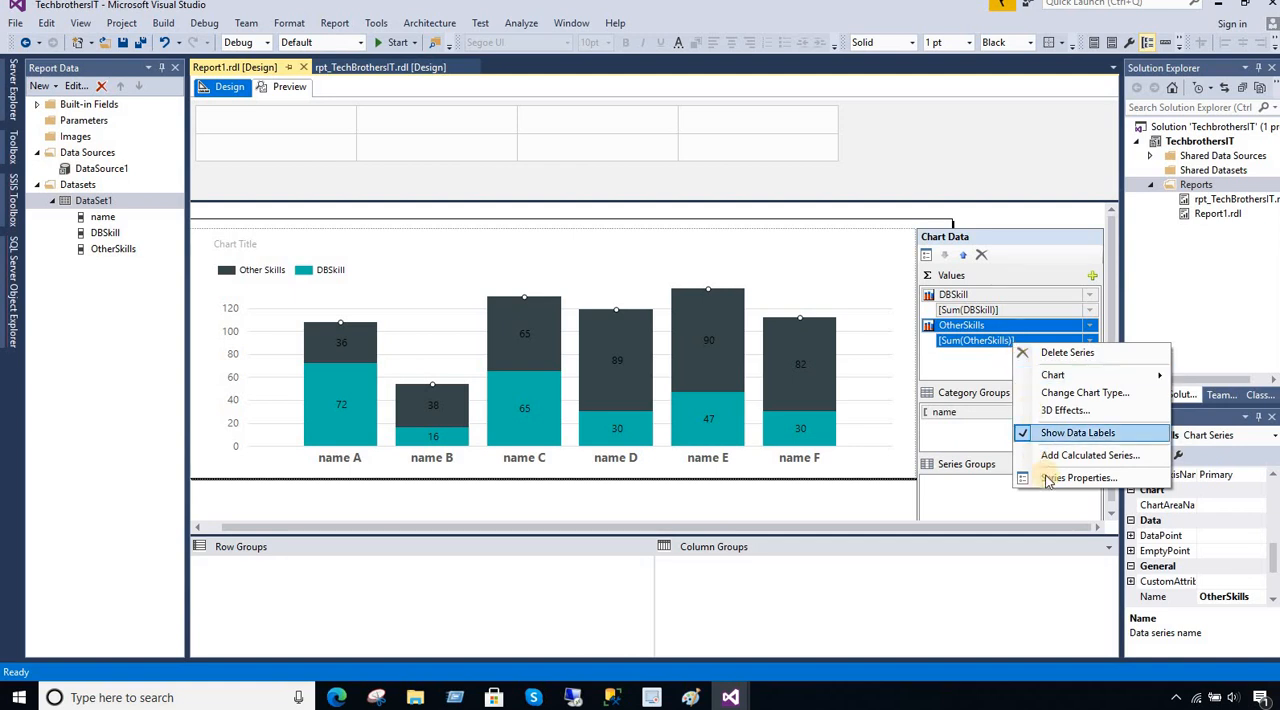
{"action": "left_click", "coordinate": [1084, 476]}
{"action": "type", "text": "=IIF(Sum(Fields!OtherSkills.Value)=0,"}
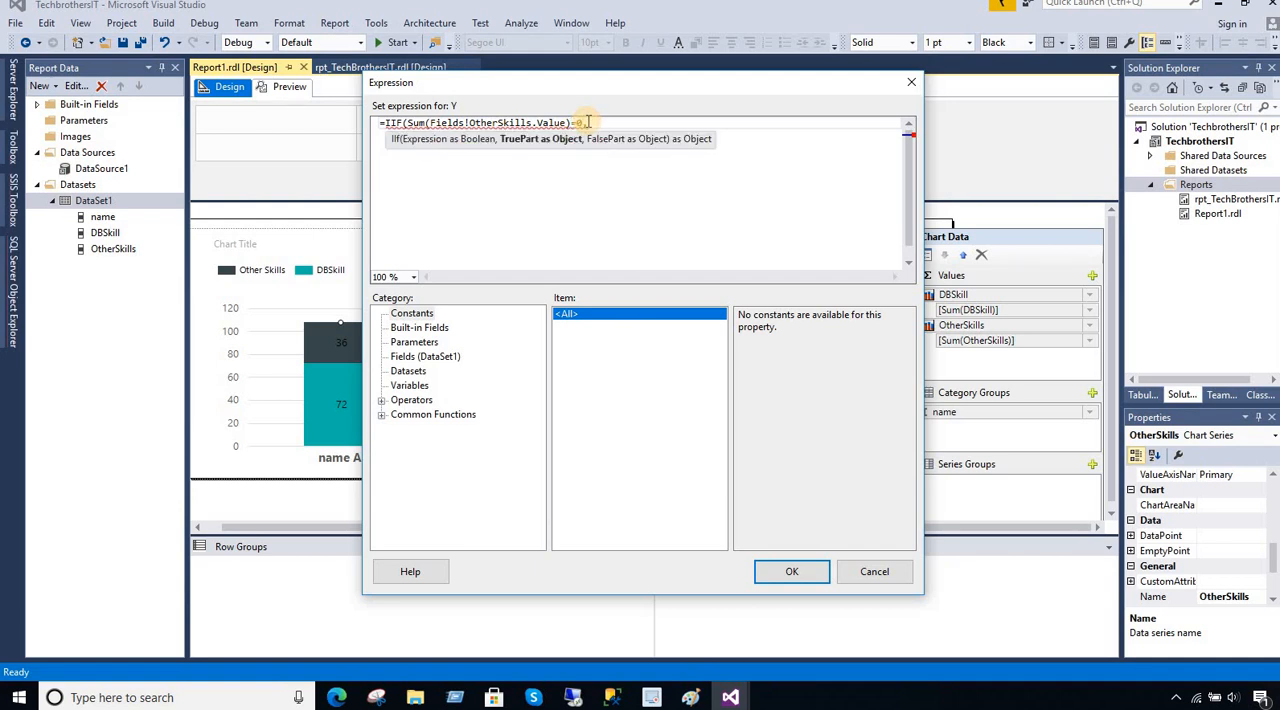
Set the series value to =IIF(Sum(Fields!OtherSkills.Value)=0,Nothing,Sum(Fields!OtherSkills.Value)) and confirm.
{"action": "type", "text": "Nothing,"}
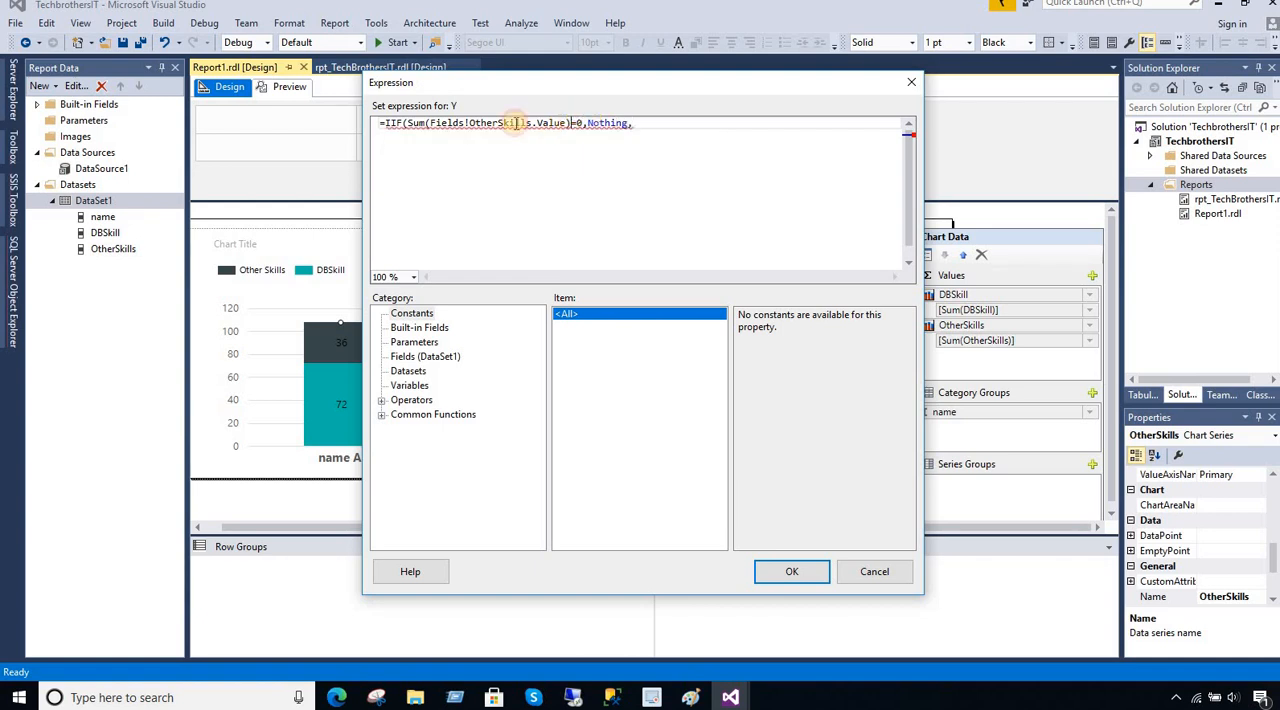
{"action": "right_click", "coordinate": [510, 122]}
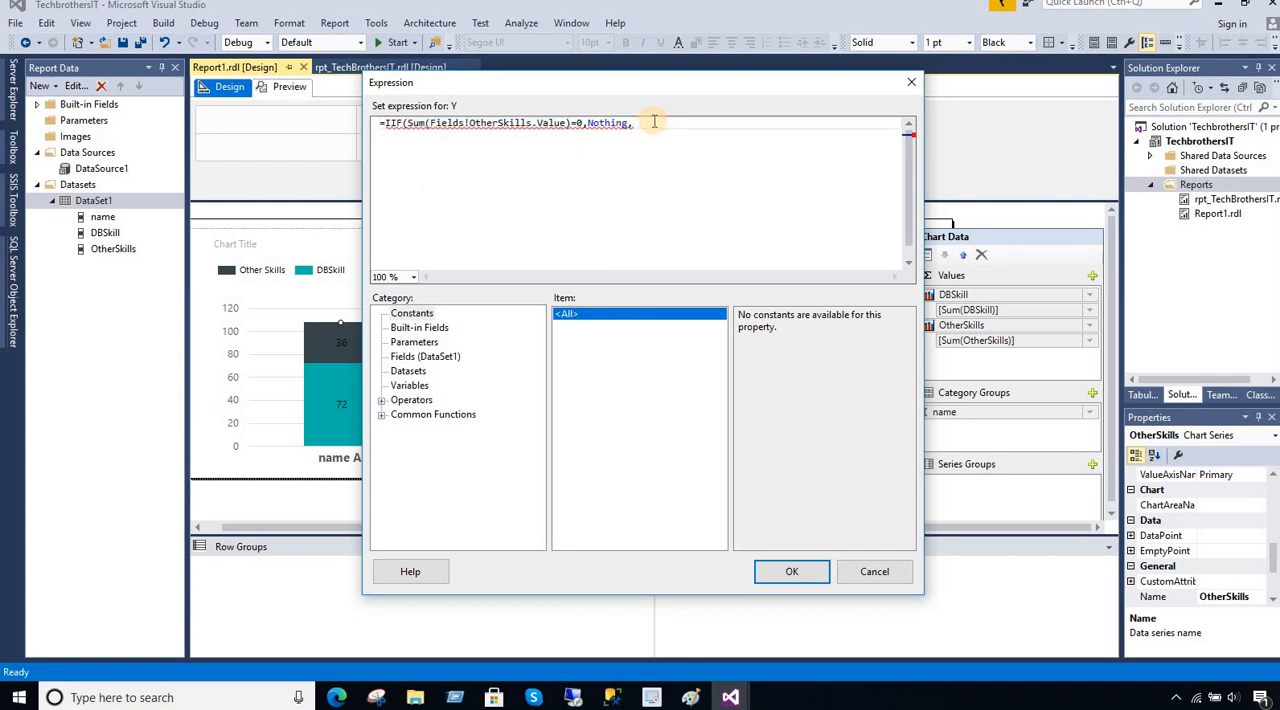
{"action": "type", "text": "Sum(Fields!OtherSkills.Value))"}
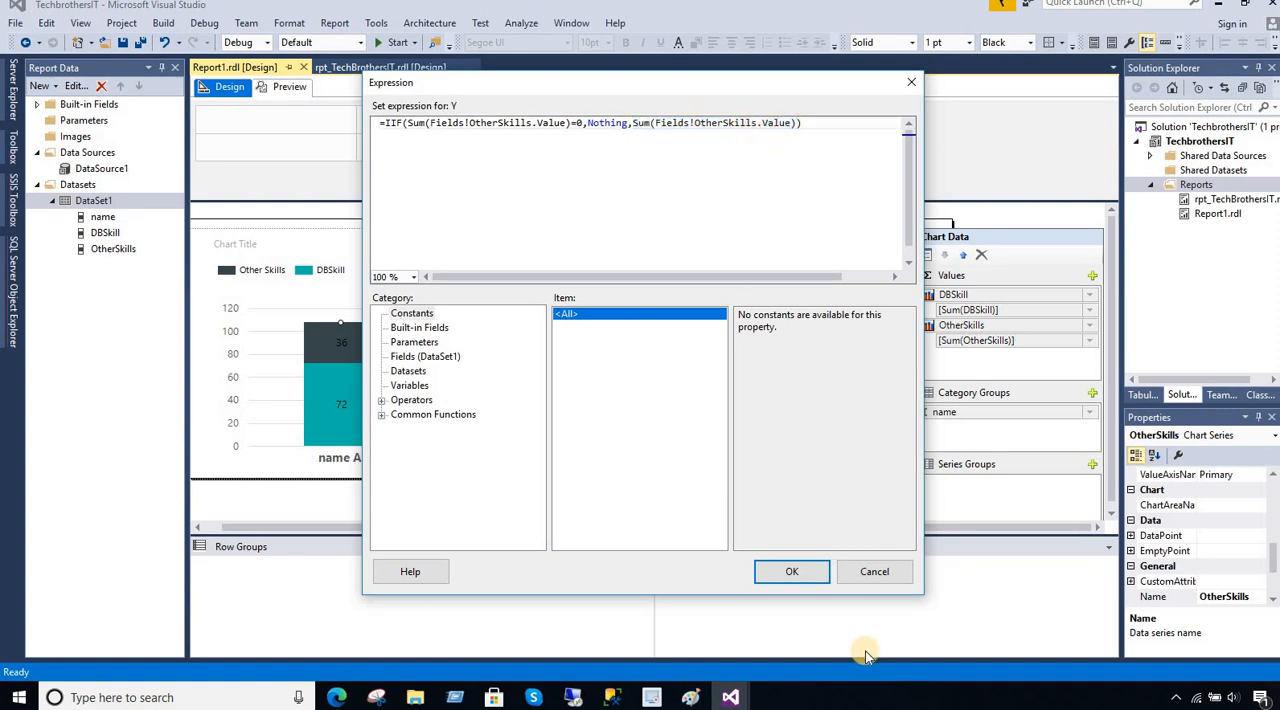
{"action": "left_click", "coordinate": [792, 572]}
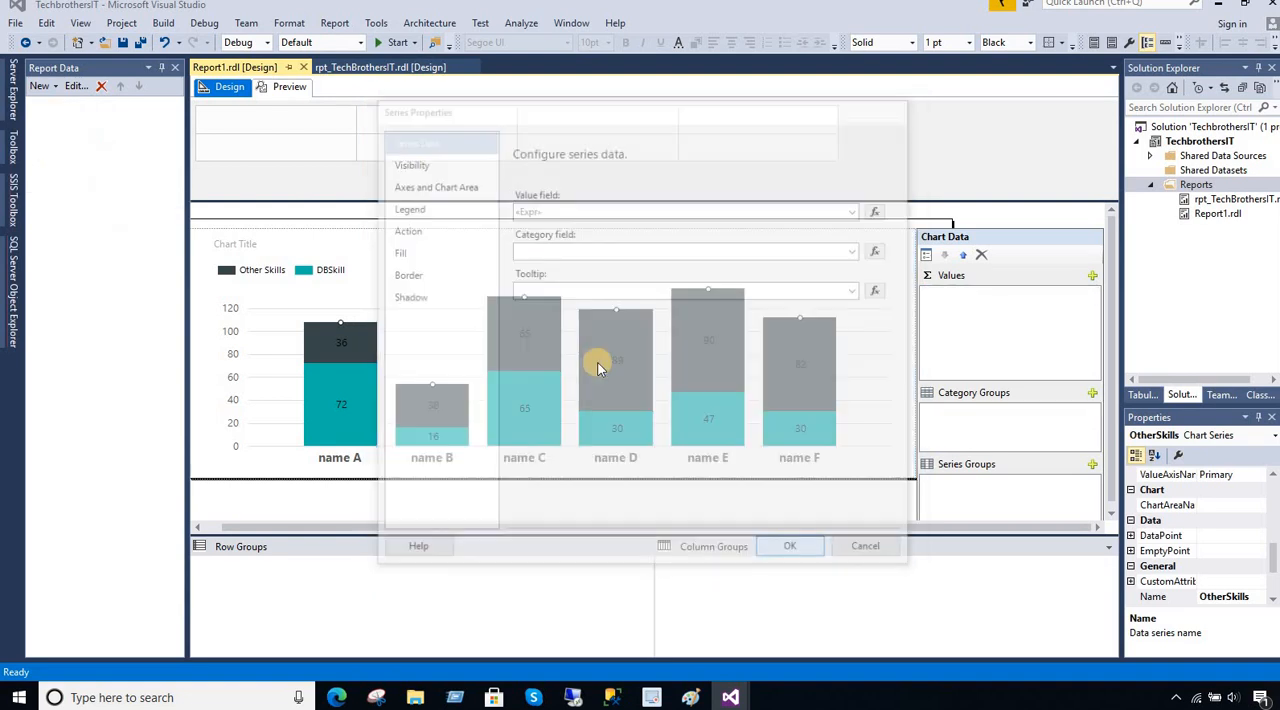
Apply the Series Properties and preview the report so Aamir's bar shows only 100.
{"action": "left_click", "coordinate": [788, 544]}
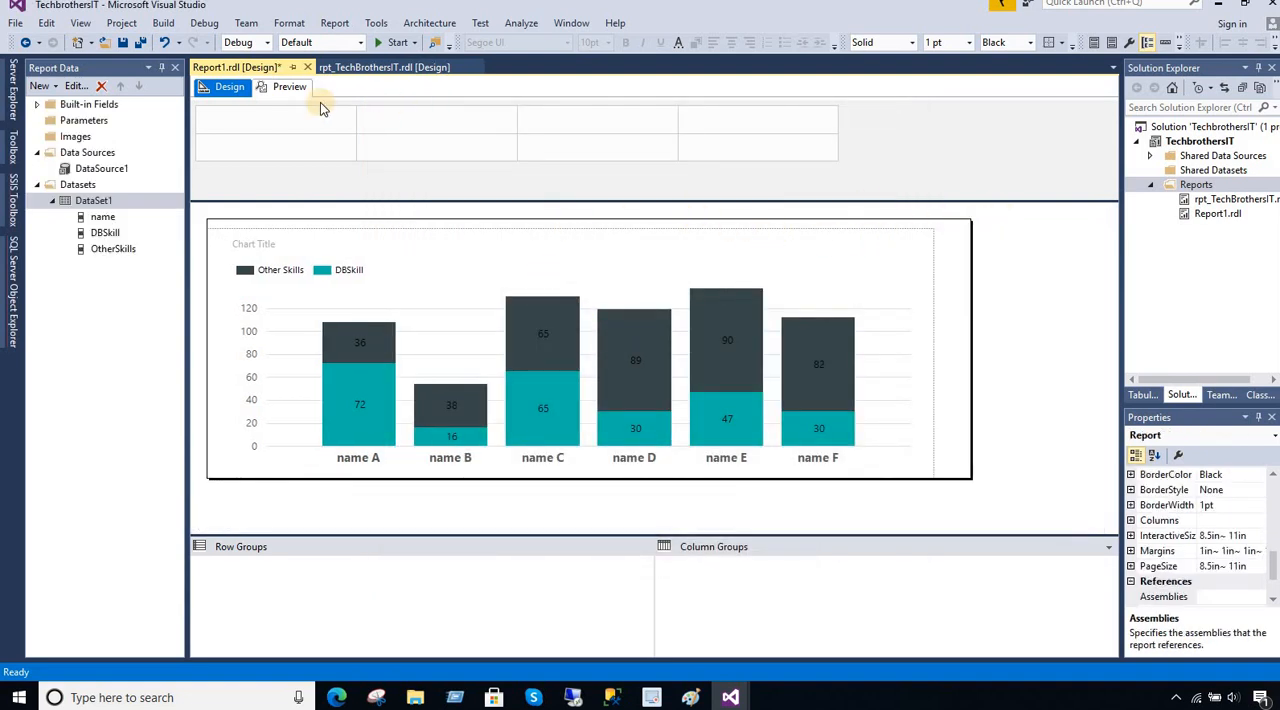
{"action": "left_click", "coordinate": [288, 86]}
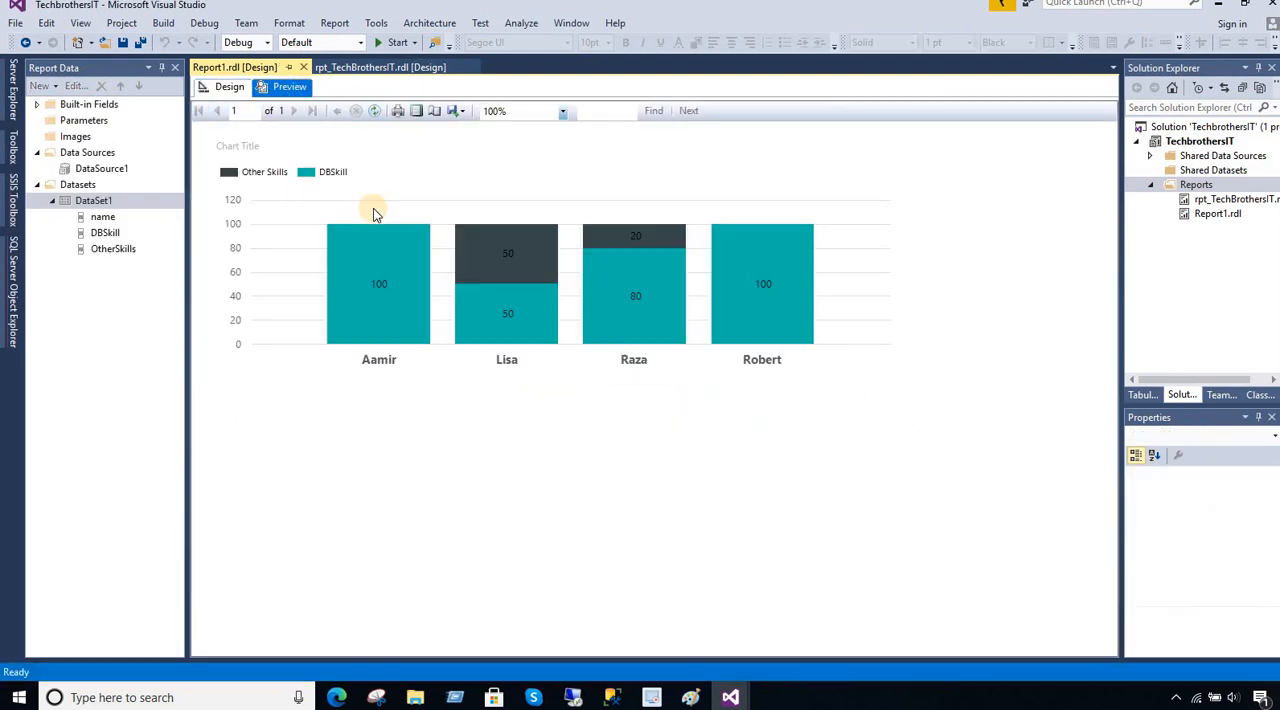
{"action": "mouse_move", "coordinate": [372, 234]}
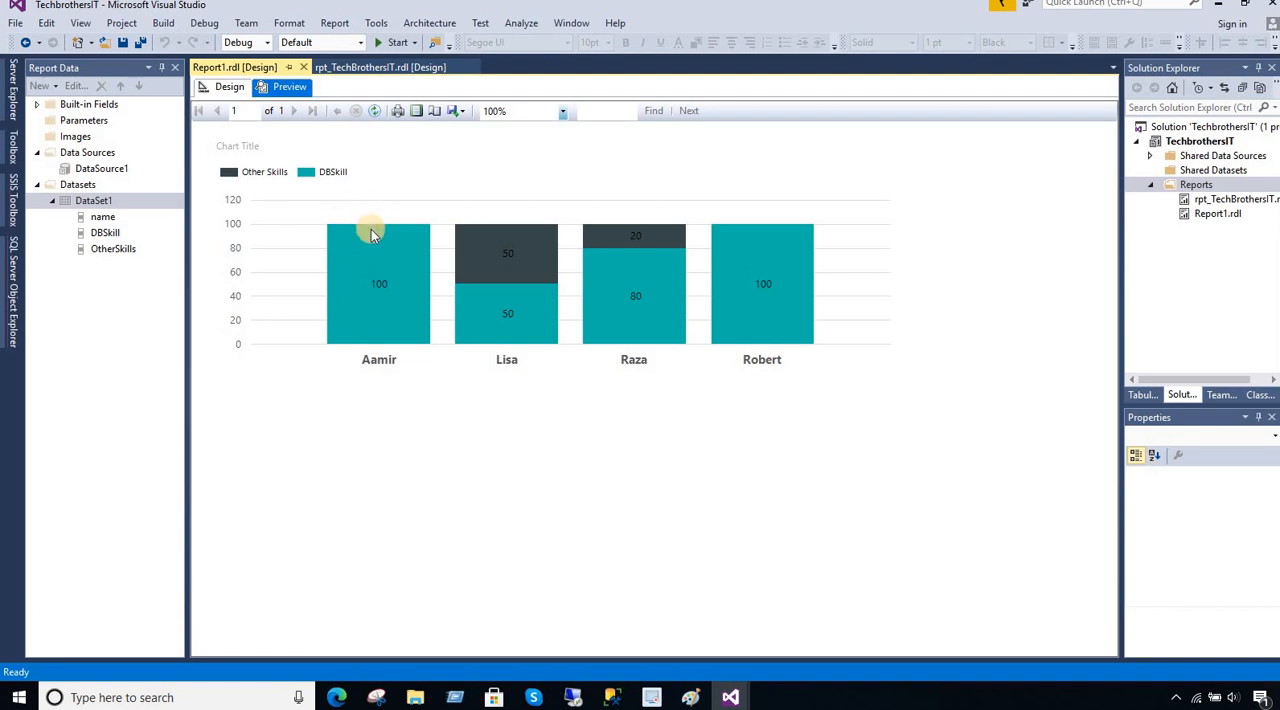
{"action": "mouse_move", "coordinate": [378, 332]}
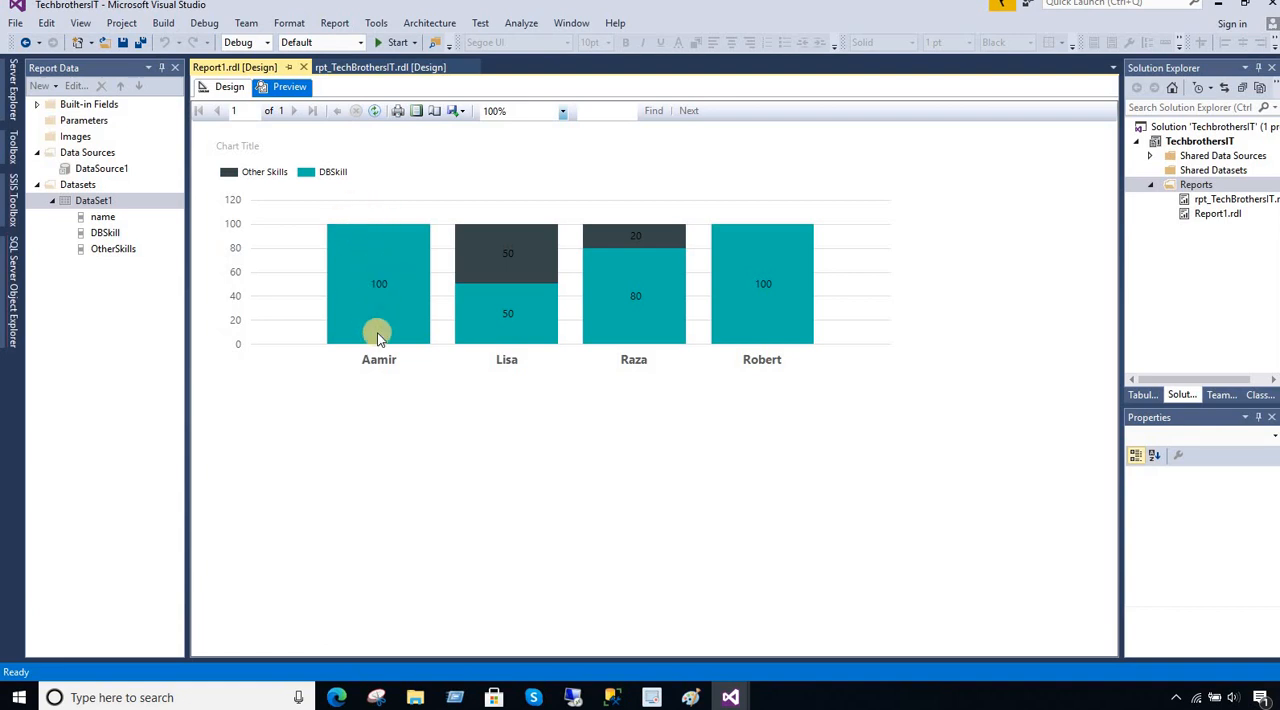
{"action": "mouse_move", "coordinate": [392, 372]}
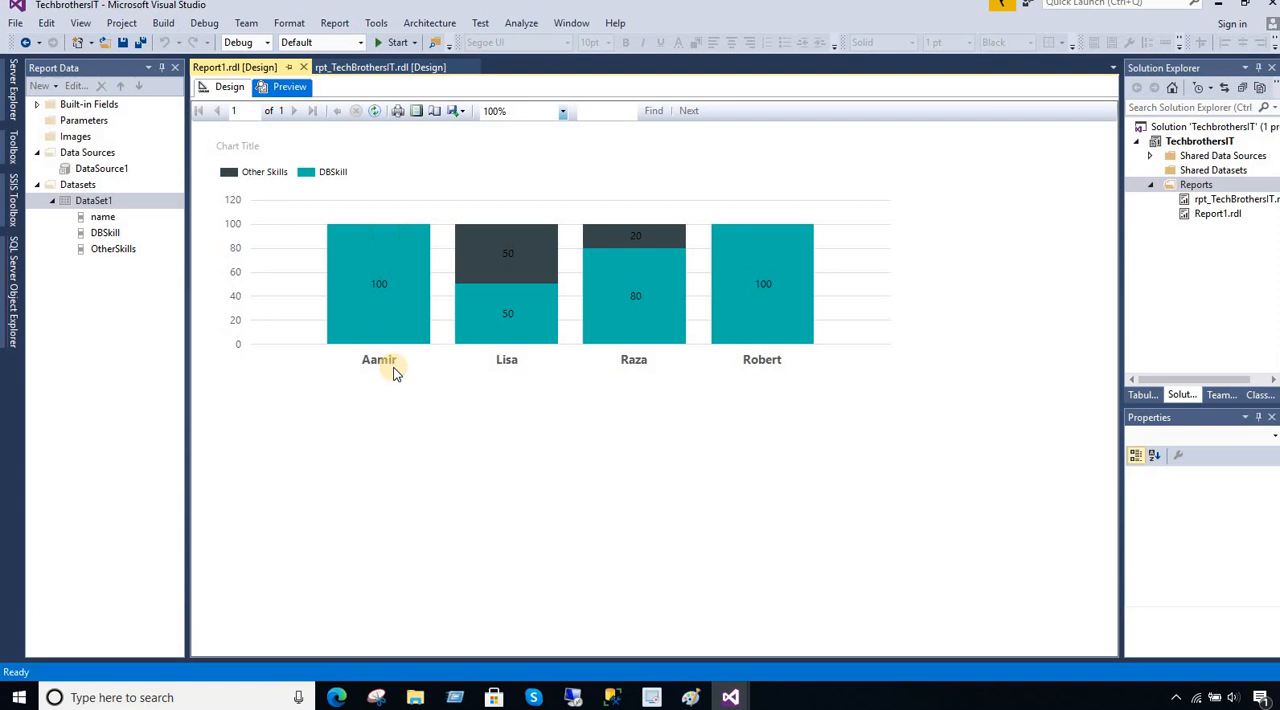
{"action": "mouse_move", "coordinate": [764, 324]}
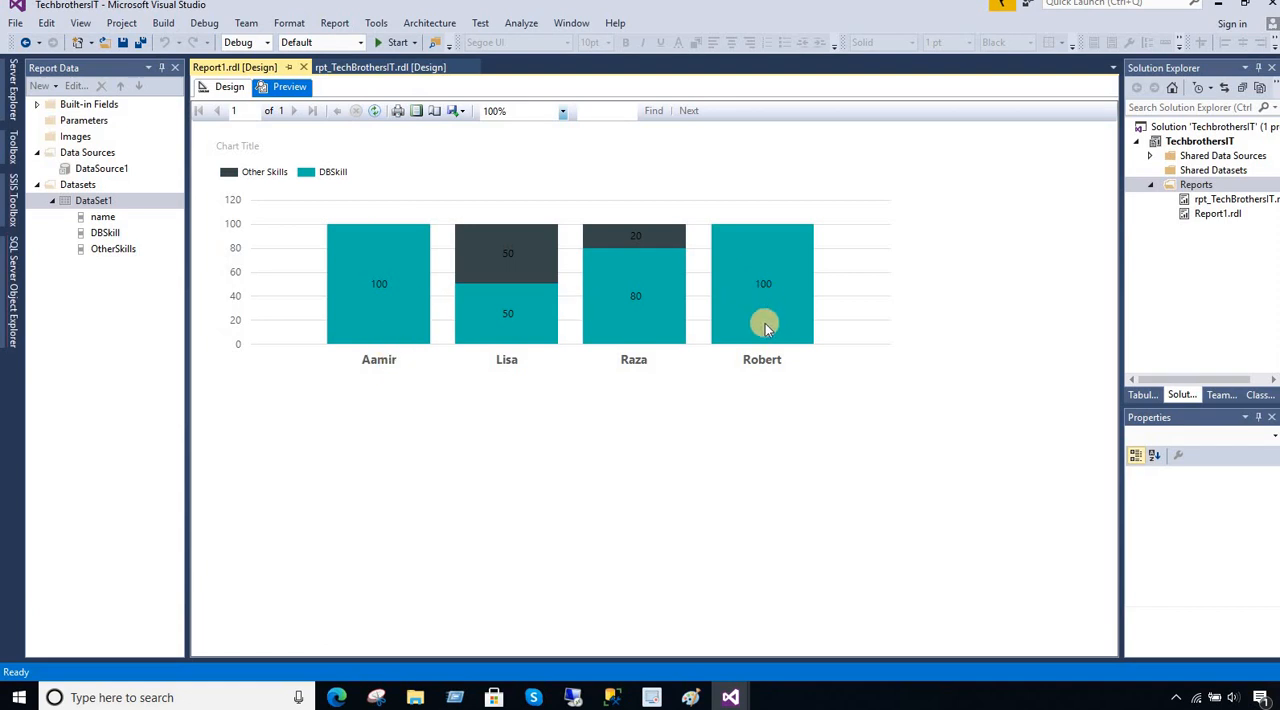
{"action": "mouse_move", "coordinate": [722, 558]}
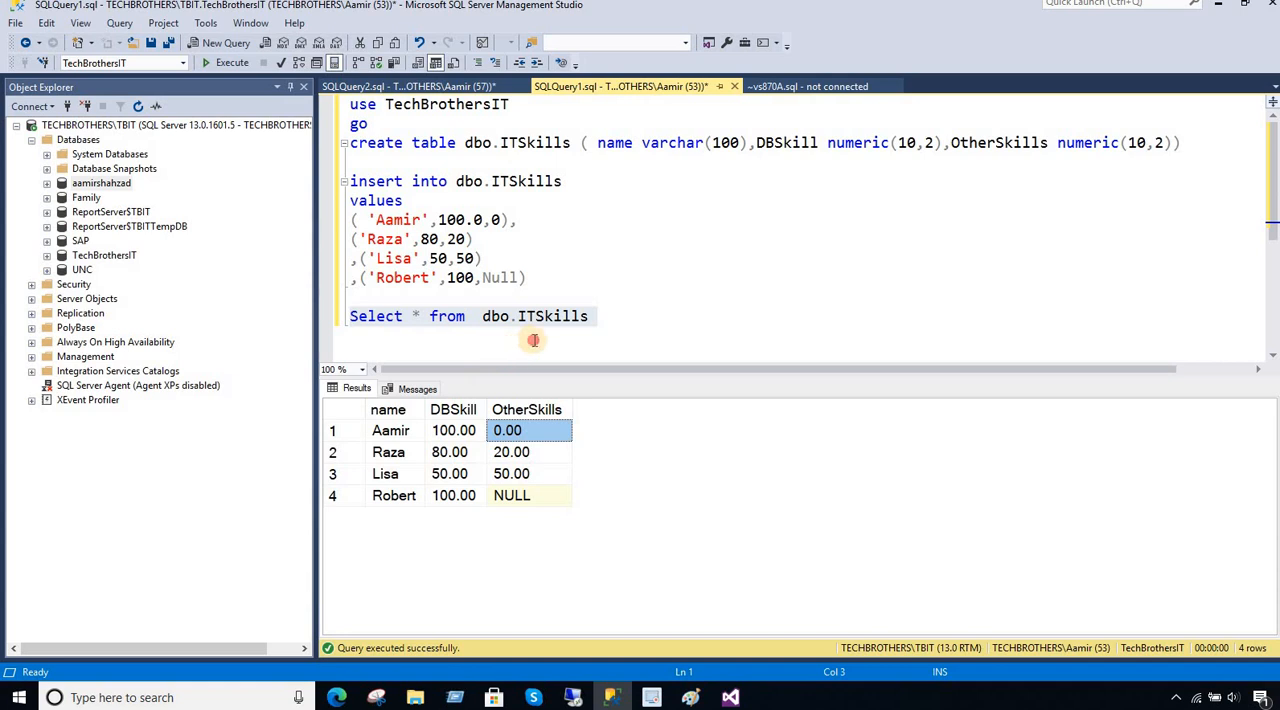
{"action": "left_click", "coordinate": [528, 494]}
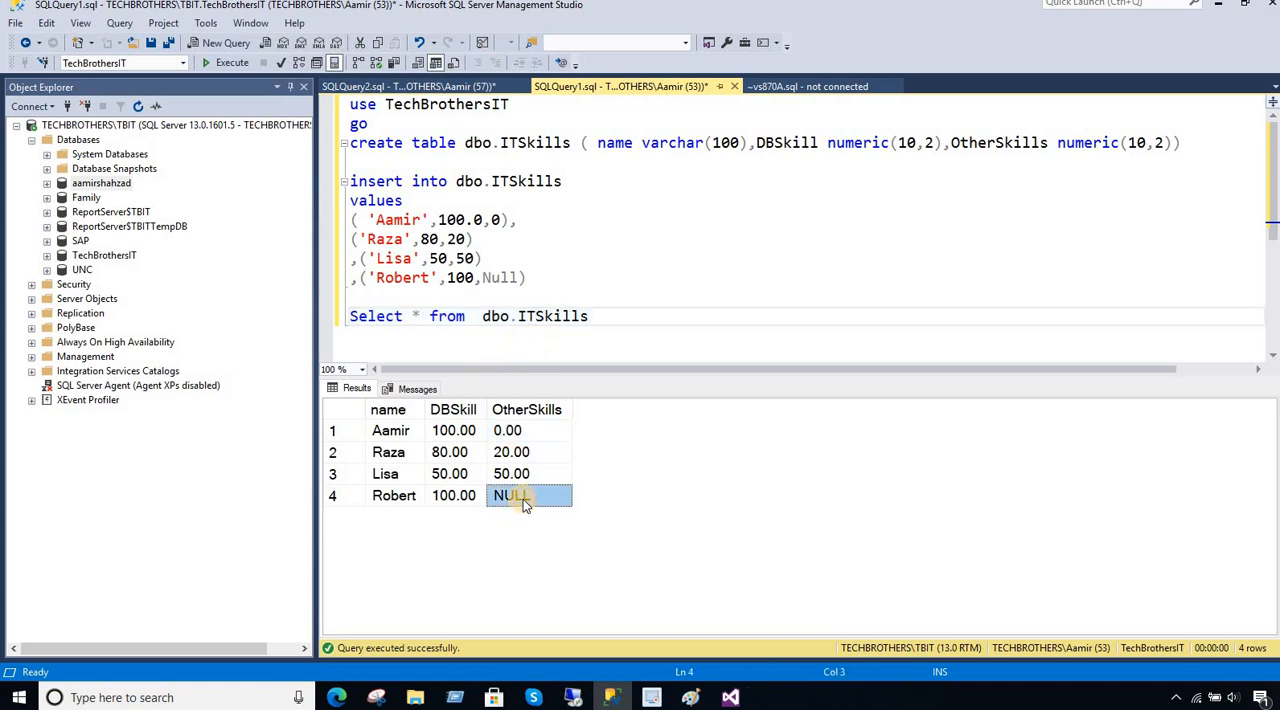
{"action": "left_click", "coordinate": [592, 316]}
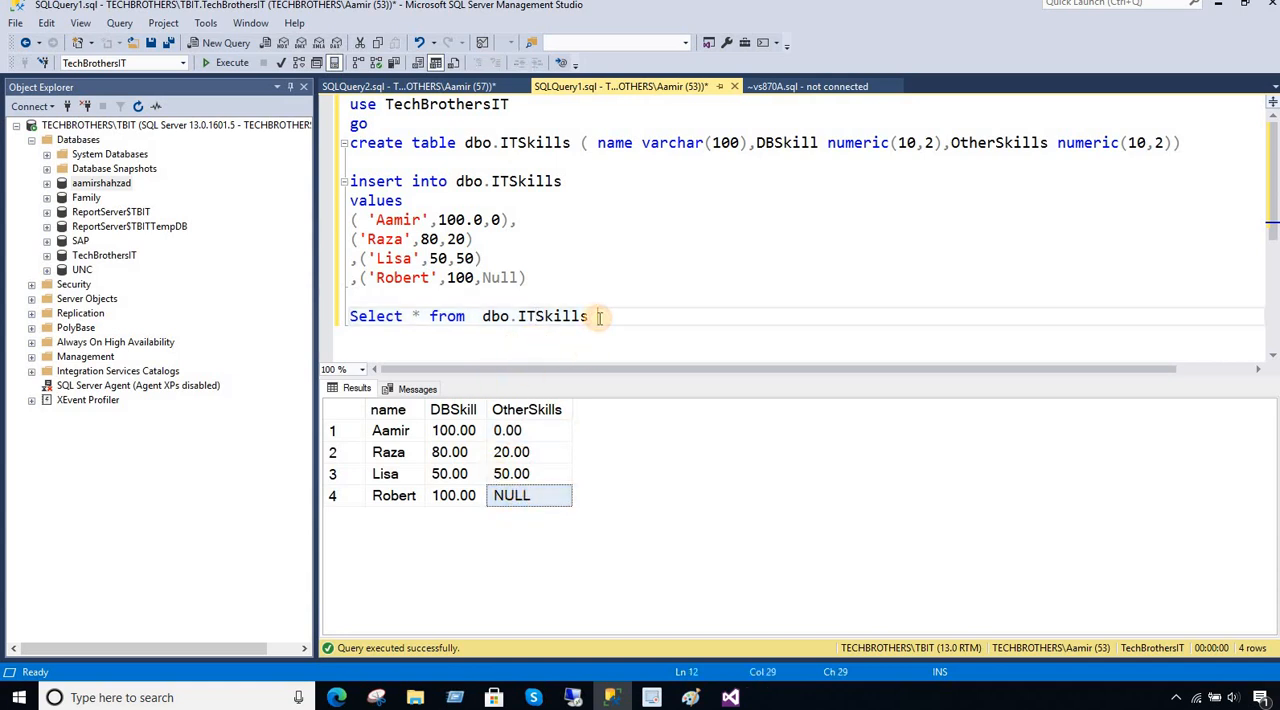
{"action": "triple_click", "coordinate": [470, 316]}
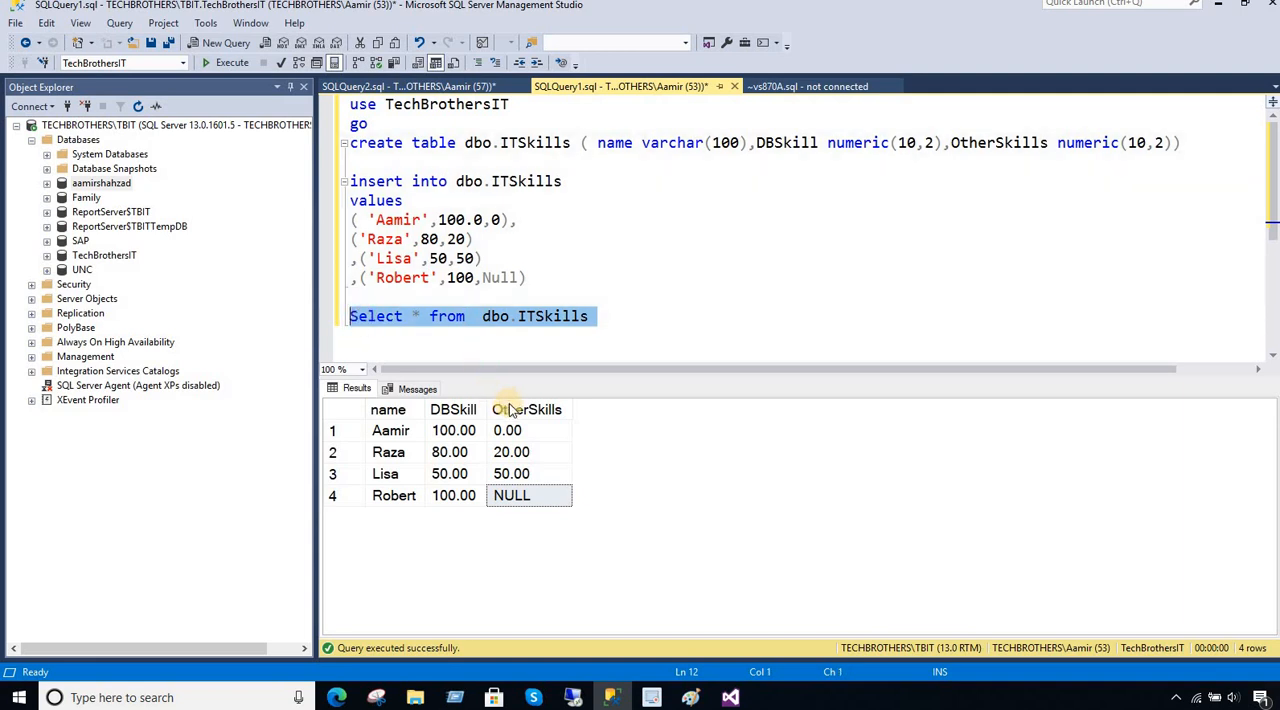
{"action": "left_click", "coordinate": [528, 408]}
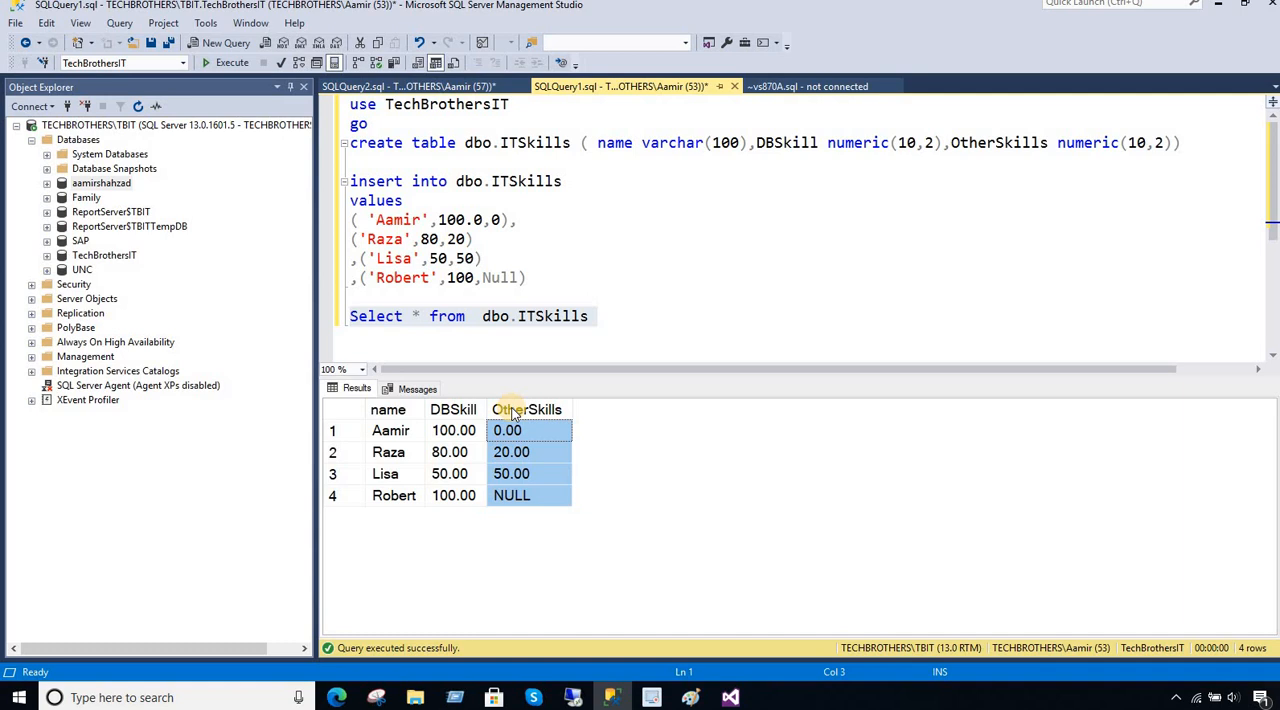
{"action": "left_click", "coordinate": [512, 494]}
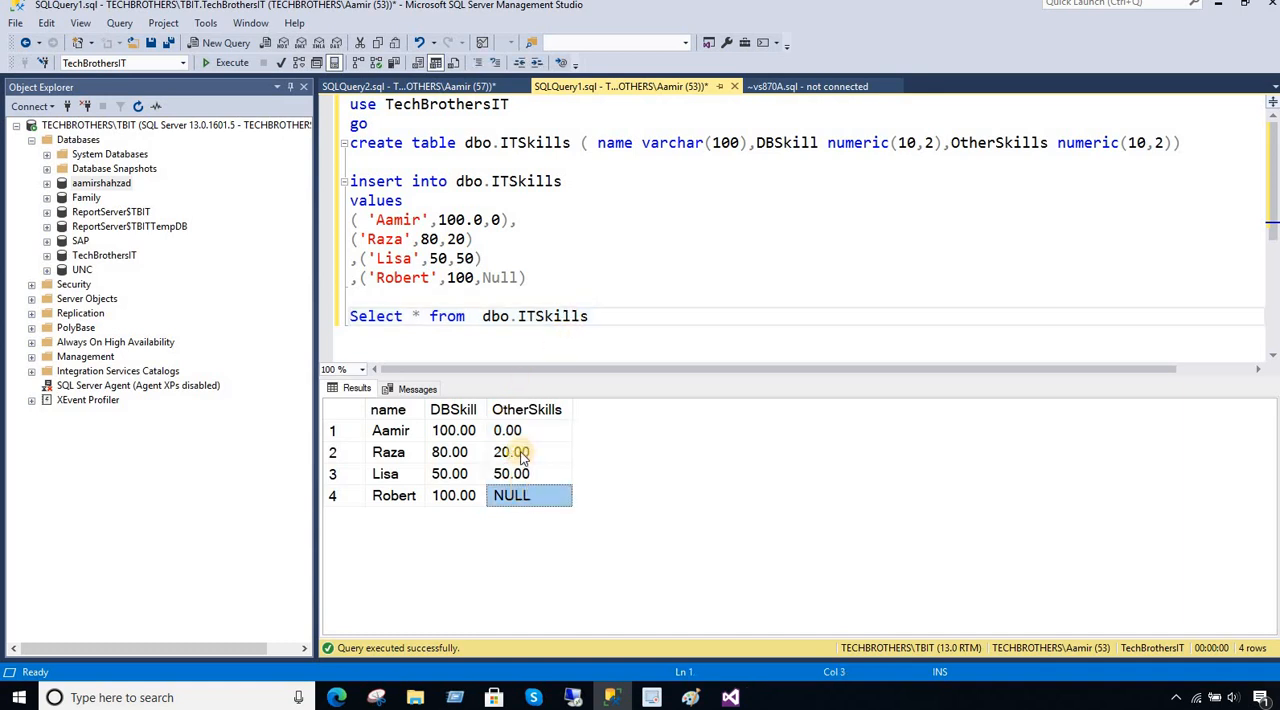
{"action": "left_click", "coordinate": [508, 430]}
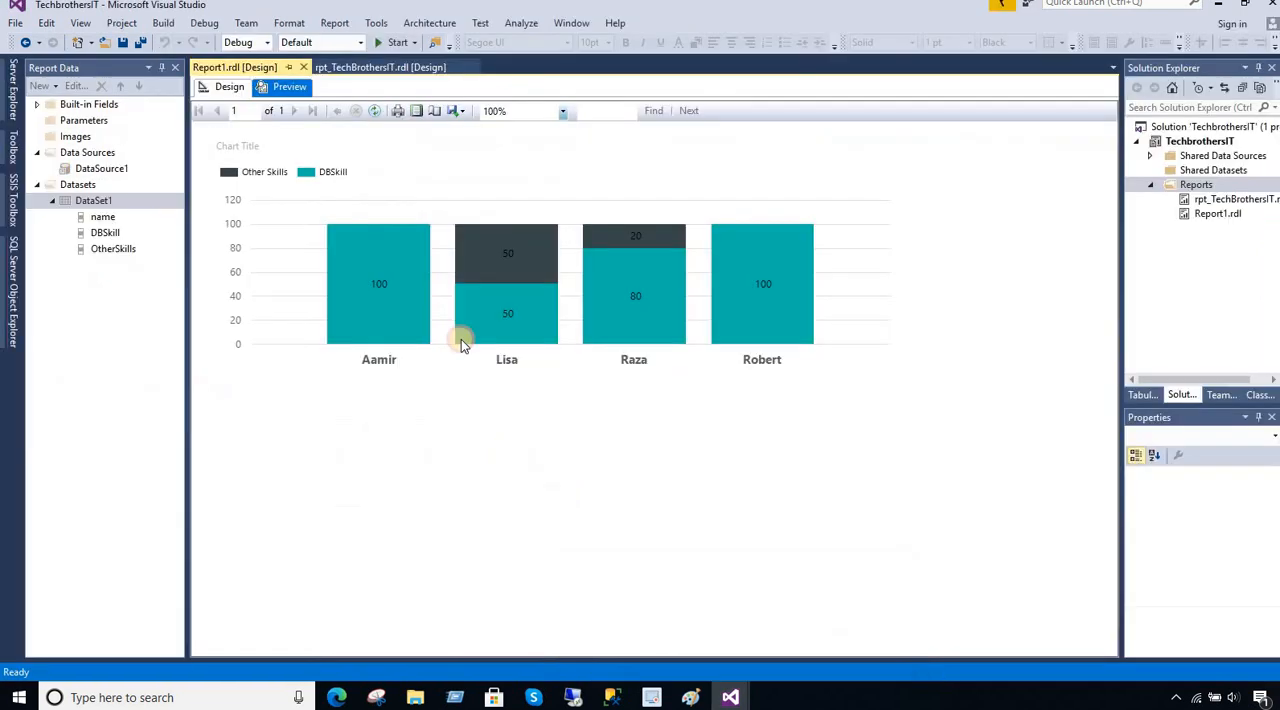
{"action": "mouse_move", "coordinate": [364, 246]}
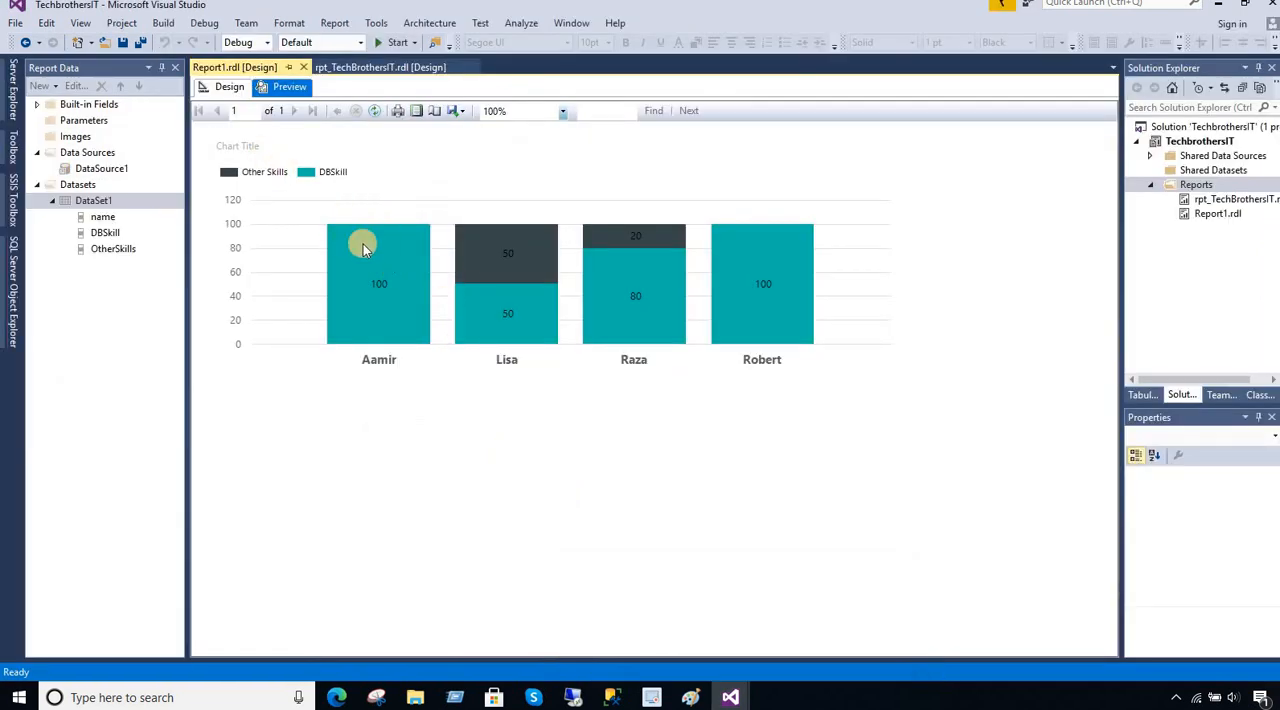
{"action": "mouse_move", "coordinate": [284, 138]}
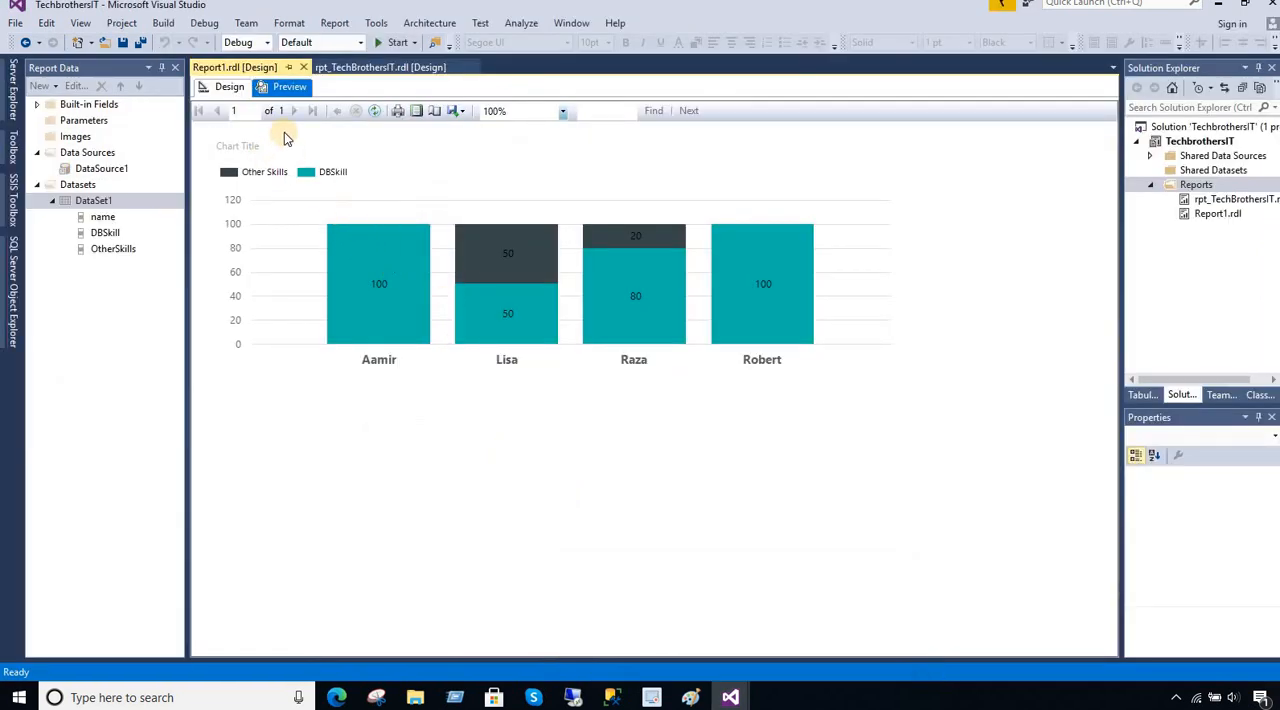
Return from the preview to the report's Design view.
{"action": "left_click", "coordinate": [228, 86]}
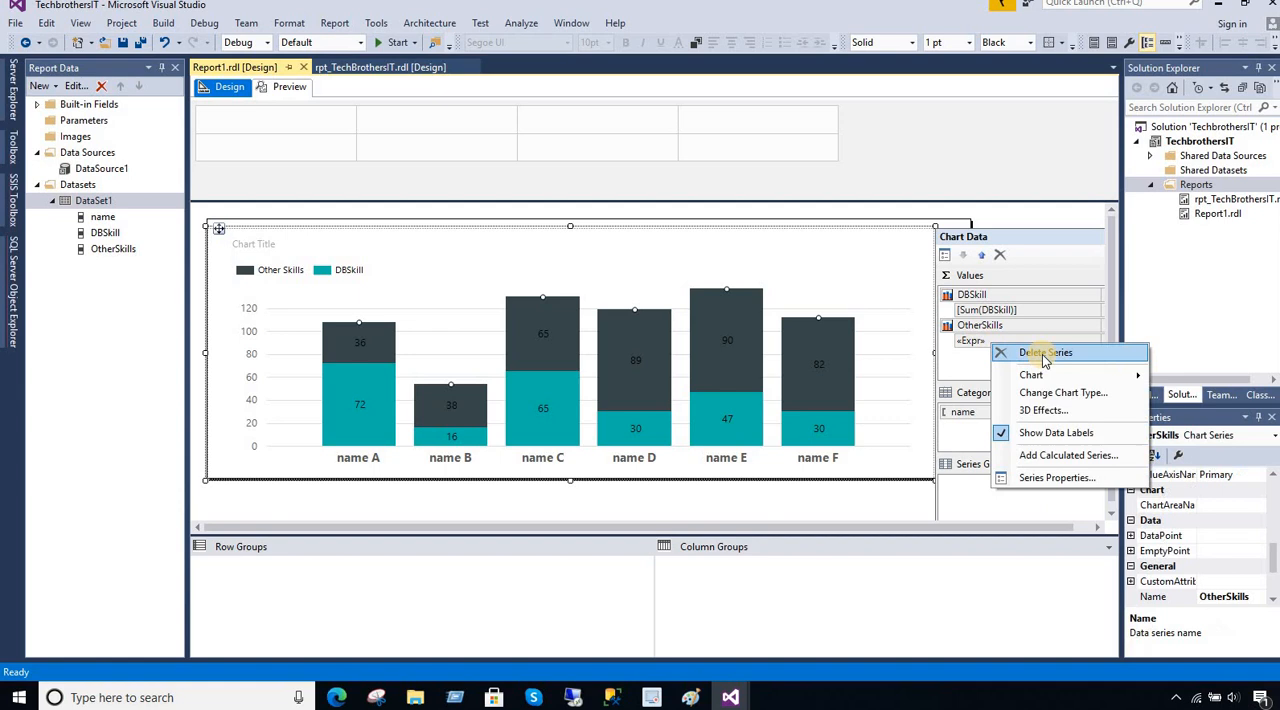
Reopen the OtherSkills Series Properties dialog with its value, category and tooltip fields.
{"action": "left_click", "coordinate": [1056, 476]}
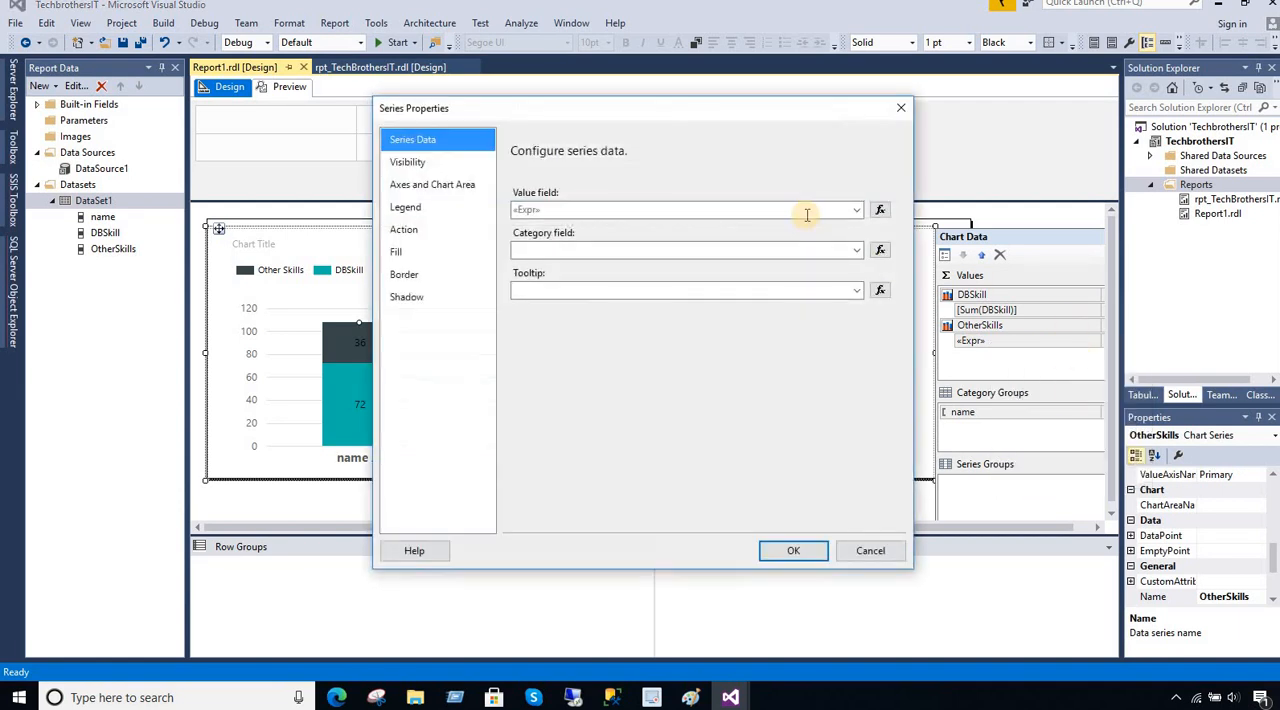